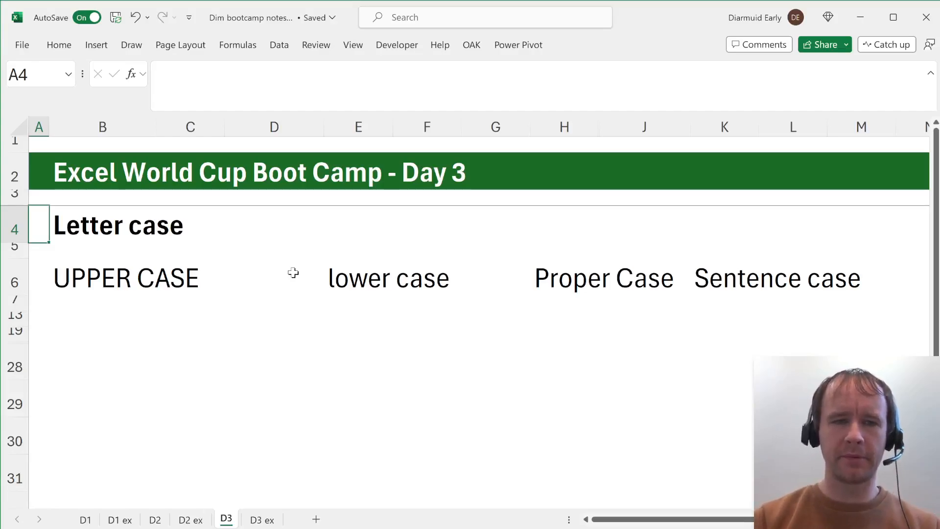
- Glance at the Letter case and UPPER CASE examples, visit the Excel Esports listings, then switch back to the notes workbook
click(102, 225)
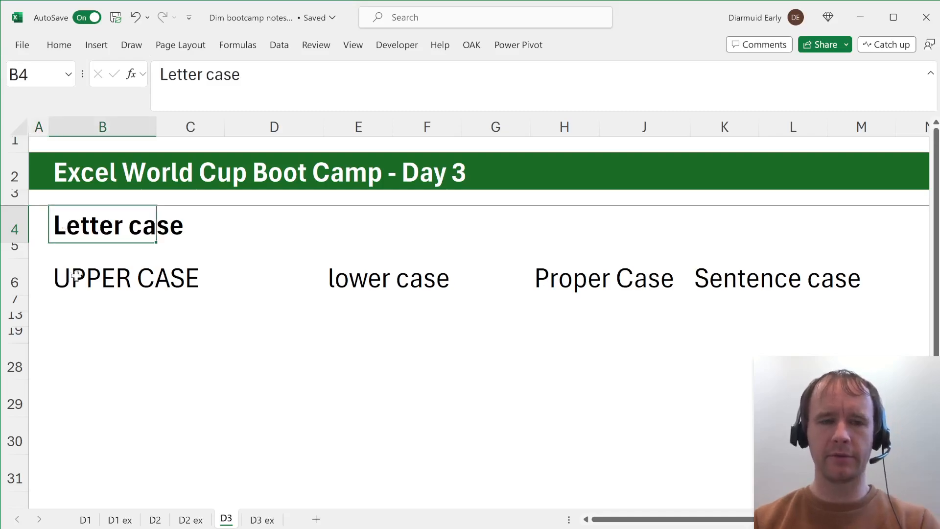
click(101, 277)
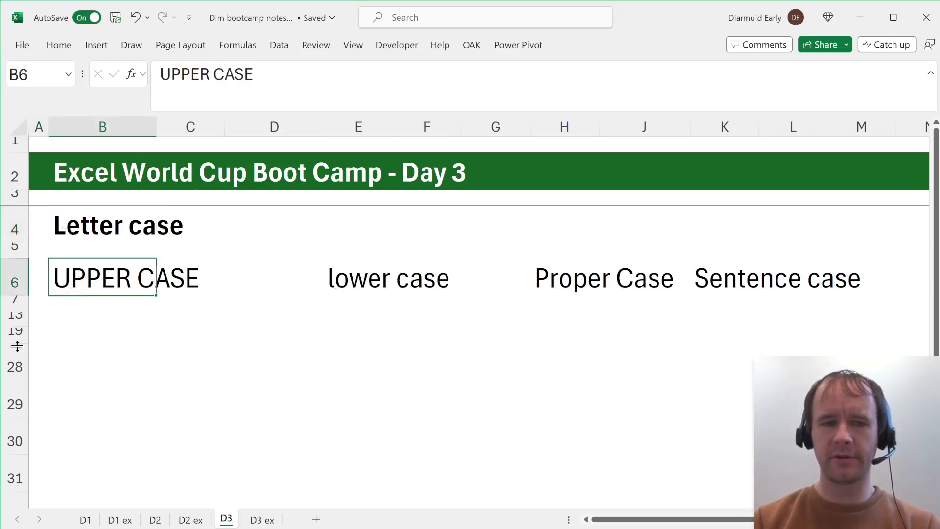
click(38, 277)
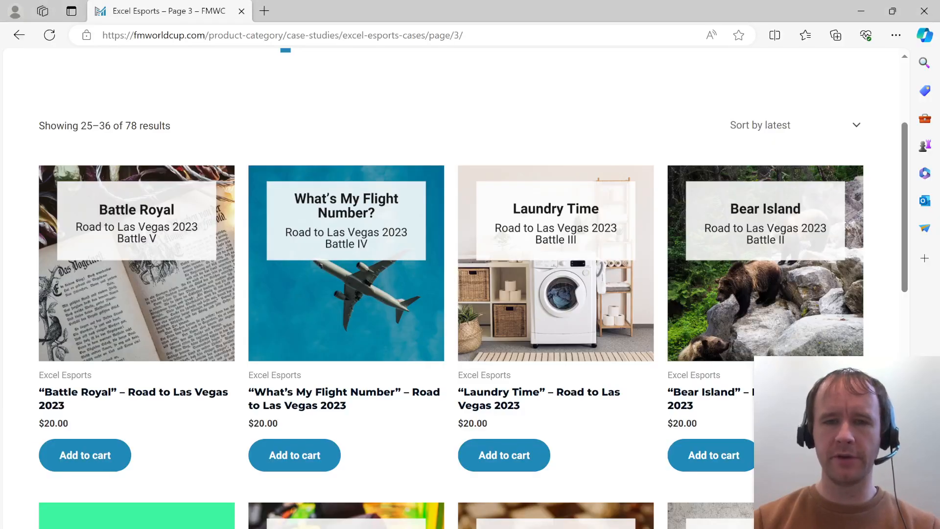
mouse_move(156, 504)
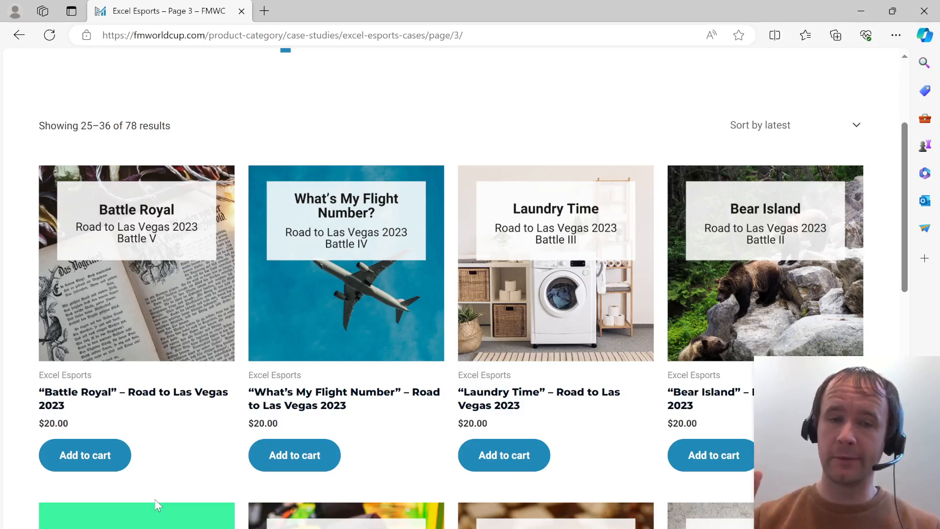
key(alt+tab)
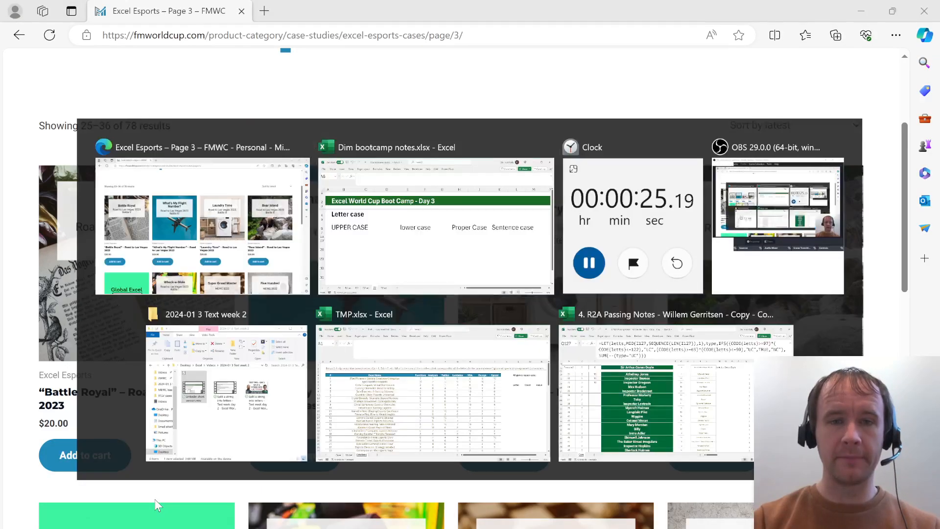
click(434, 228)
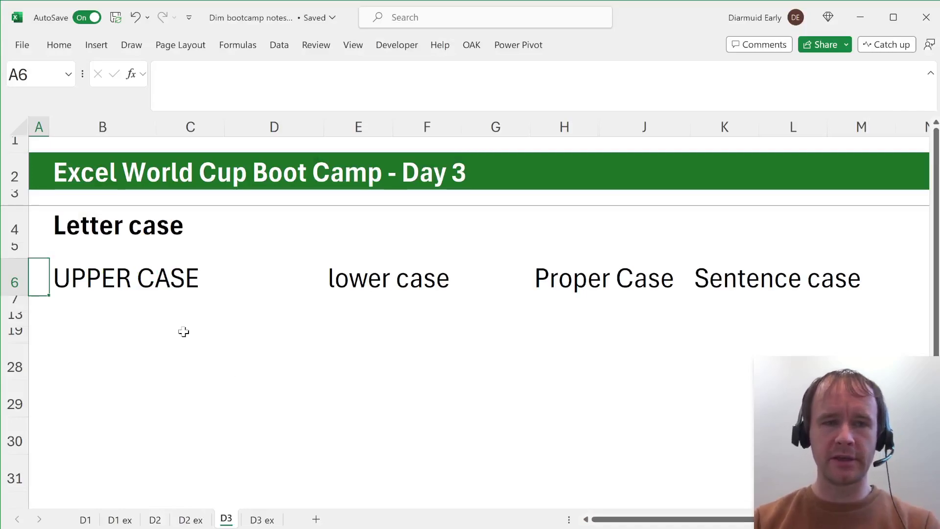
- Unhide the case-insensitivity rows and inspect the TRUE comparison, SEARCH result 1 and the 3 example
click(101, 277)
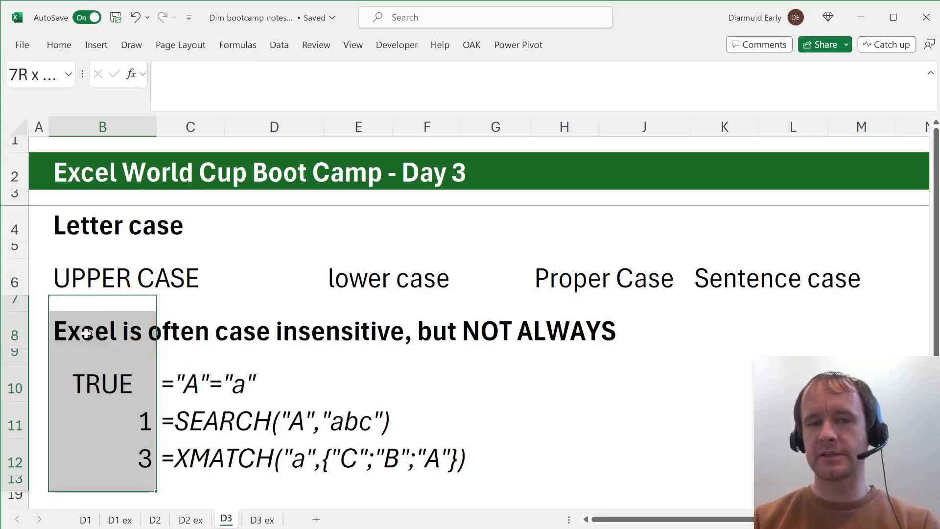
mouse_move(205, 316)
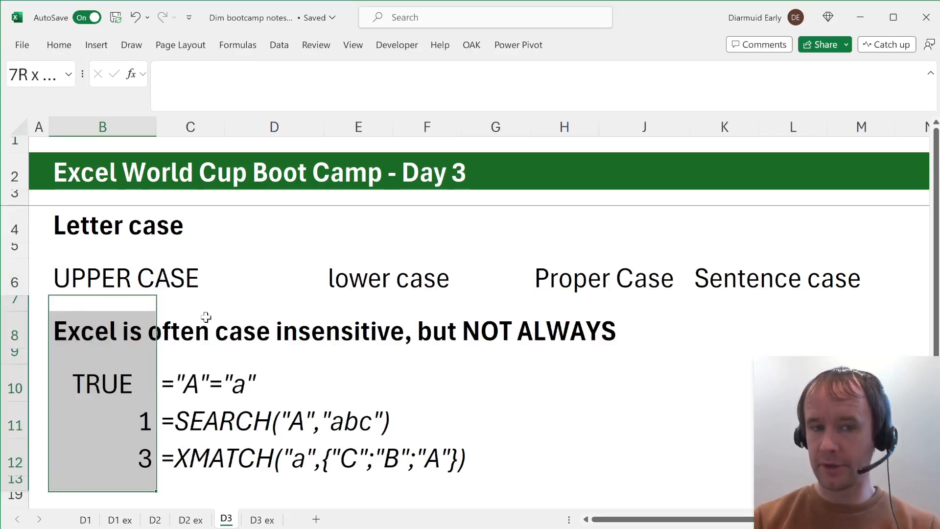
click(102, 383)
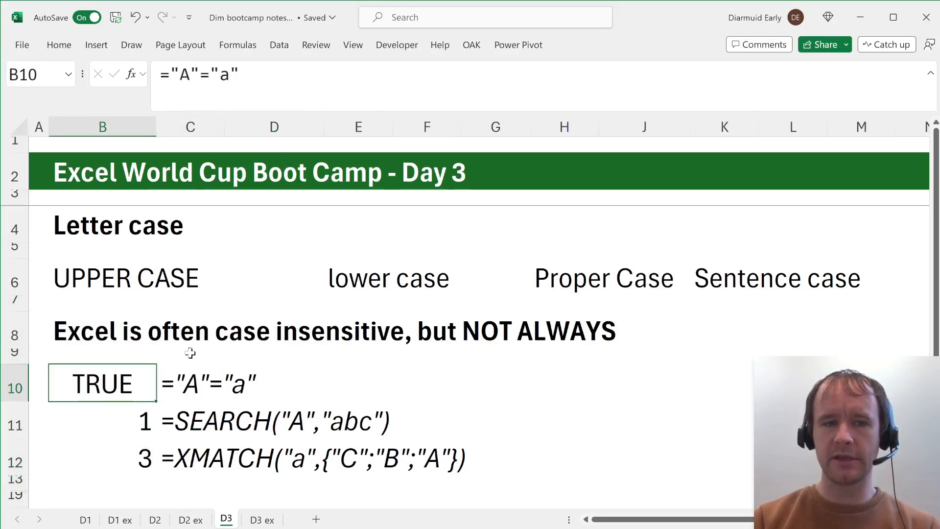
click(102, 420)
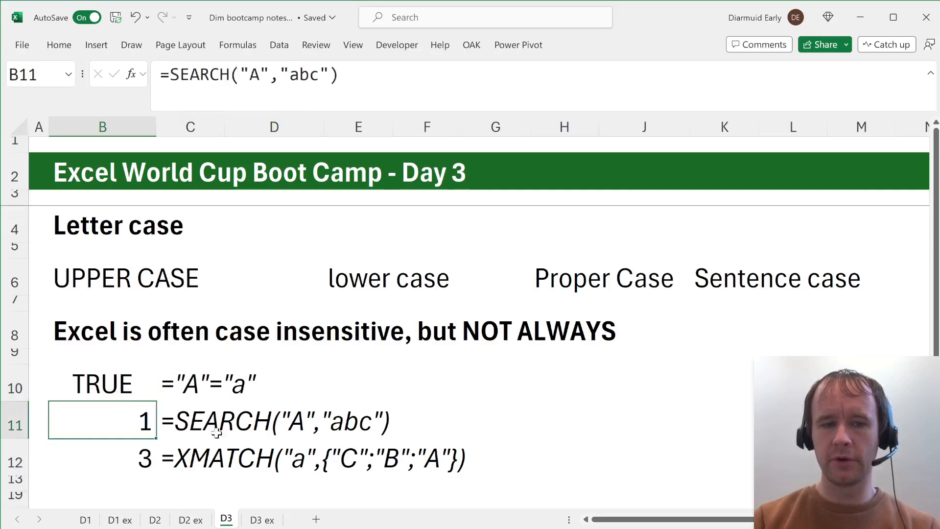
mouse_move(330, 417)
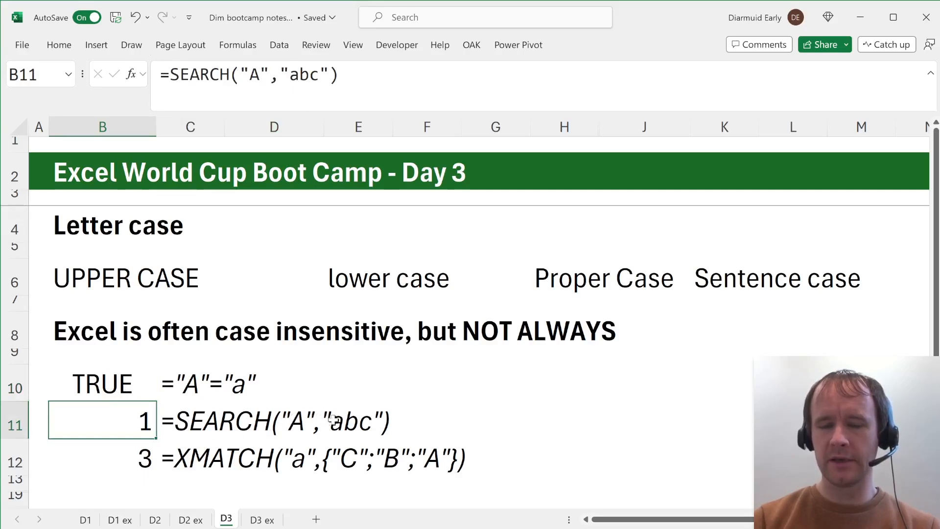
mouse_move(339, 429)
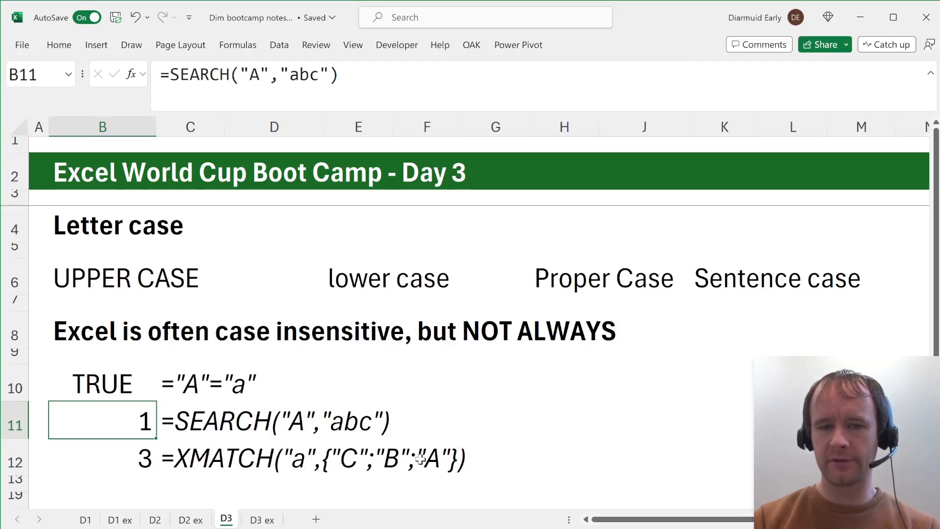
click(102, 458)
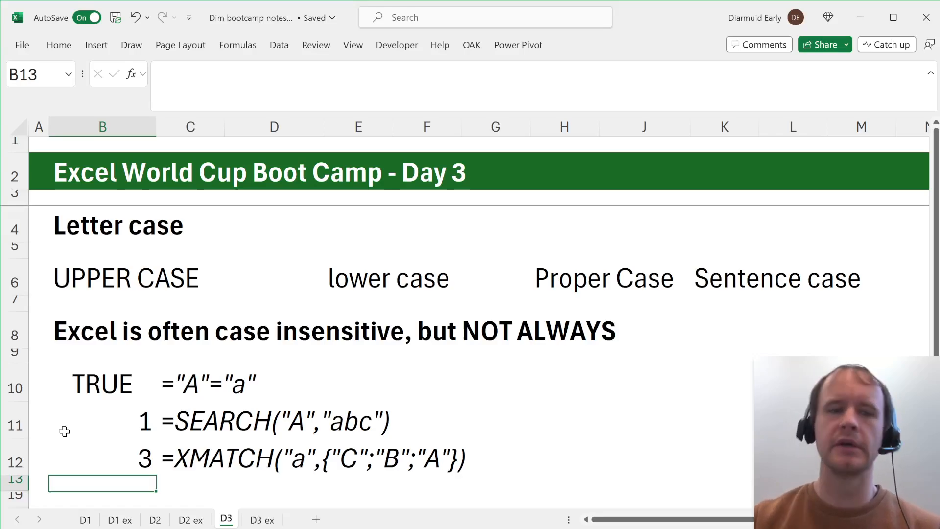
- Expand the Changing cases rows and inspect the original UPPER text with its LOWER and PROPER conversions
scroll(down, 3)
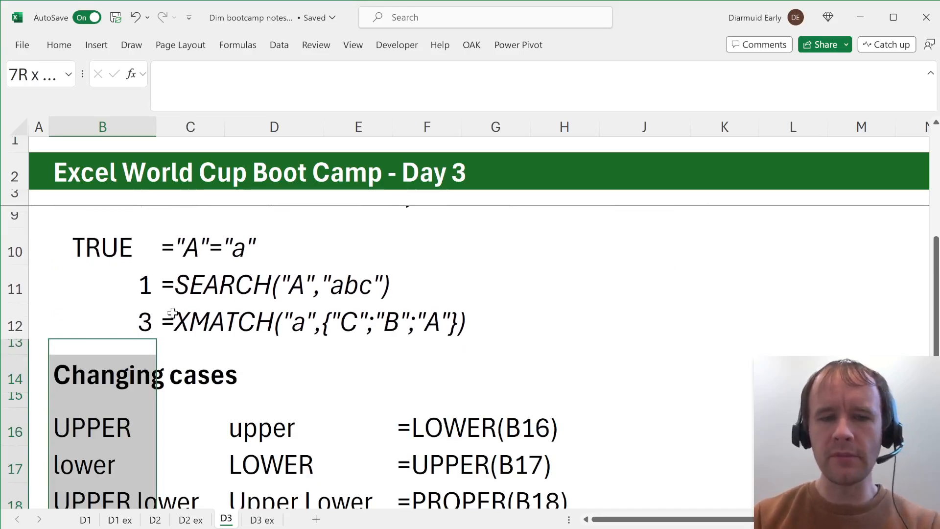
scroll(down, 3)
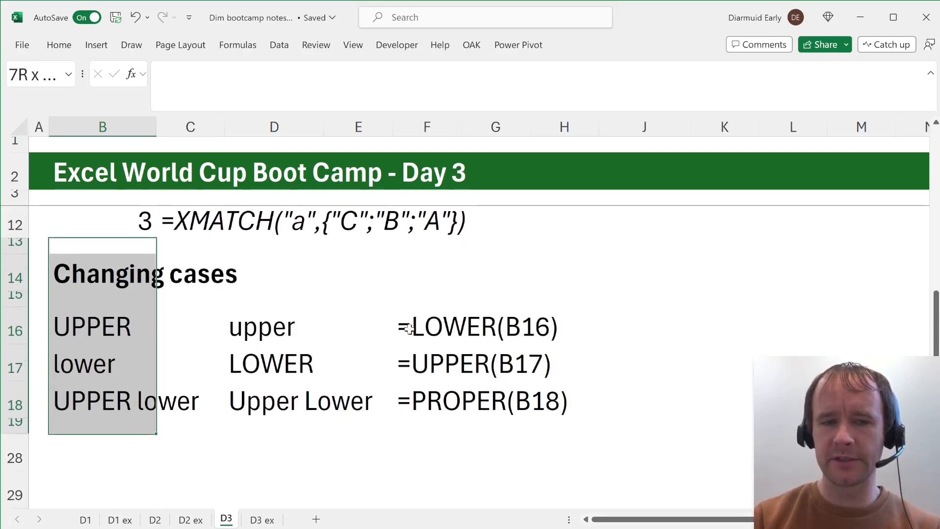
click(426, 326)
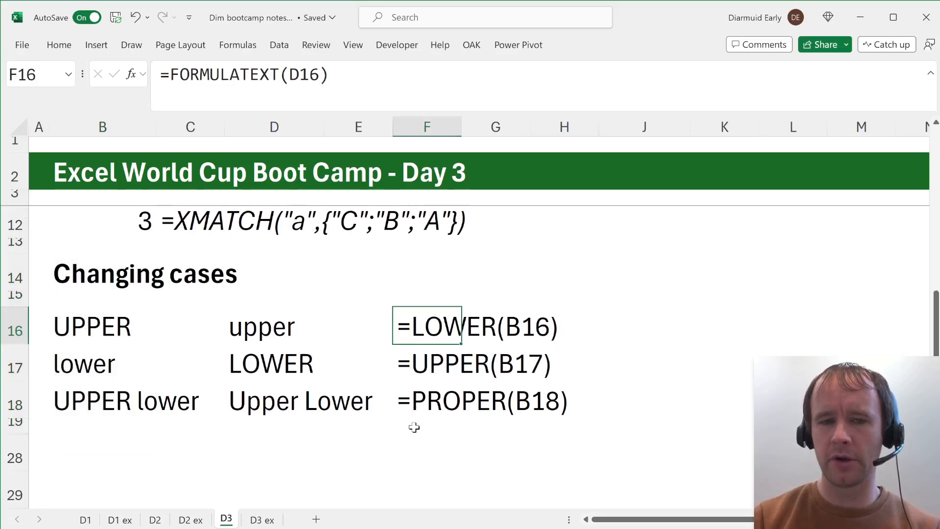
click(102, 325)
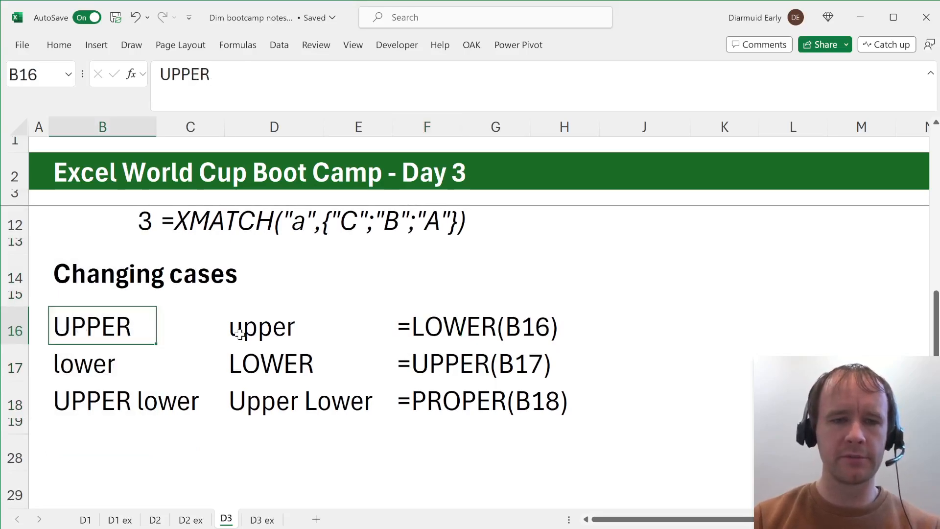
click(274, 326)
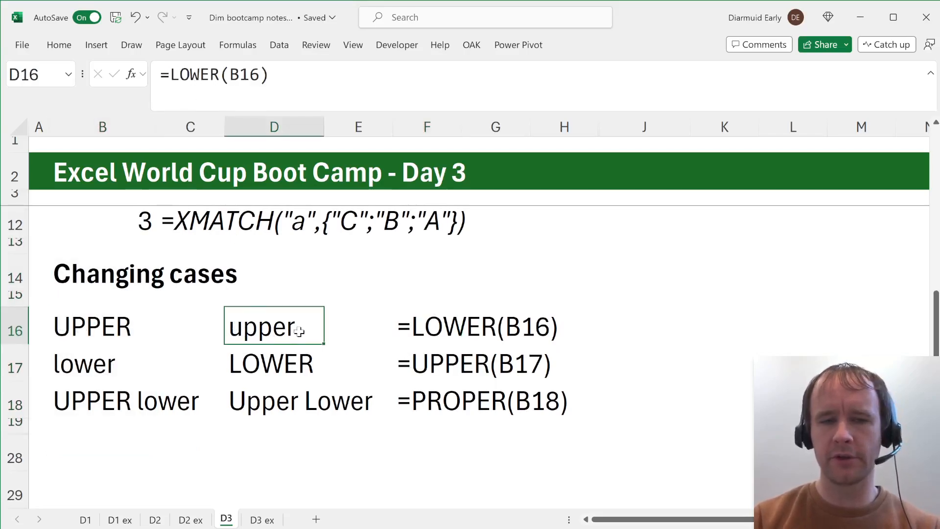
click(273, 362)
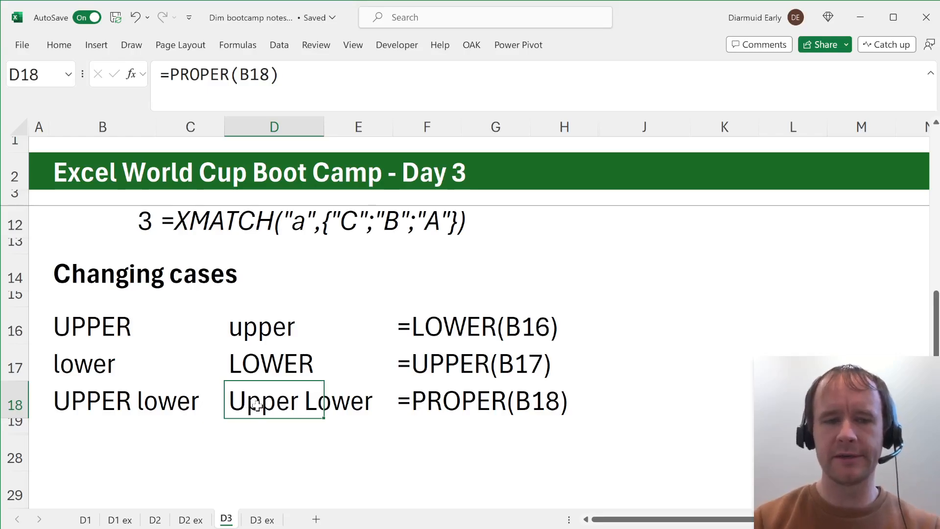
mouse_move(340, 324)
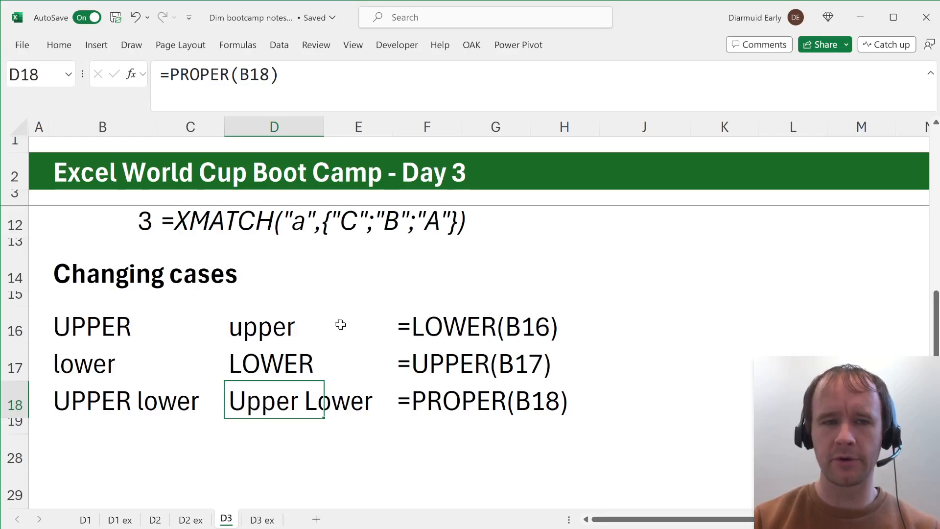
- Bring the Case (in)sensitive functions list beneath the examples into view
scroll(up, 3)
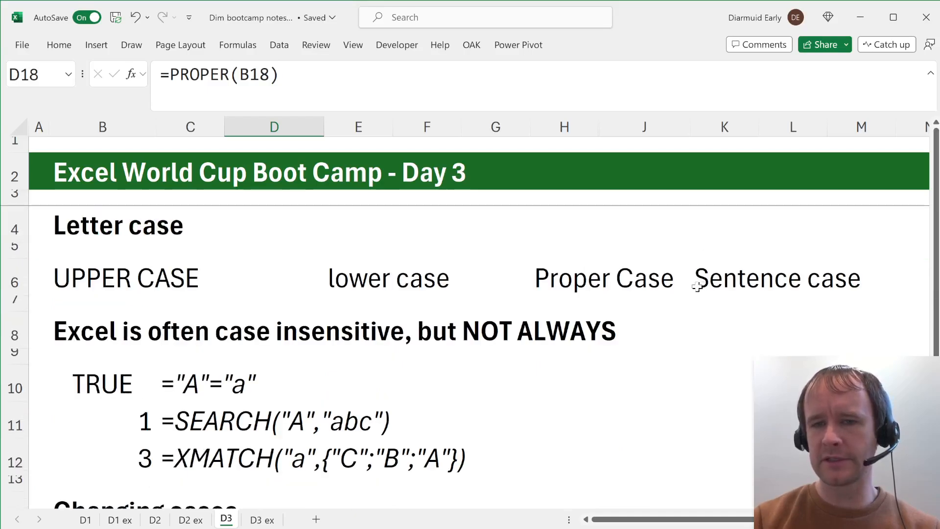
scroll(down, 3)
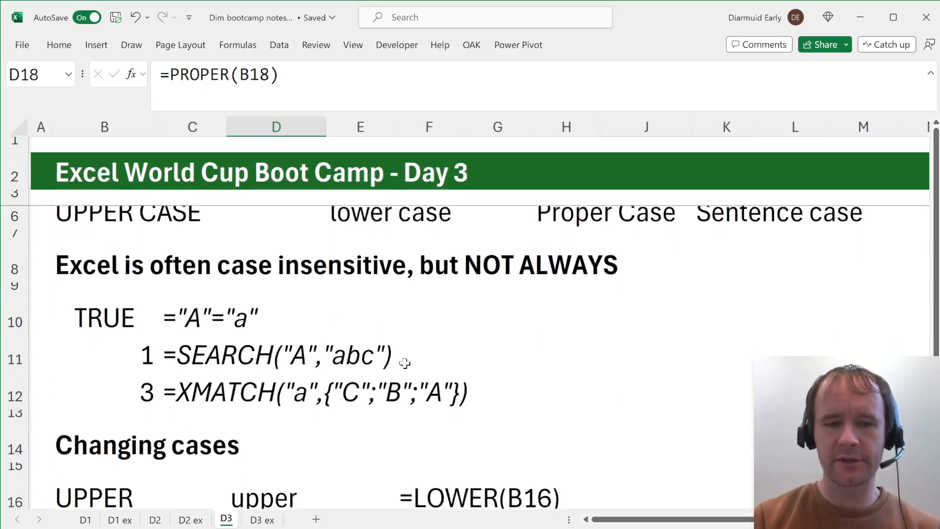
scroll(up, 3)
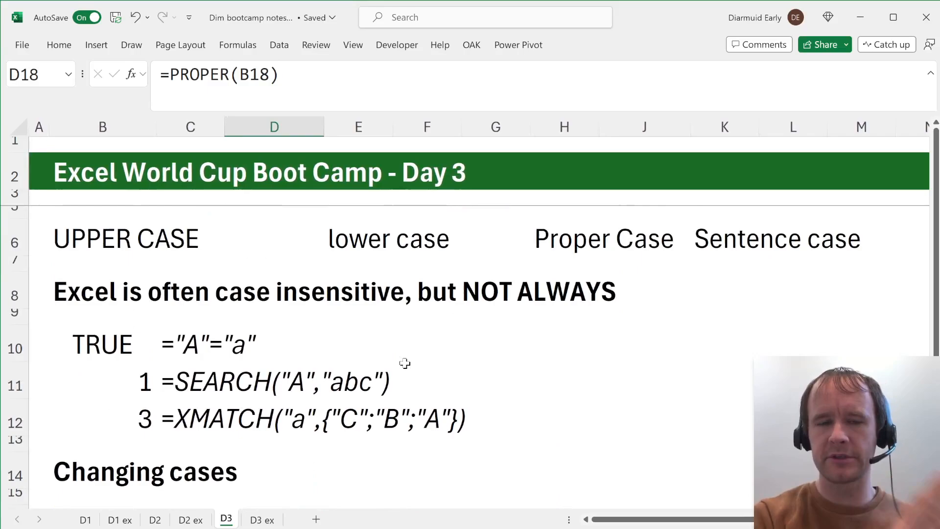
scroll(down, 3)
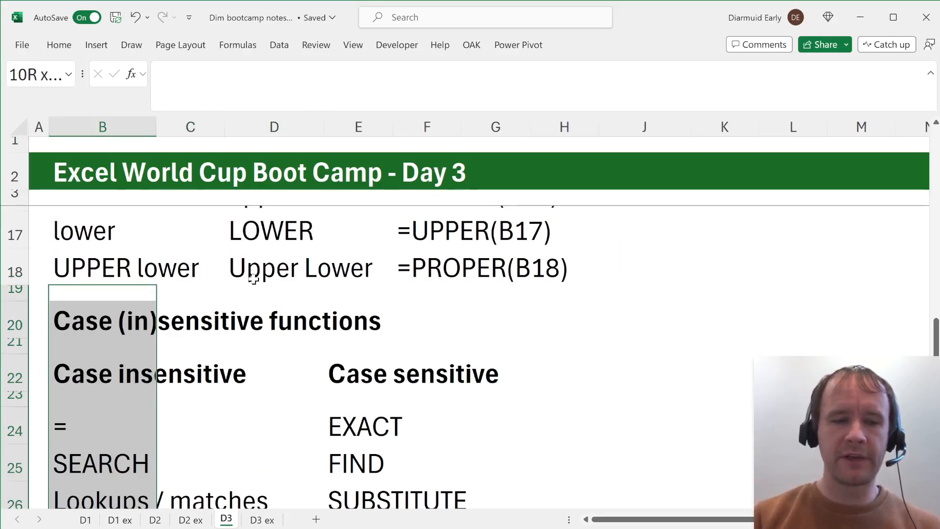
scroll(up, 3)
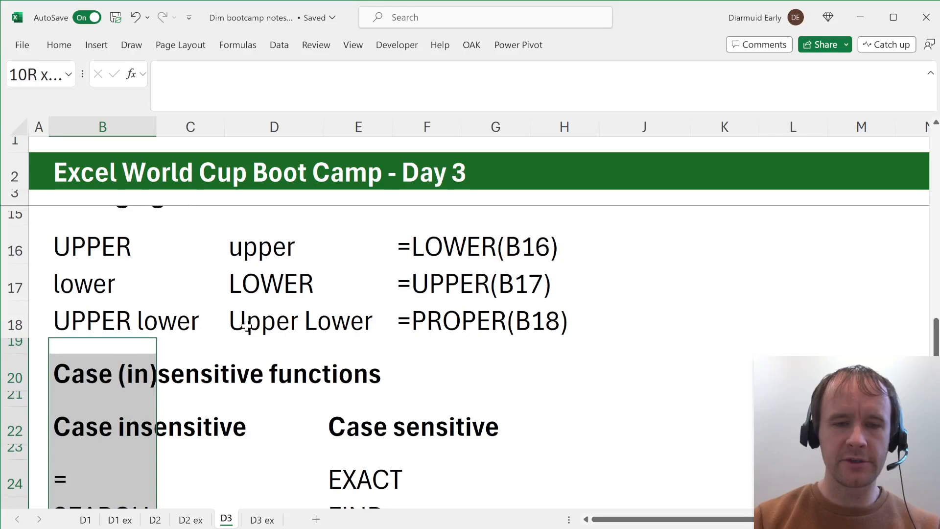
click(102, 478)
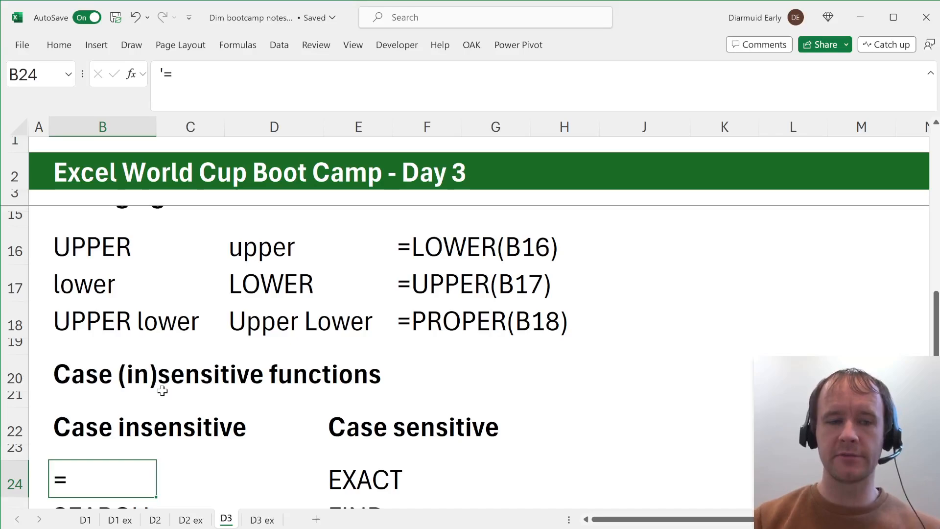
click(363, 479)
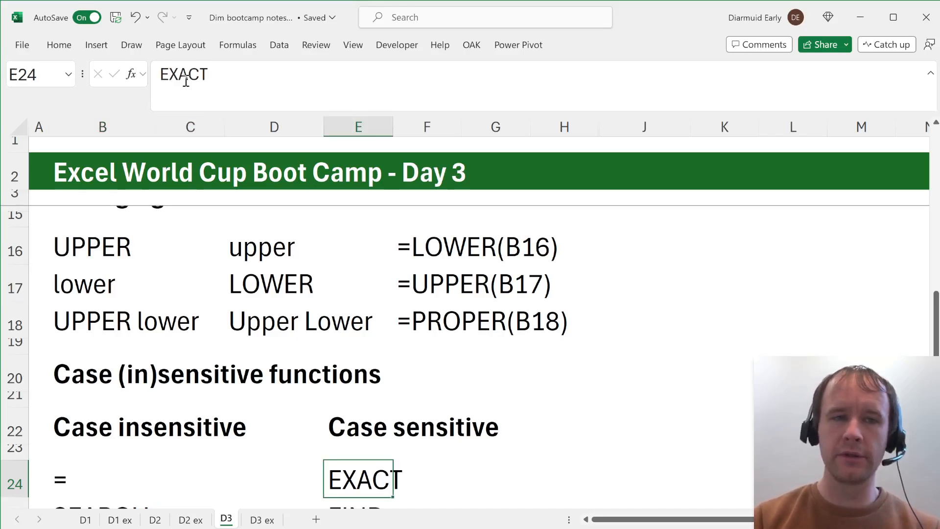
text(=ex)
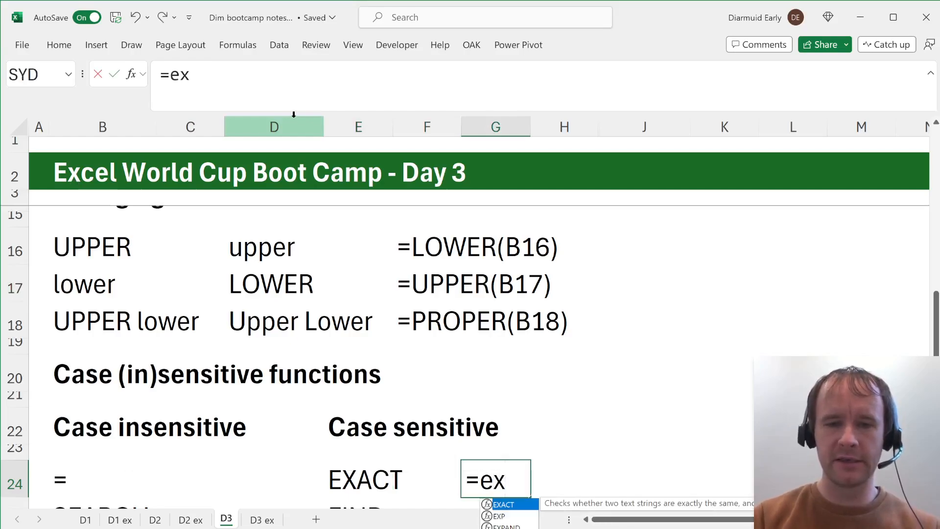
text(ACT("A","a)
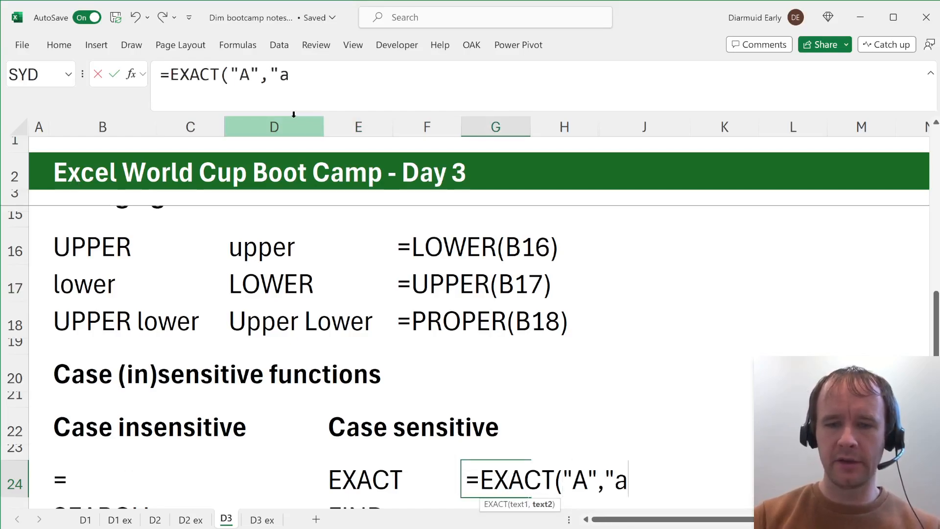
key(Return)
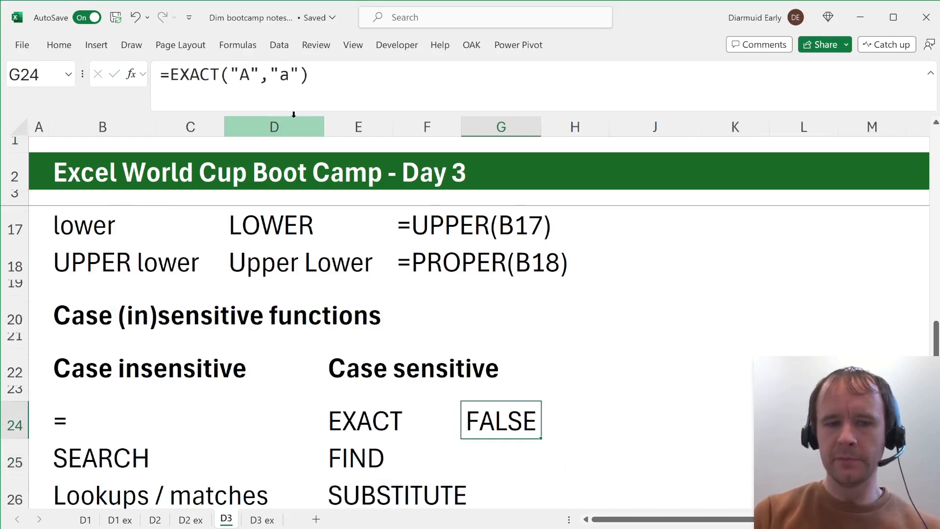
click(101, 457)
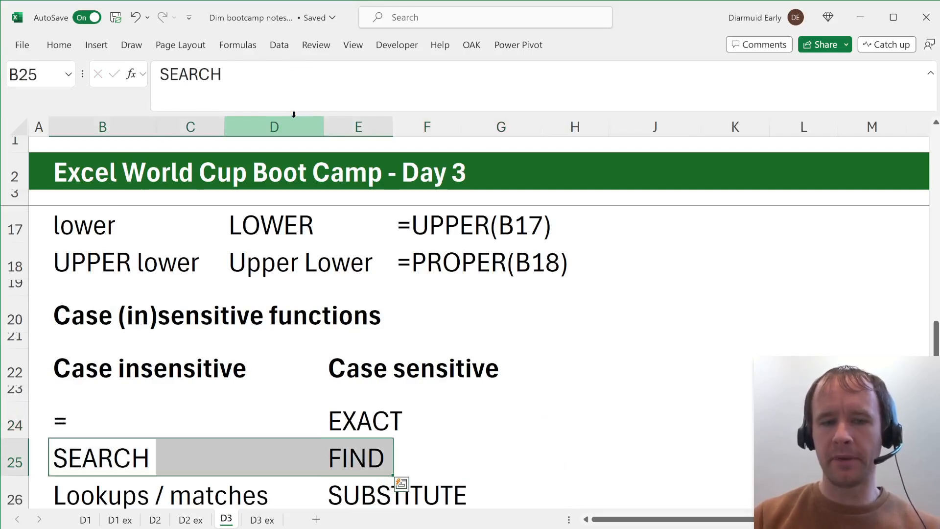
scroll(up, 3)
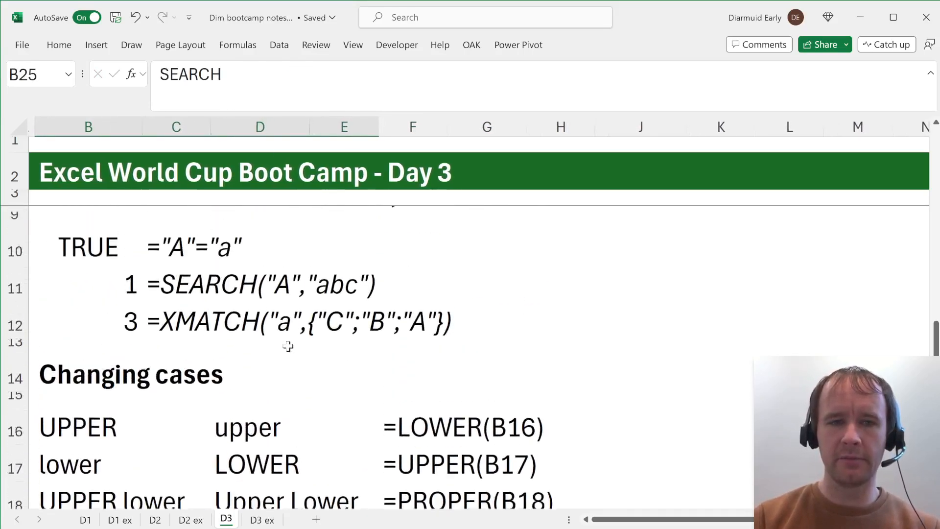
click(175, 342)
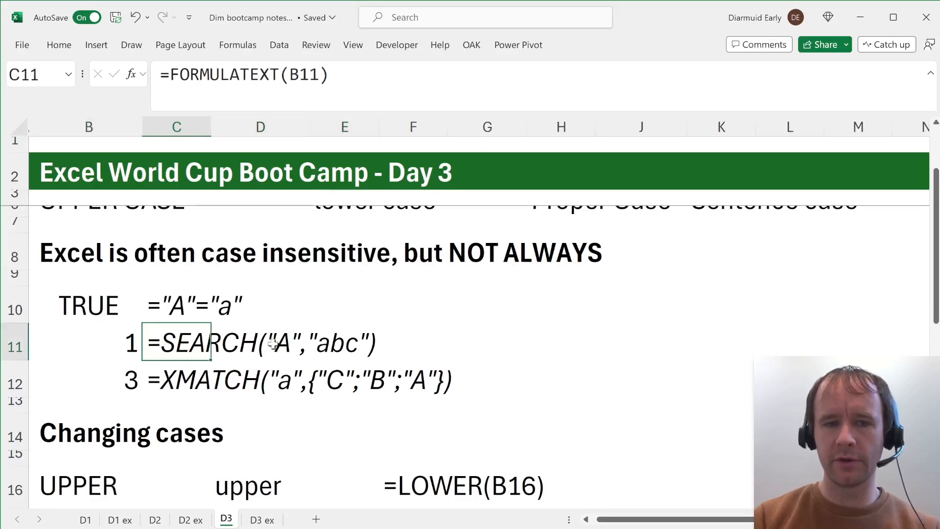
mouse_move(342, 365)
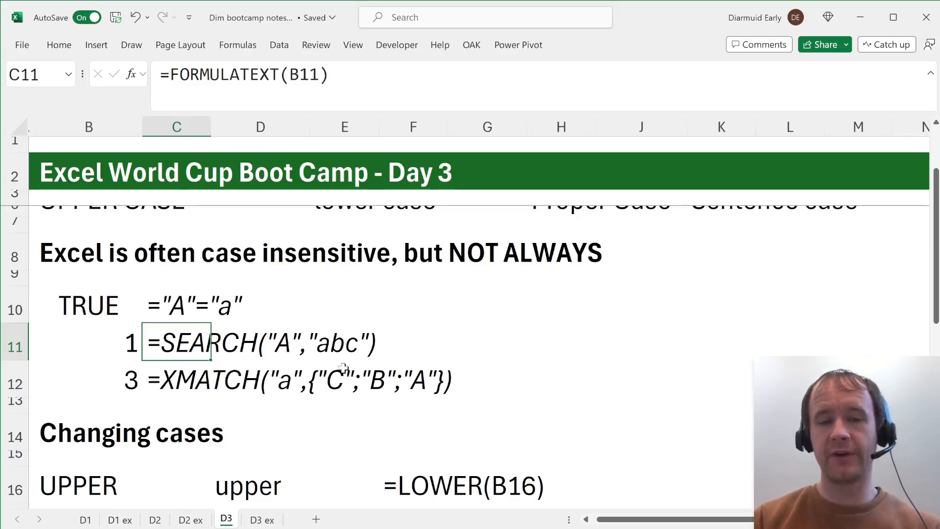
scroll(down, 3)
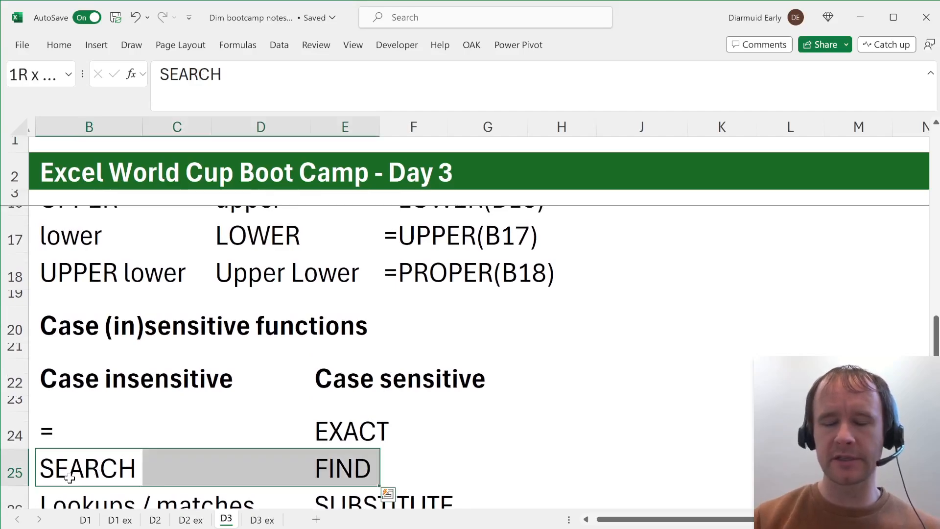
click(102, 468)
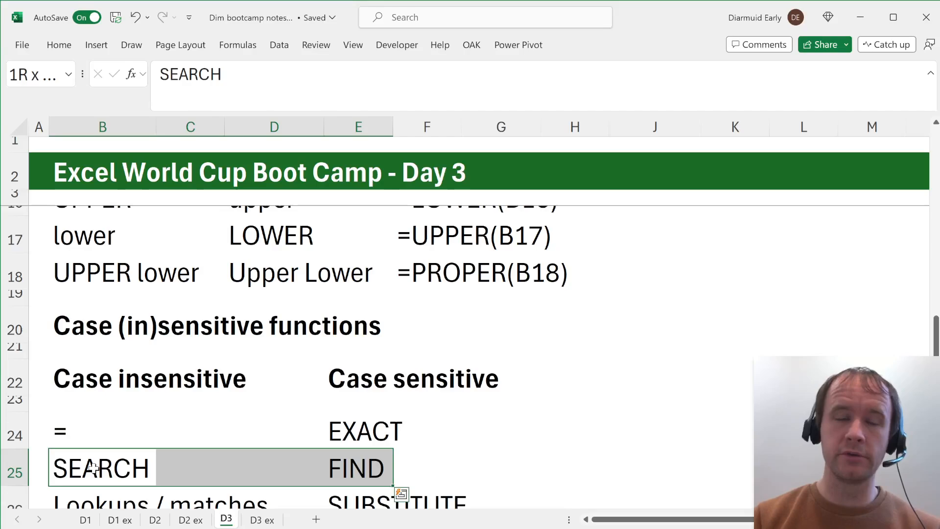
click(38, 468)
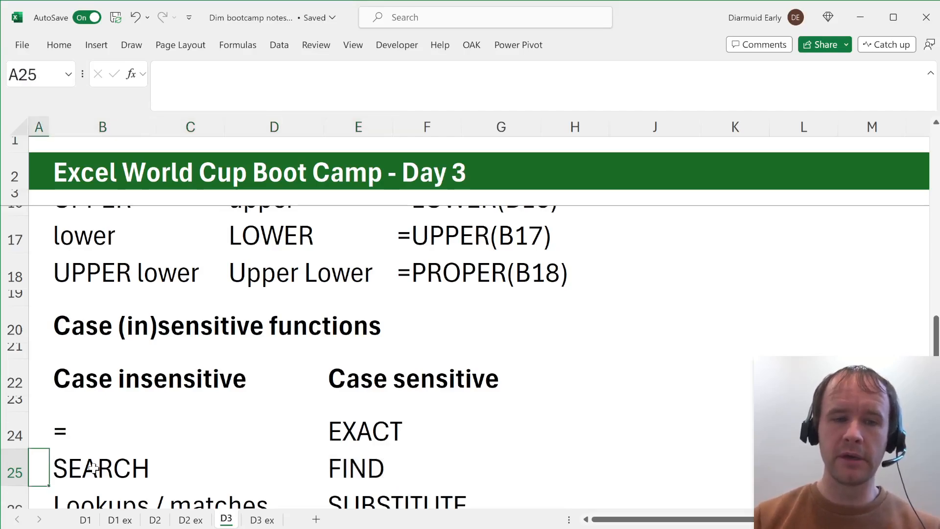
click(102, 468)
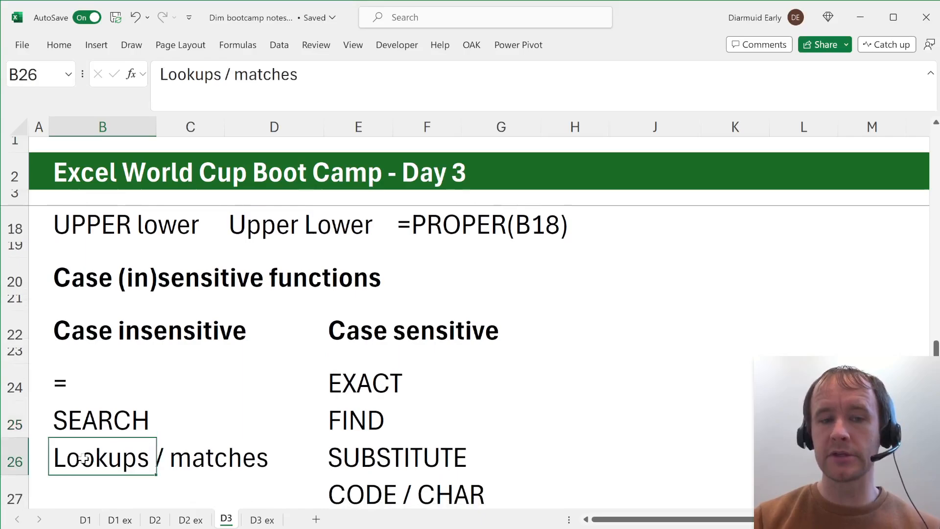
scroll(up, 3)
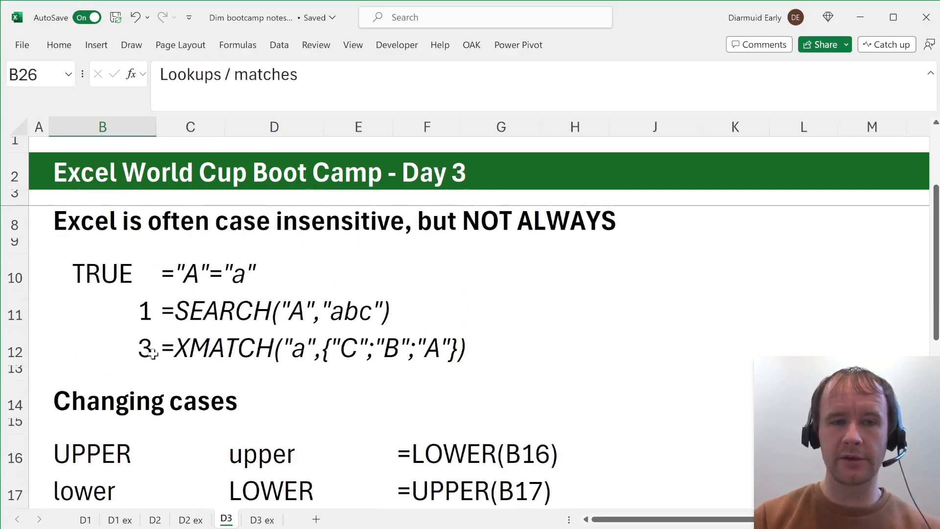
scroll(down, 3)
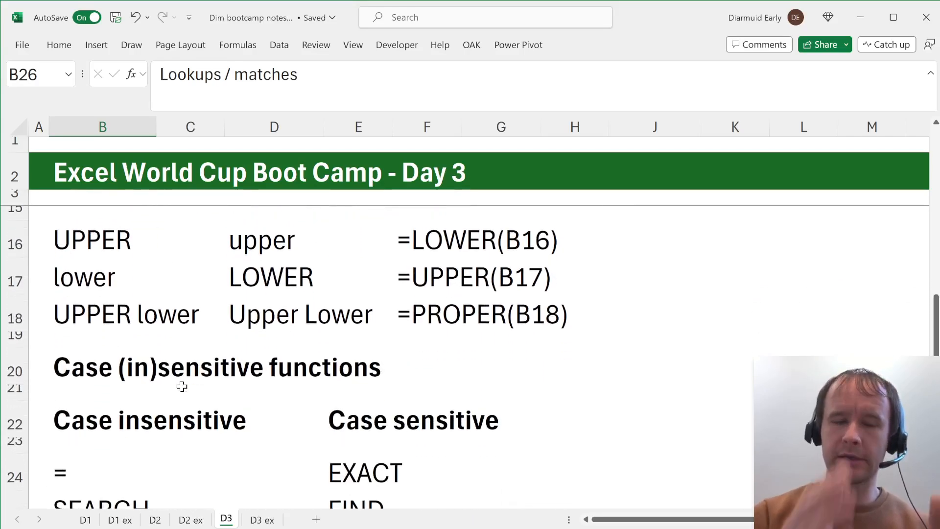
scroll(down, 3)
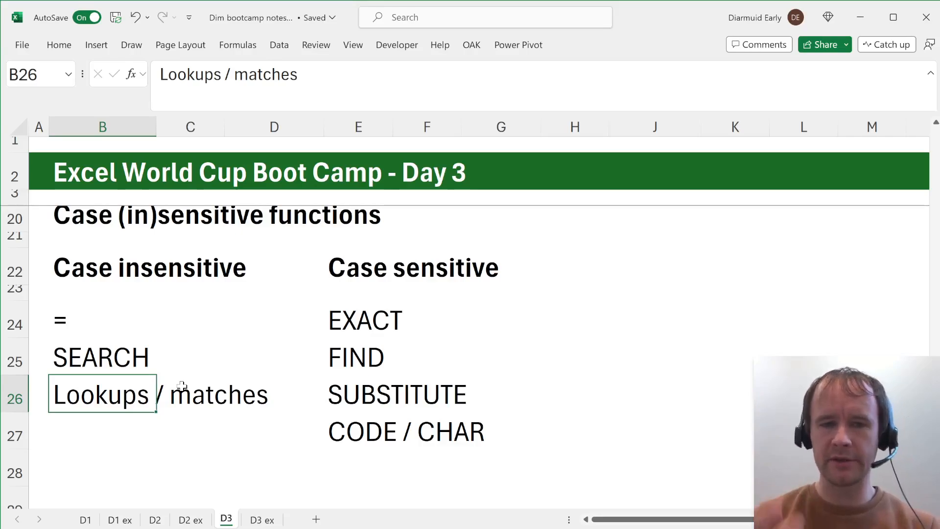
mouse_move(347, 396)
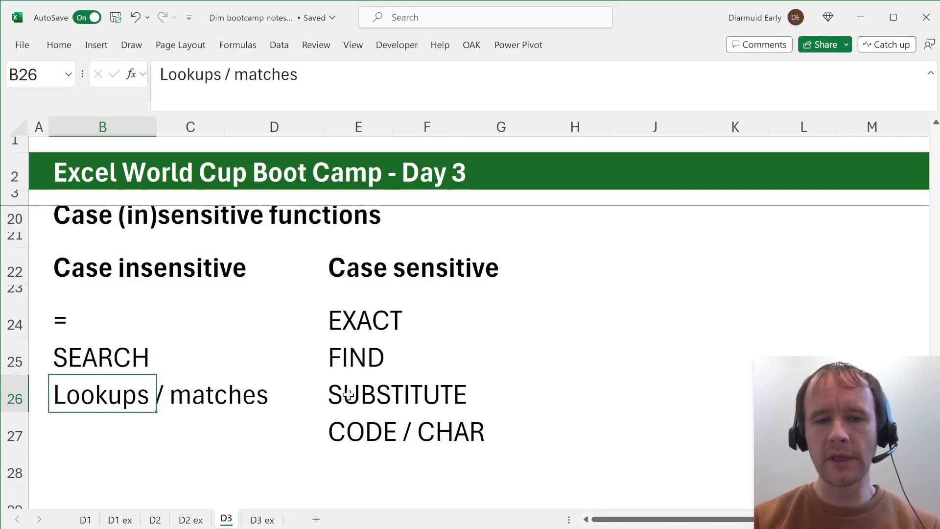
click(358, 394)
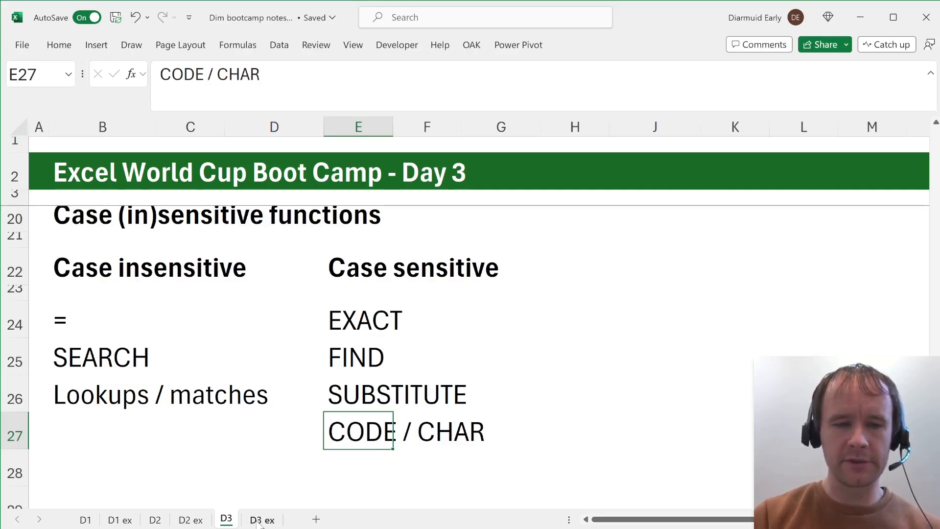
- Move to the D3 ex sheet and view the EXACT/UPPER and EXACT/LOWER case-check formulas in G4 and H4
click(262, 518)
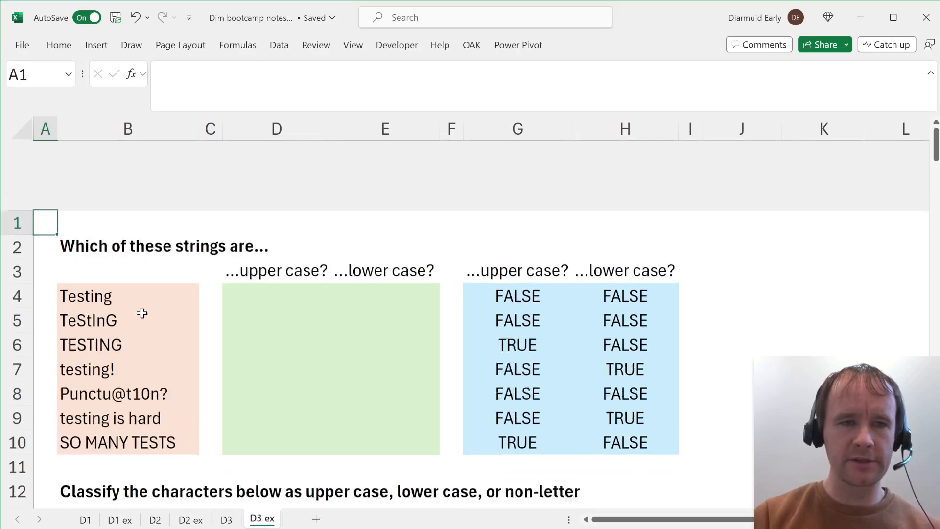
scroll(down, 3)
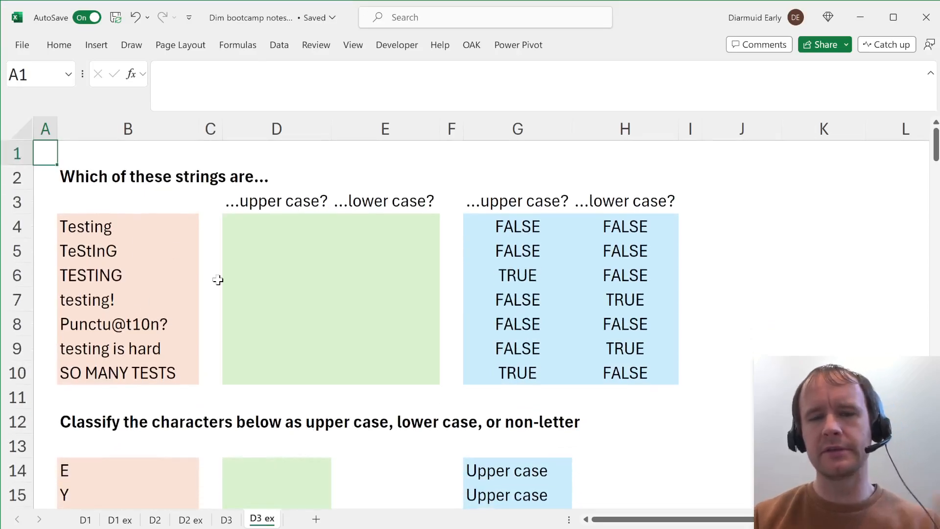
scroll(down, 3)
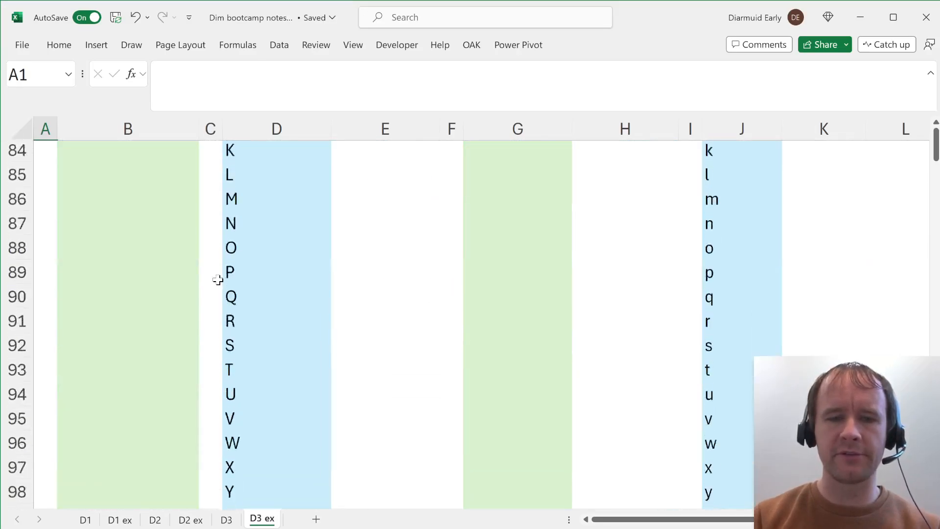
scroll(up, 3)
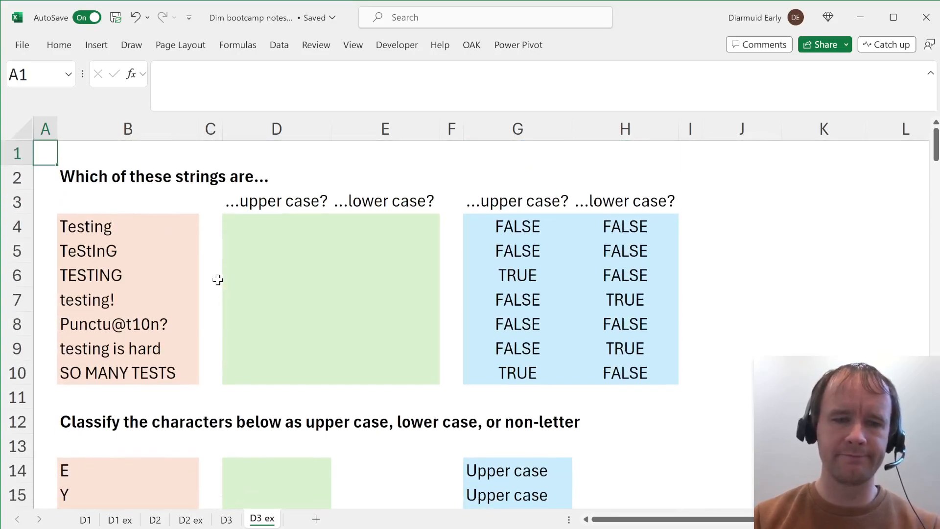
mouse_move(212, 284)
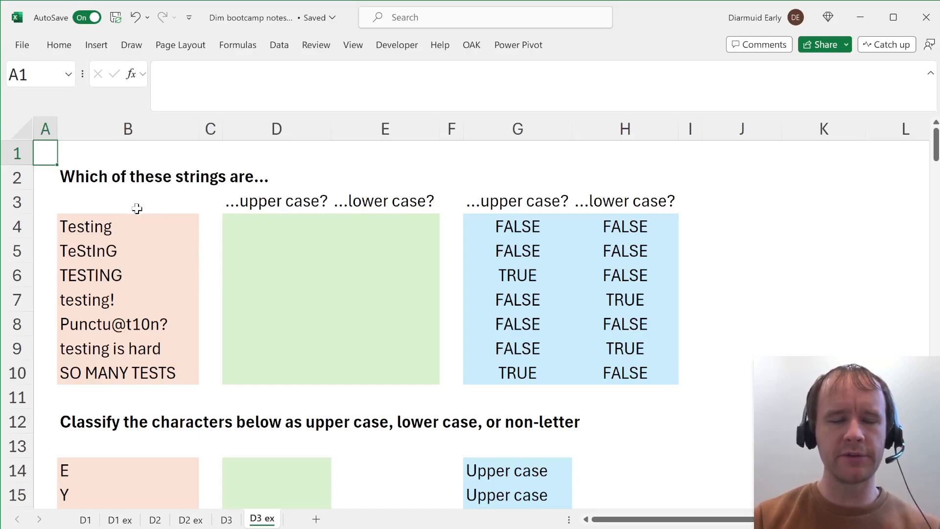
click(517, 226)
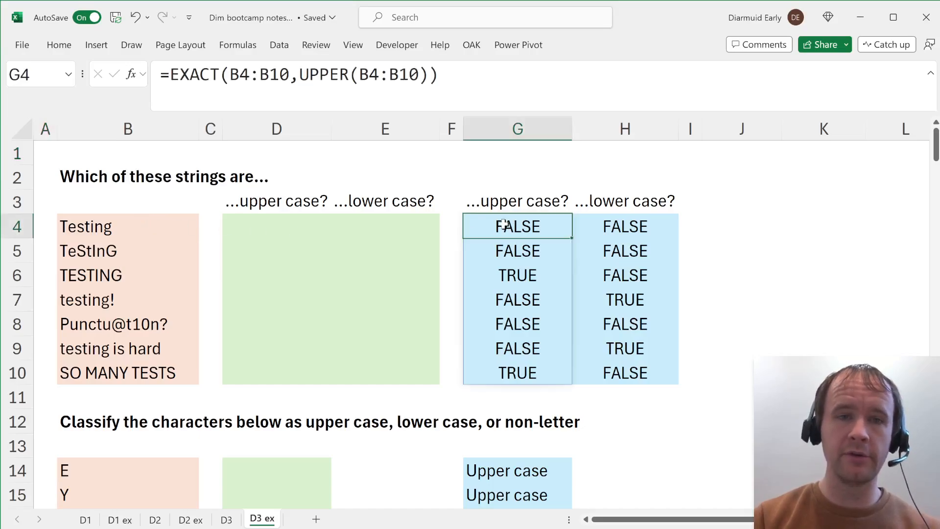
mouse_move(226, 82)
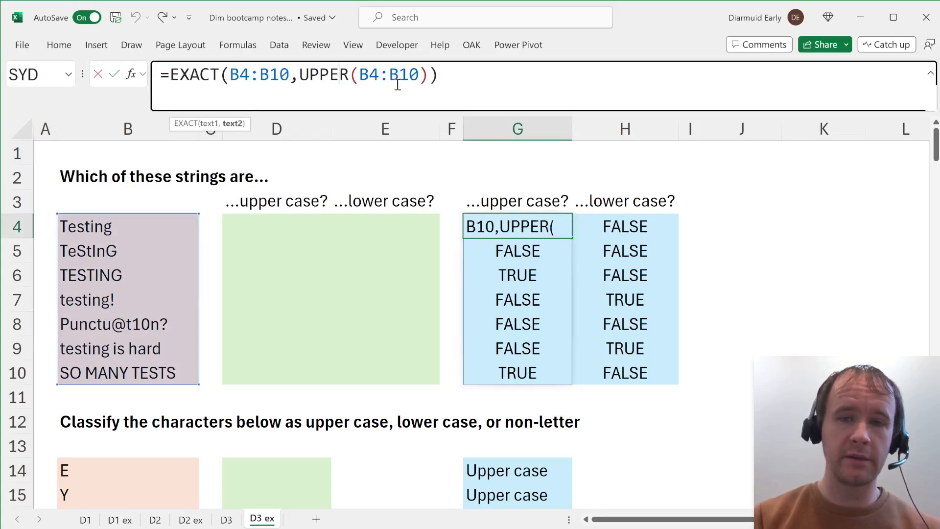
text(LOWER)
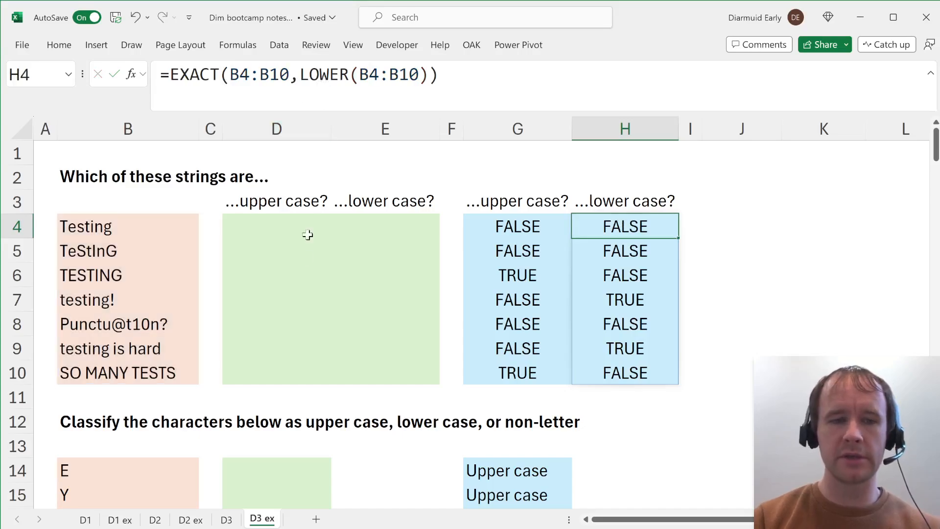
scroll(down, 3)
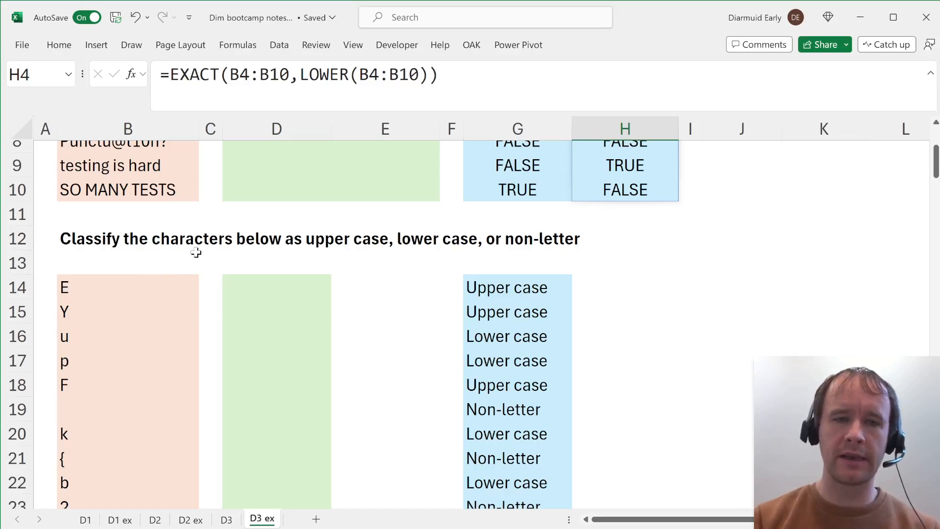
click(127, 286)
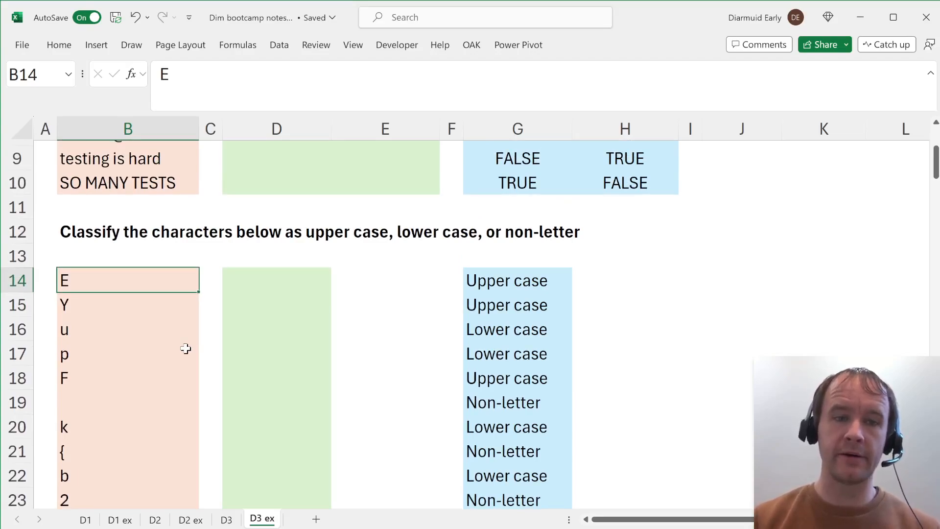
scroll(up, 3)
text(=EXACT(B14:B28,UPPER(B14:B28)))
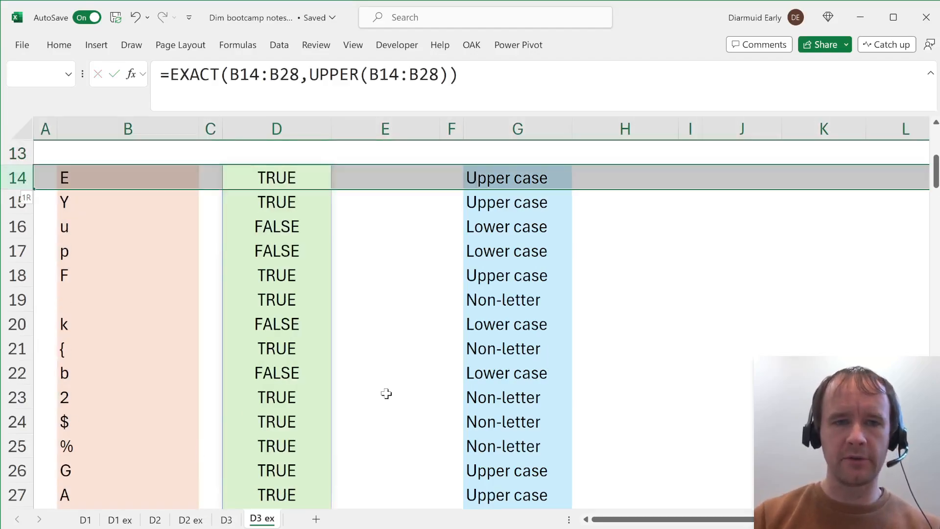
click(276, 251)
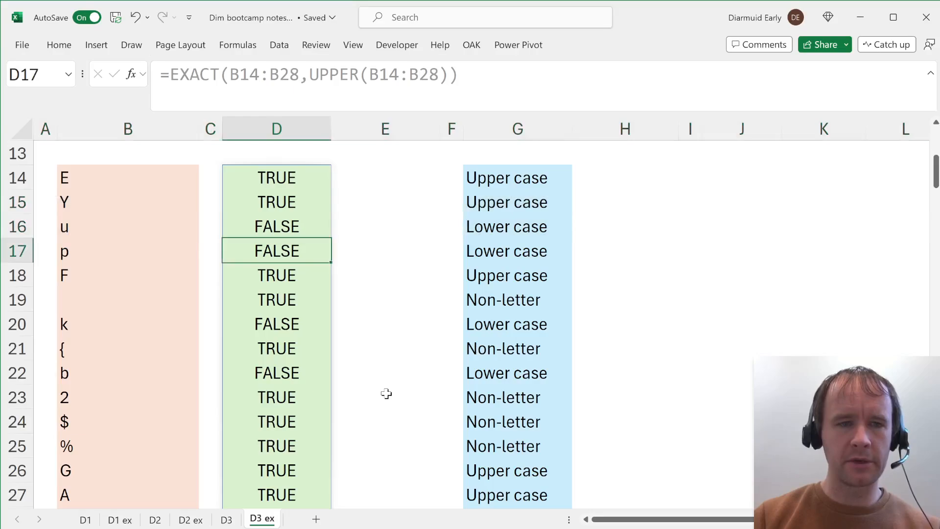
click(276, 349)
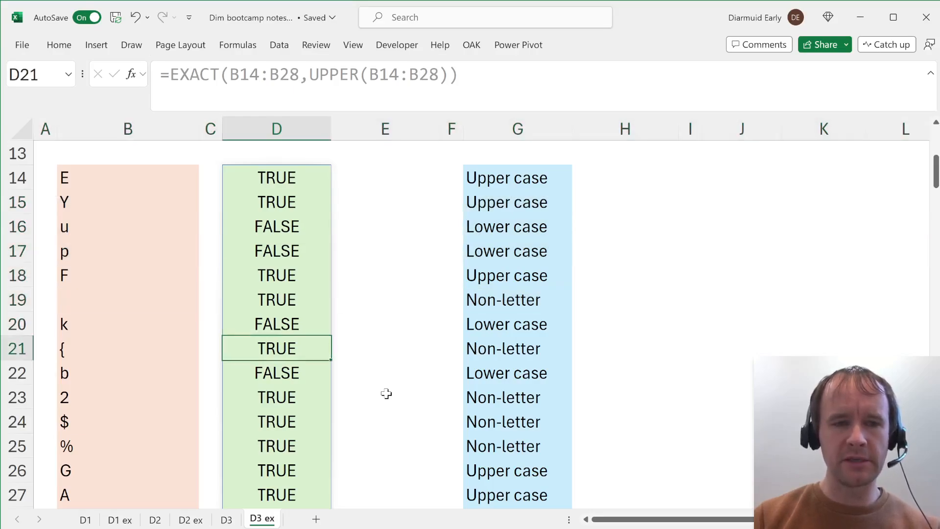
click(276, 470)
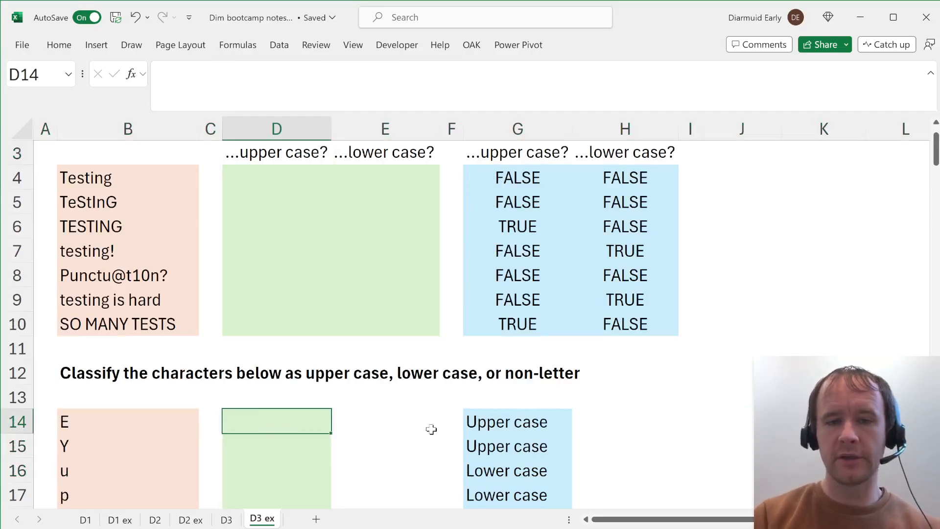
click(516, 421)
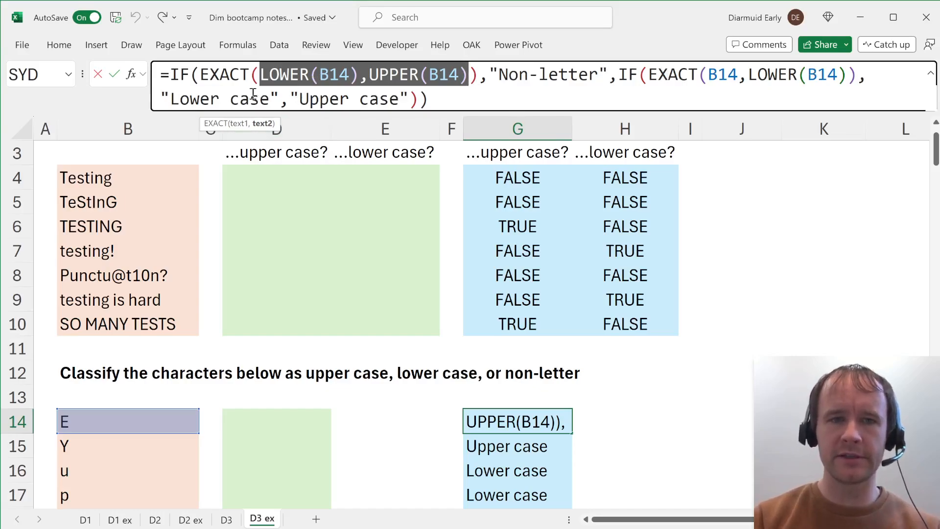
scroll(down, 3)
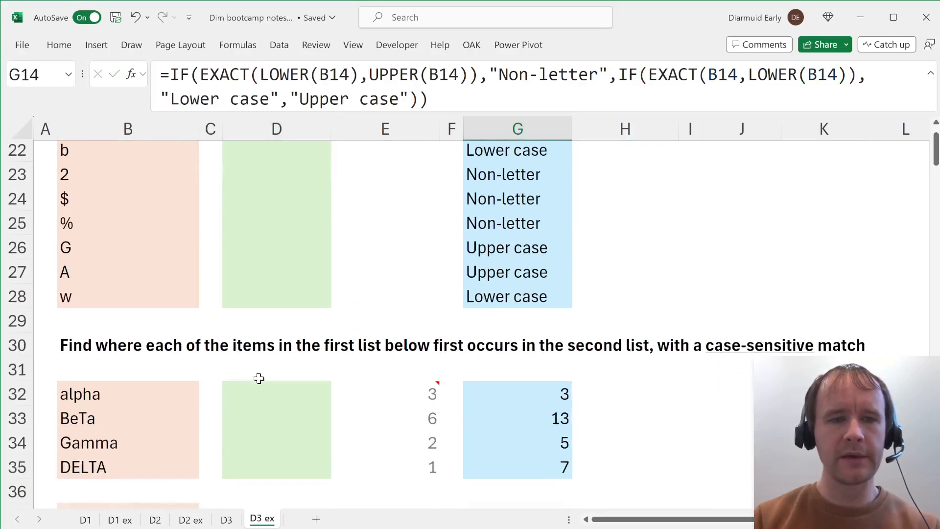
- Reach the word-list exercise and select the first word list above the second one
scroll(down, 3)
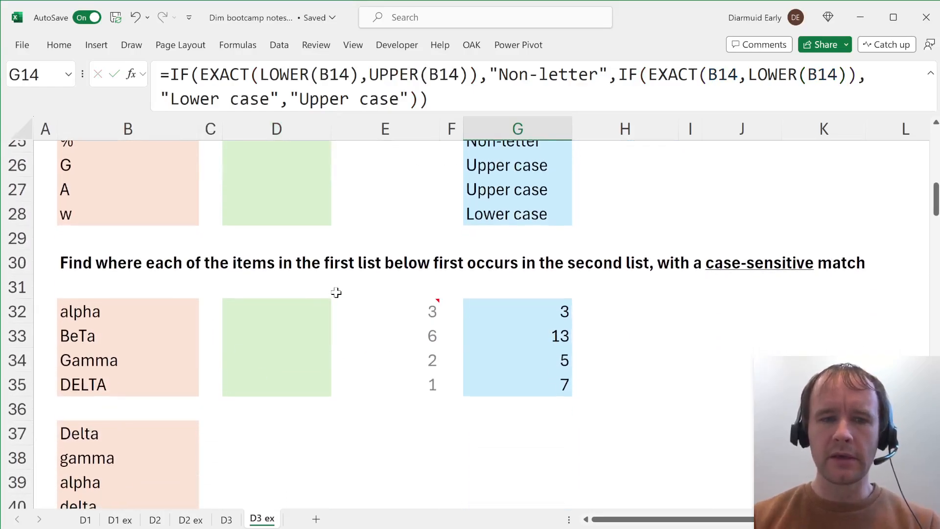
mouse_move(375, 282)
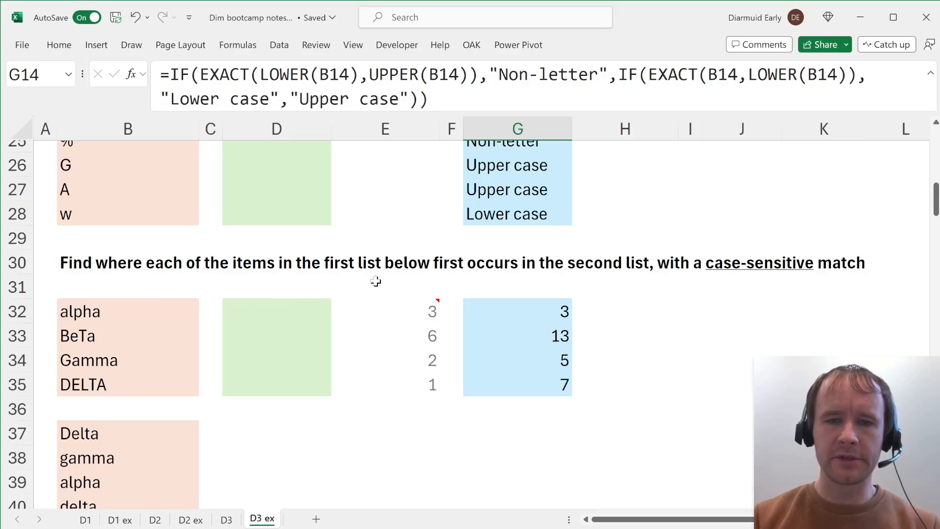
mouse_move(303, 304)
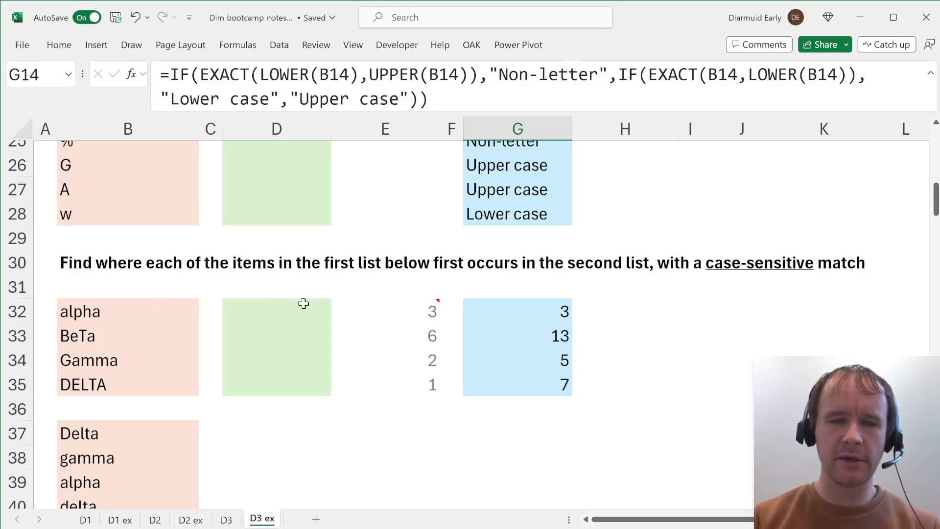
scroll(down, 3)
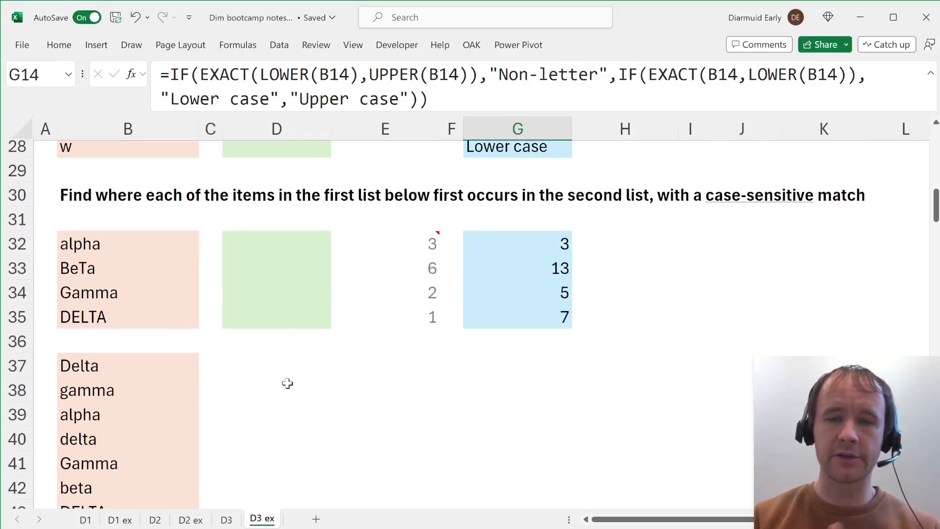
click(127, 244)
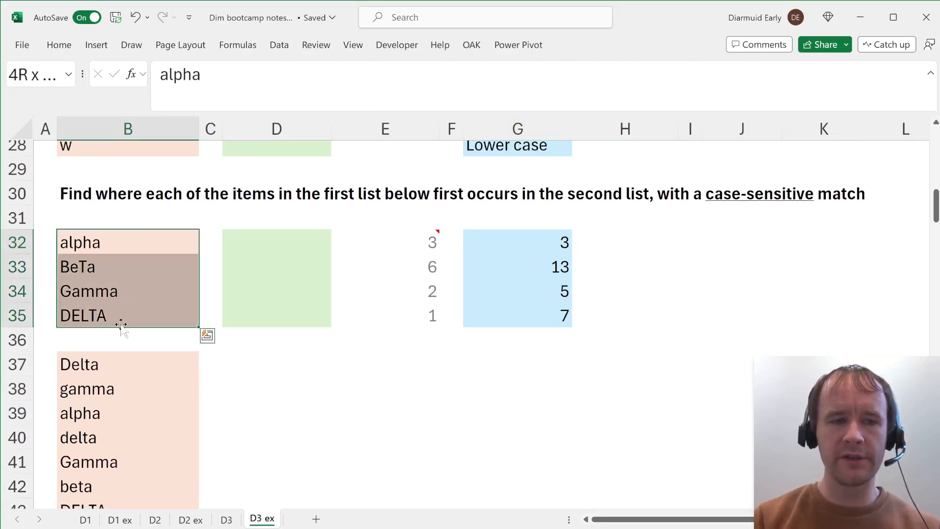
scroll(down, 3)
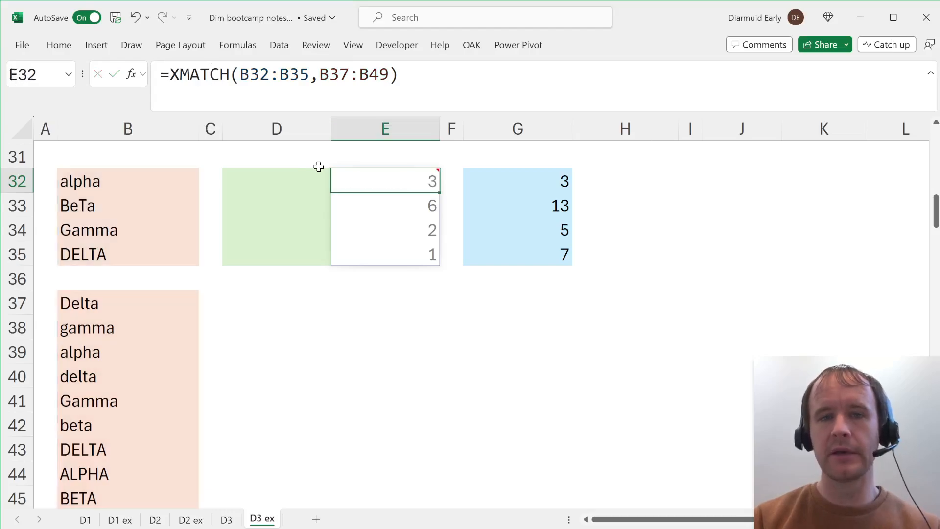
mouse_move(481, 182)
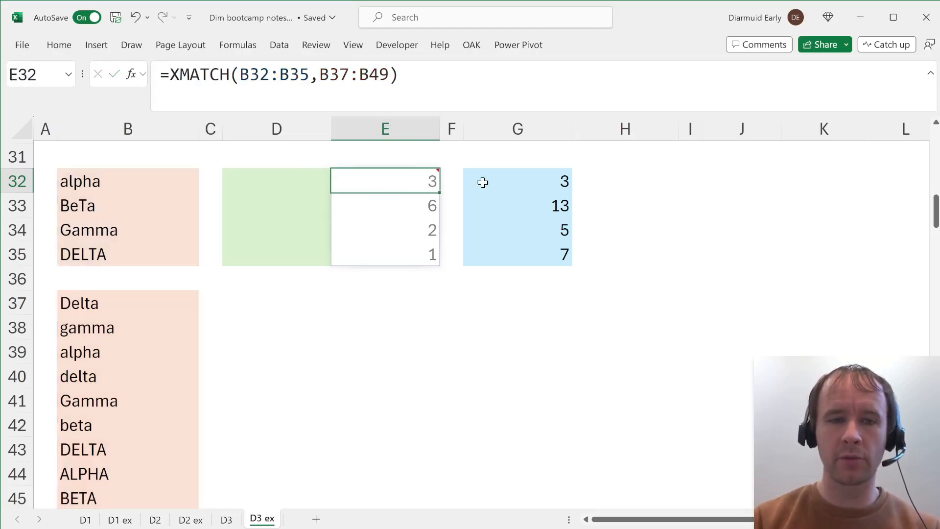
- Flag alpha with =EXACT(B37,$B$32) down column D, then start =XMATCH(TRUE,EXACT(...)) in G32
text(=e)
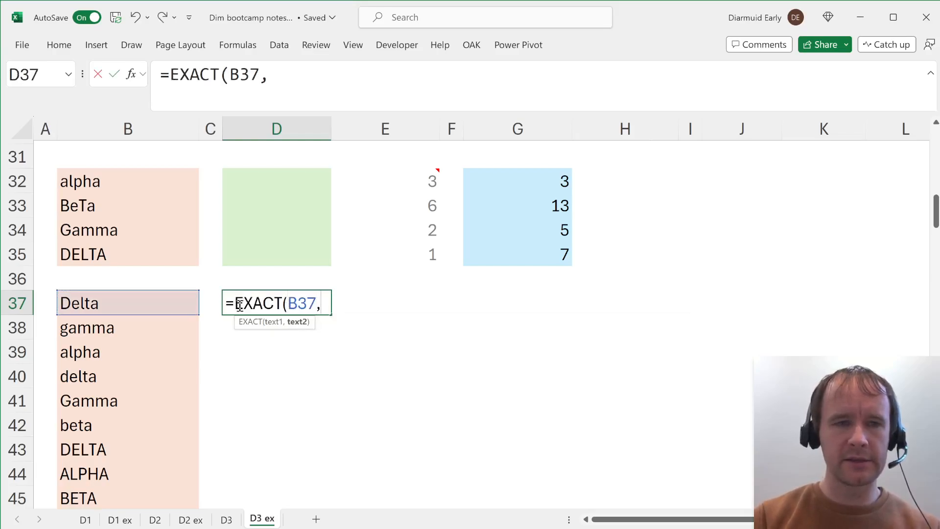
click(128, 180)
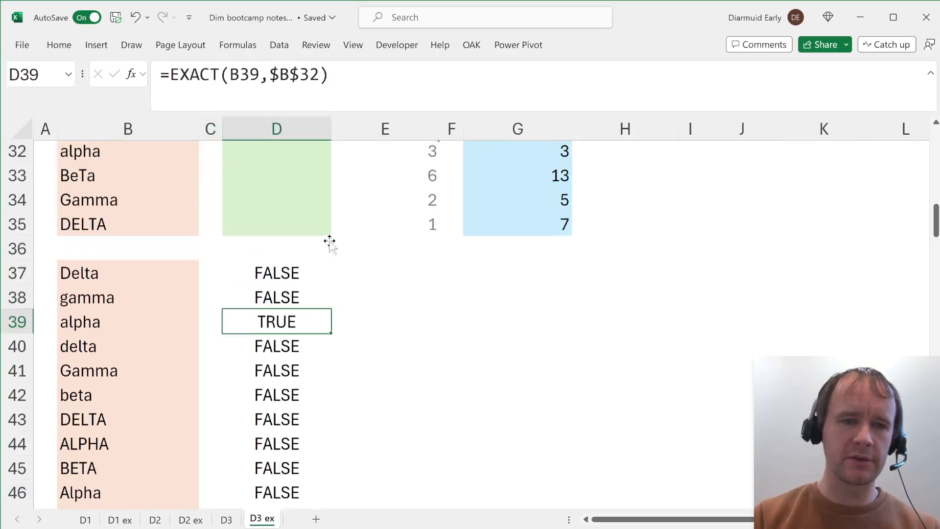
text(=x)
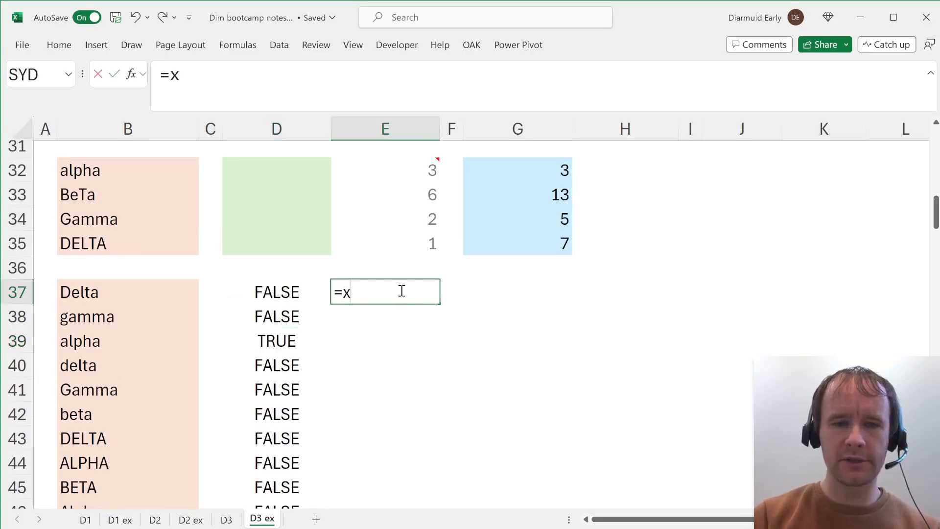
text(MATCH(true,D37)
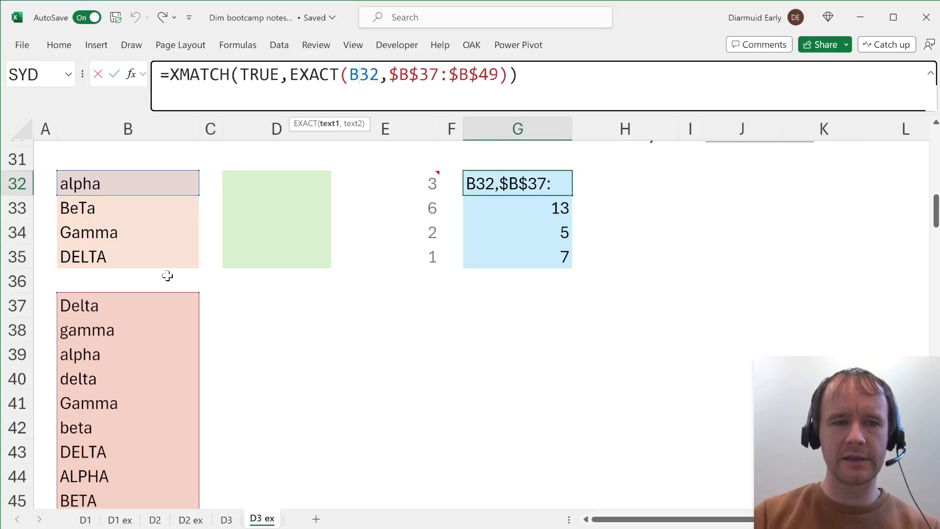
mouse_move(269, 160)
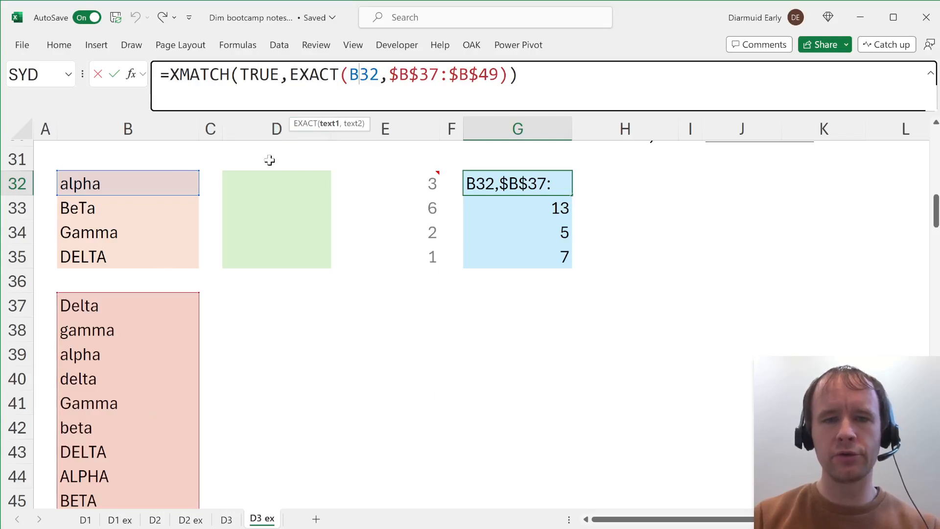
- Check the FIND position answer in J53 under the Insensitive heading, then select the String 1 comparison row 61
scroll(down, 3)
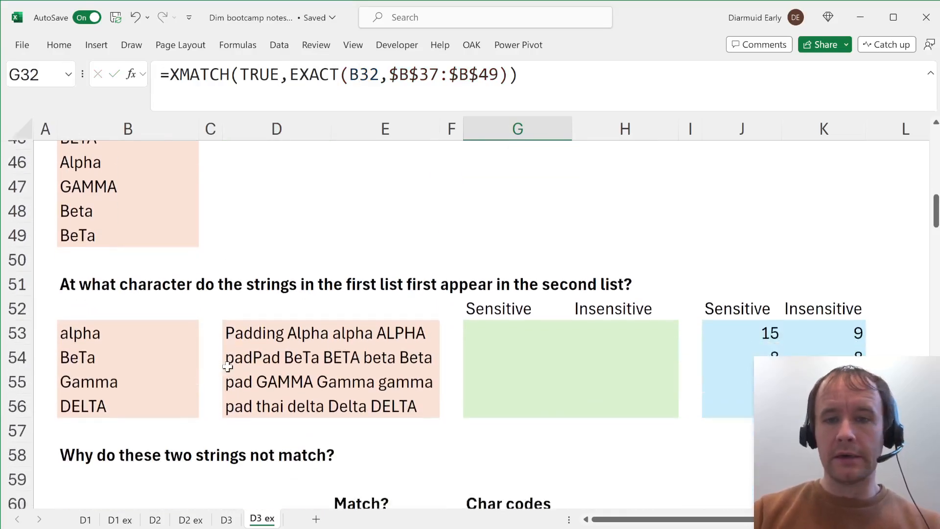
scroll(down, 3)
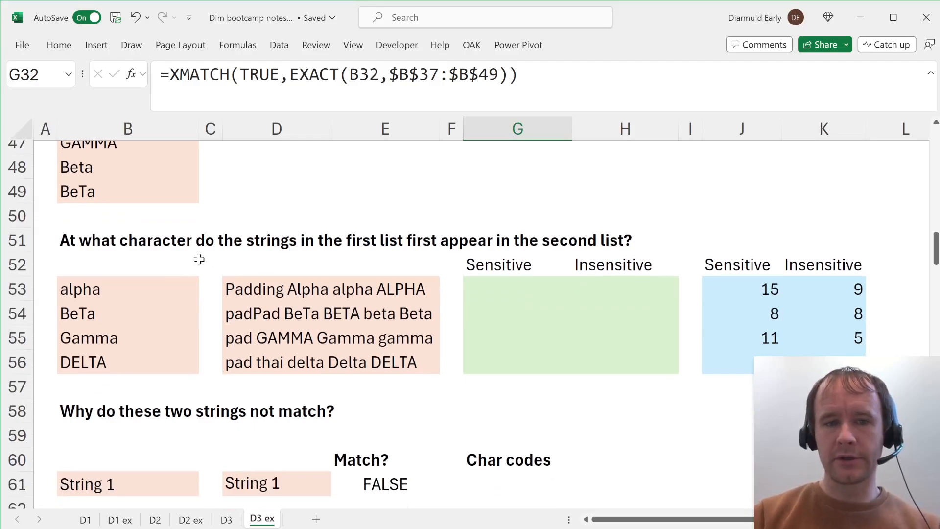
mouse_move(377, 301)
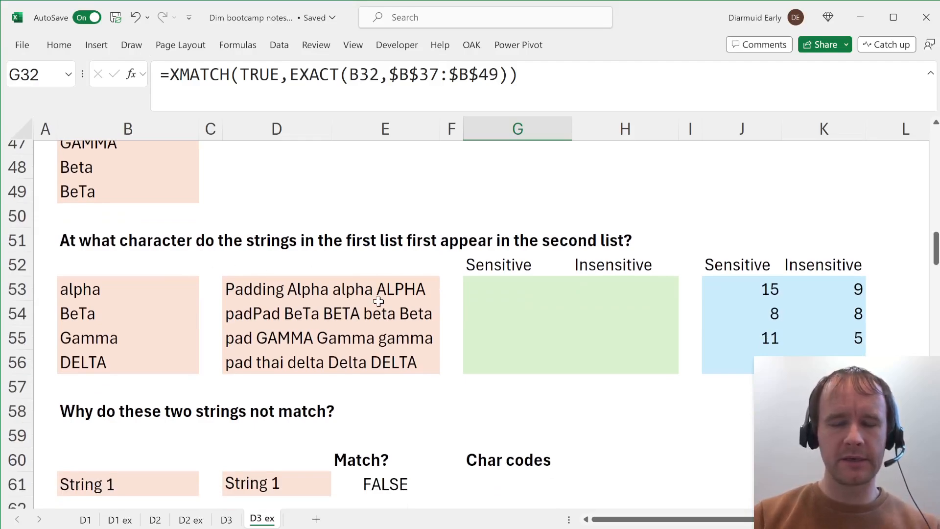
click(624, 223)
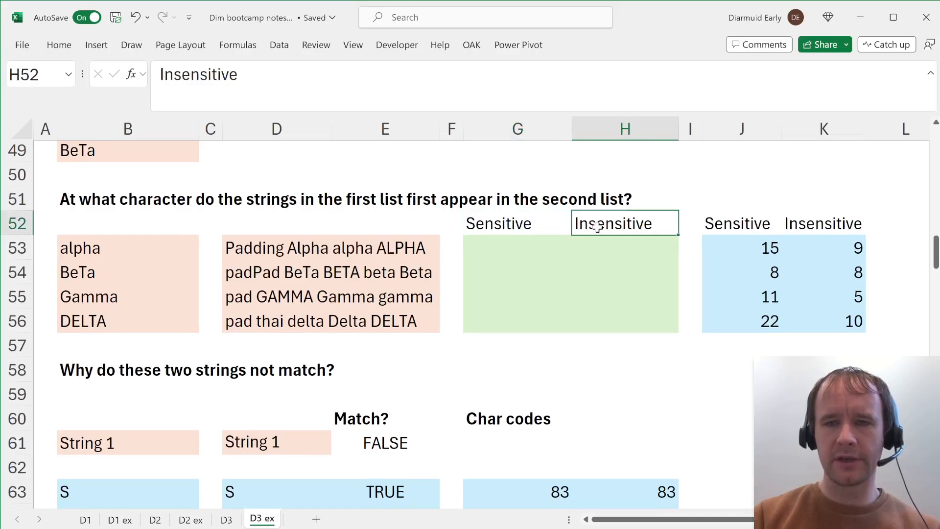
click(741, 248)
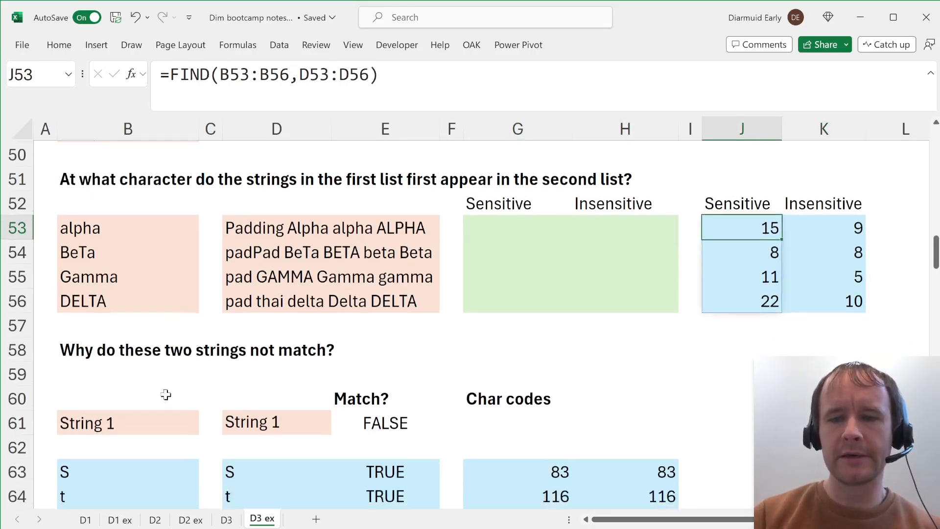
scroll(down, 3)
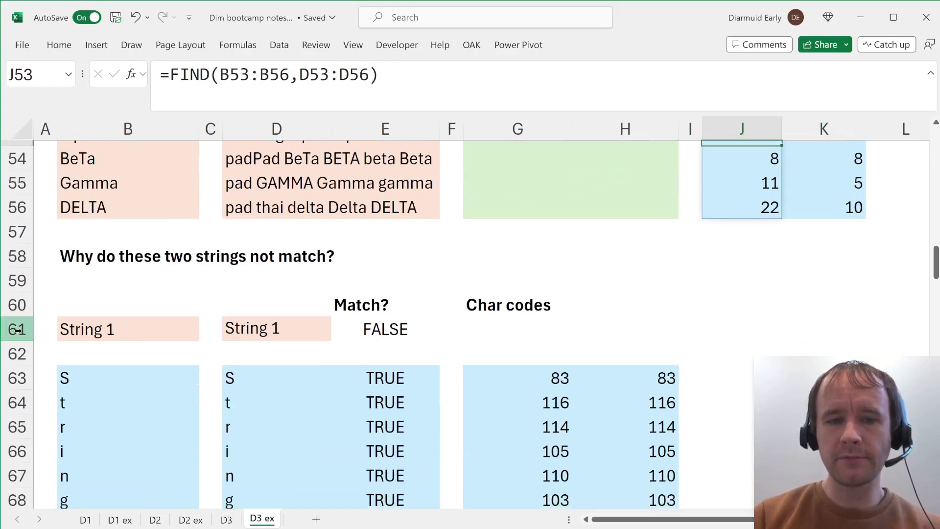
click(16, 329)
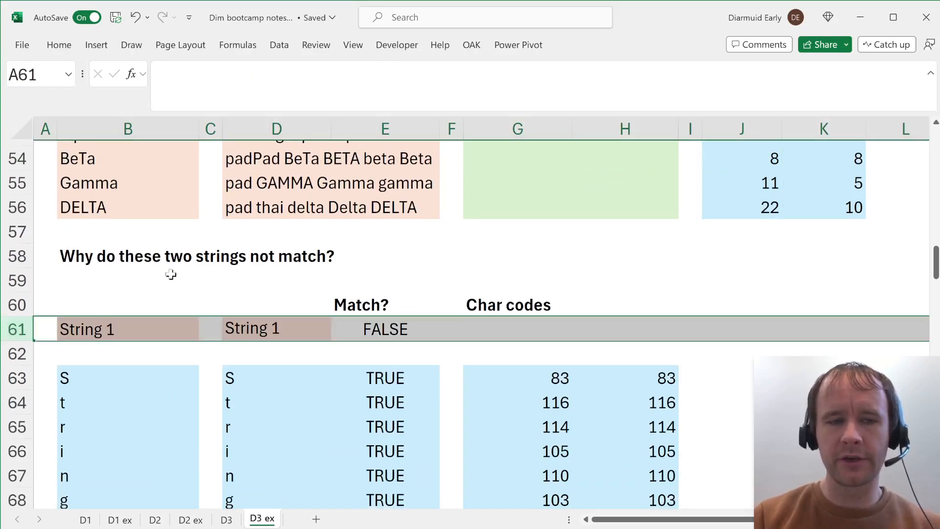
- Inspect the ASCII table's SEQUENCE code formula in B103 and CHAR character formula in D103
scroll(down, 3)
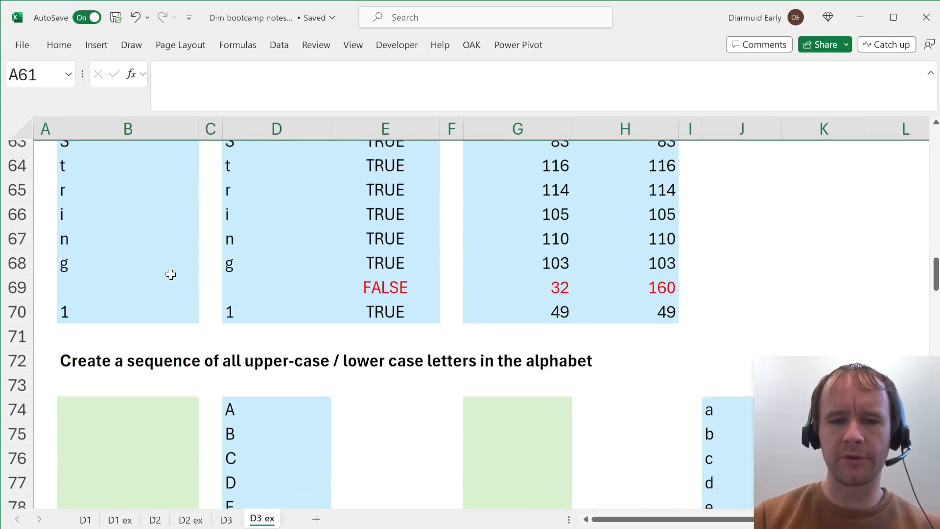
scroll(down, 3)
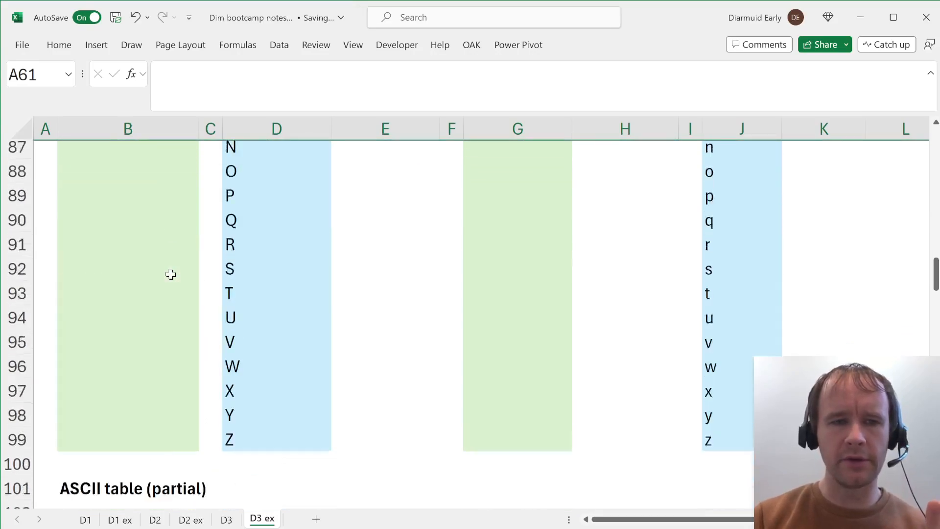
scroll(down, 3)
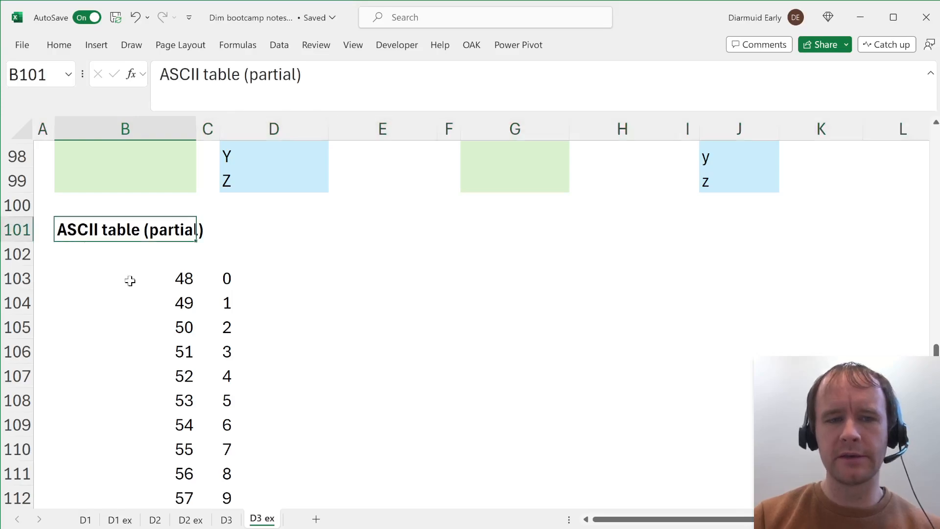
click(124, 277)
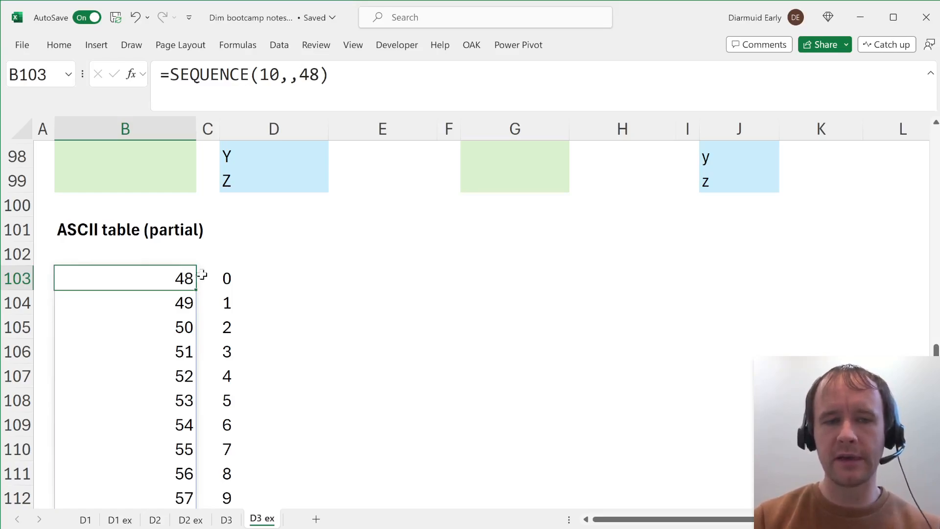
click(274, 274)
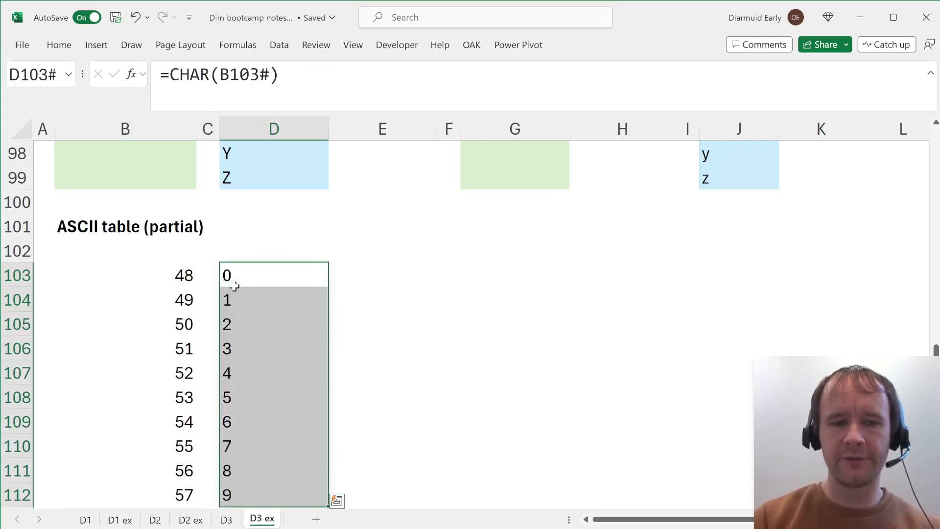
mouse_move(243, 305)
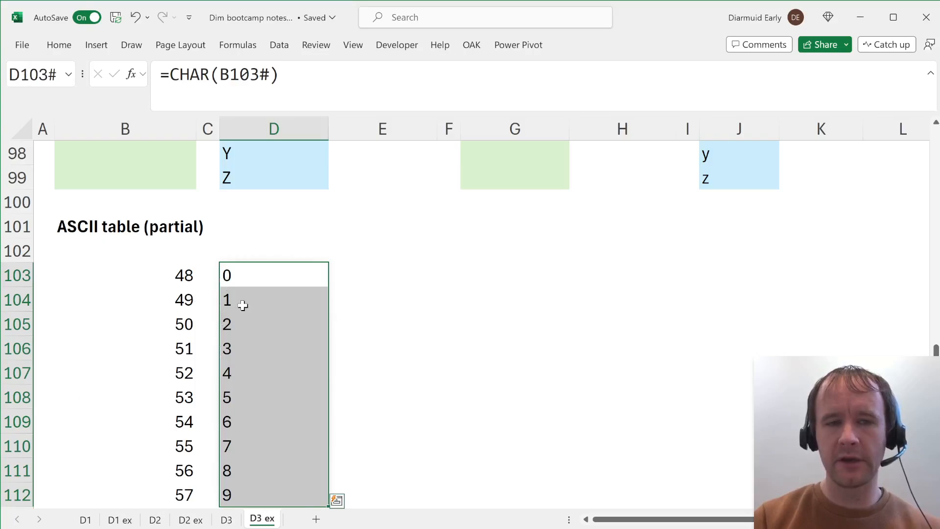
- Return to the alphabet-sequence exercise around row 72
scroll(down, 3)
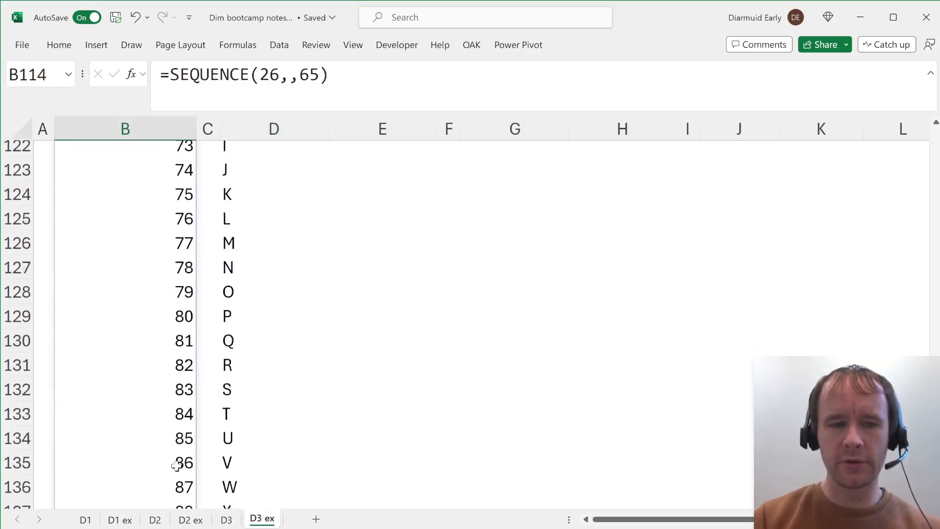
scroll(down, 3)
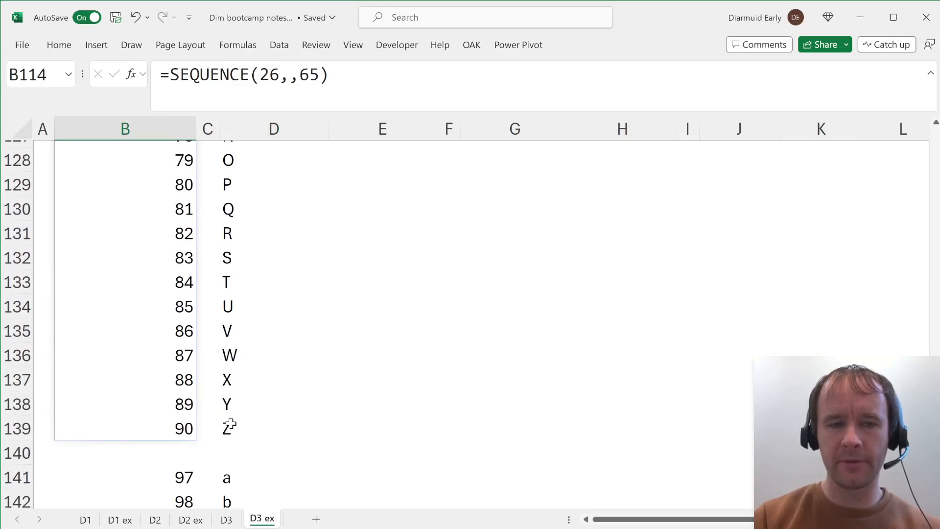
scroll(down, 3)
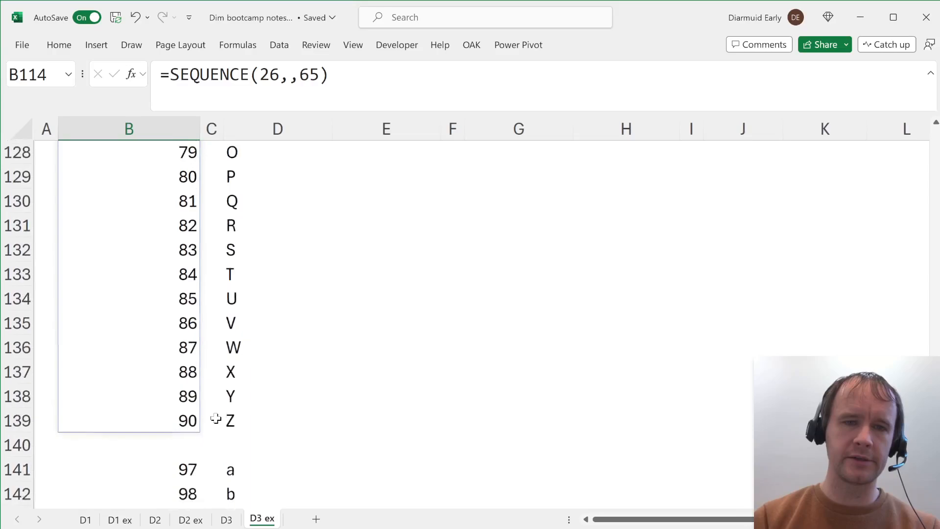
scroll(up, 3)
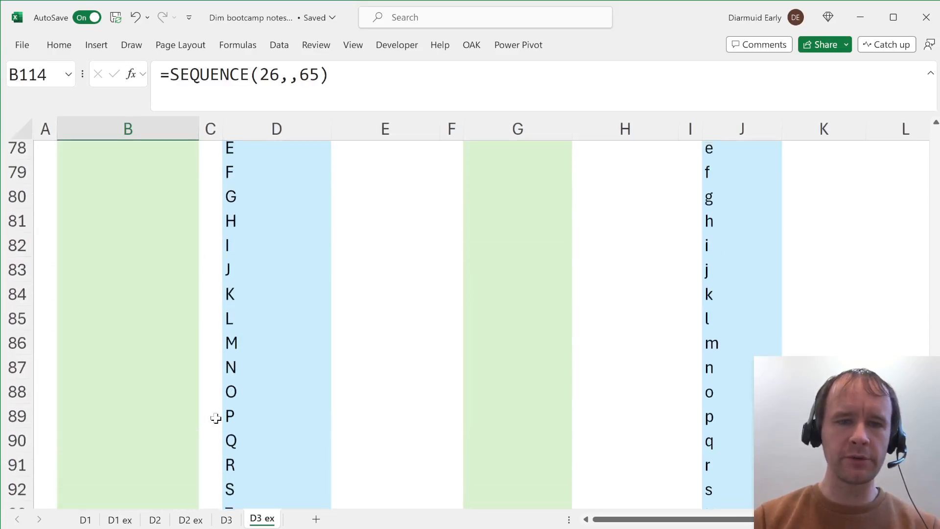
scroll(up, 3)
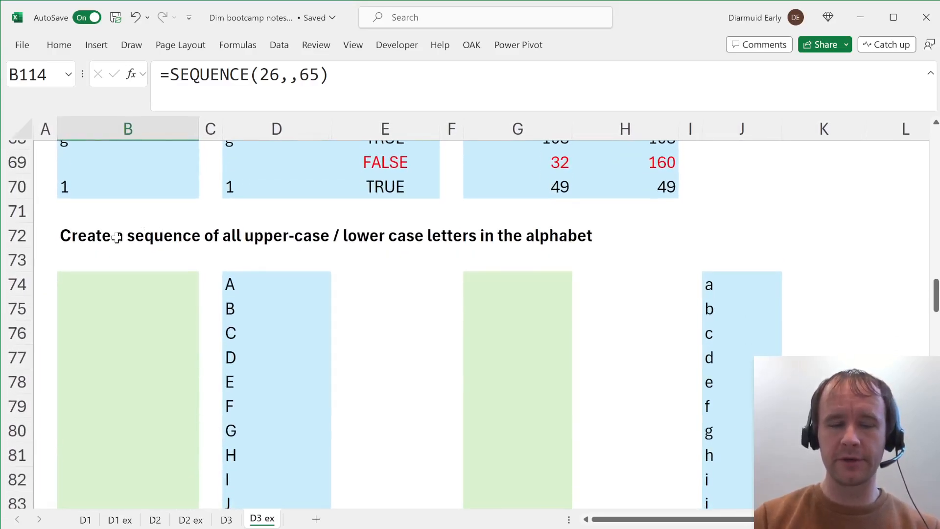
- Confirm CHAR(SEQUENCE(26,,CODE("A"))) for A–Z and CHAR(SEQUENCE(26,,CODE("a"))) in J74 for a–z
click(128, 235)
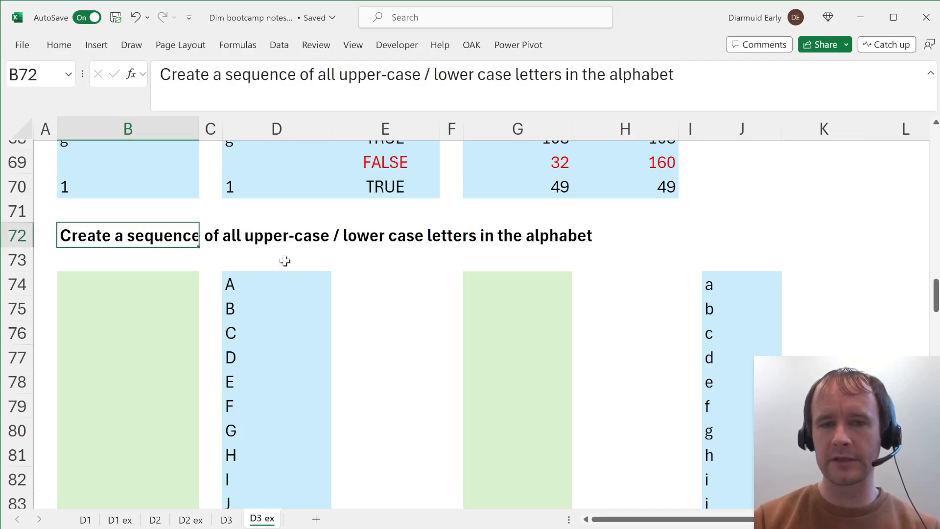
click(276, 284)
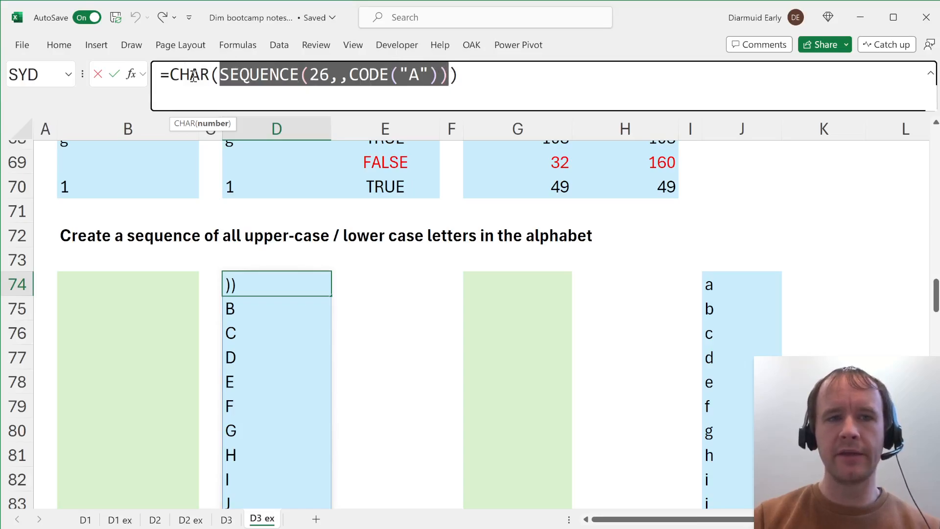
key(Return)
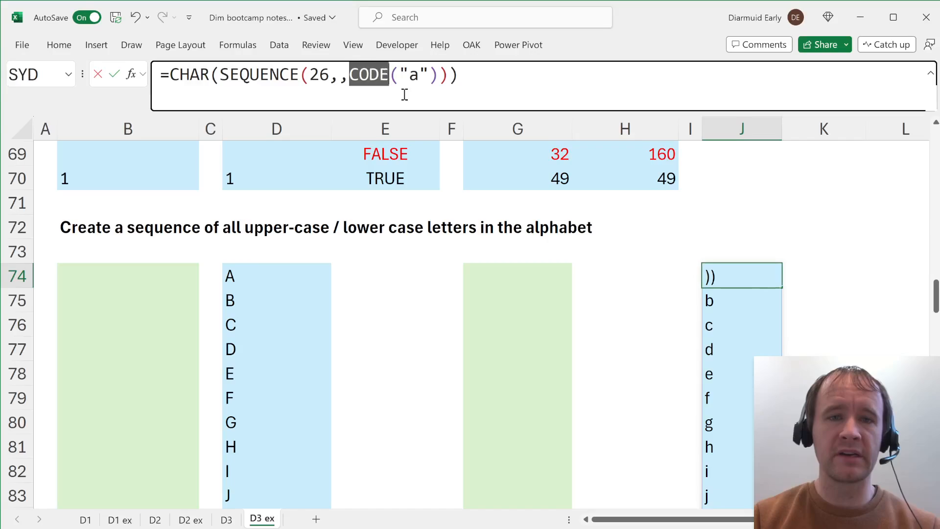
key(Return)
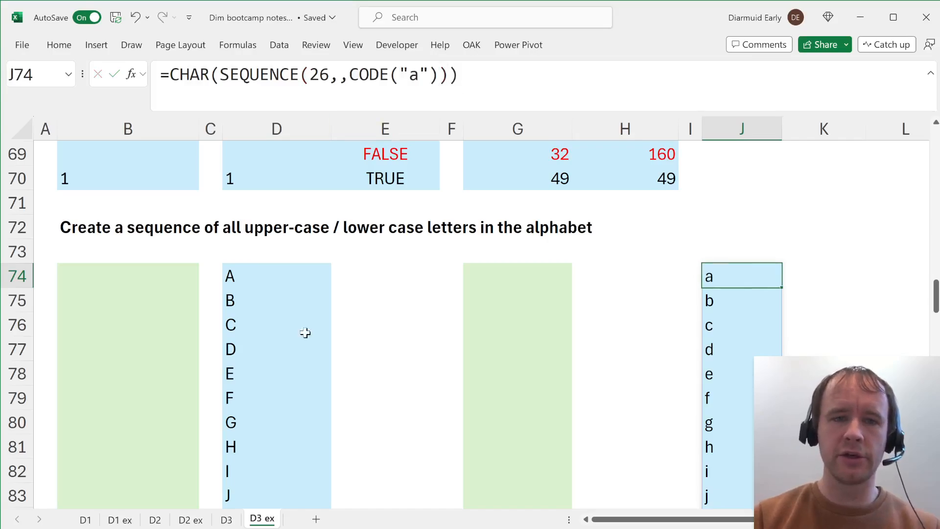
- View the ASCII table's SEQUENCE formula in B103, then return to the string-mismatch exercise at row 56
scroll(down, 3)
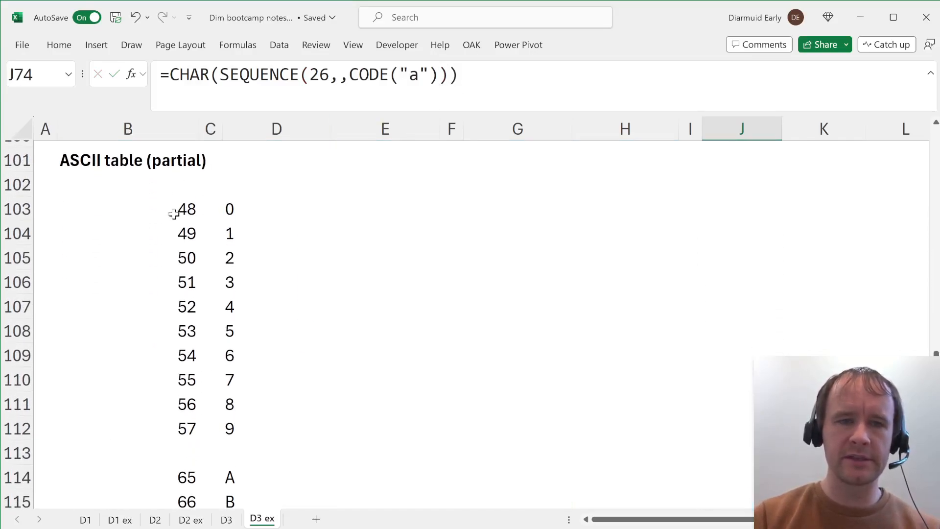
click(127, 209)
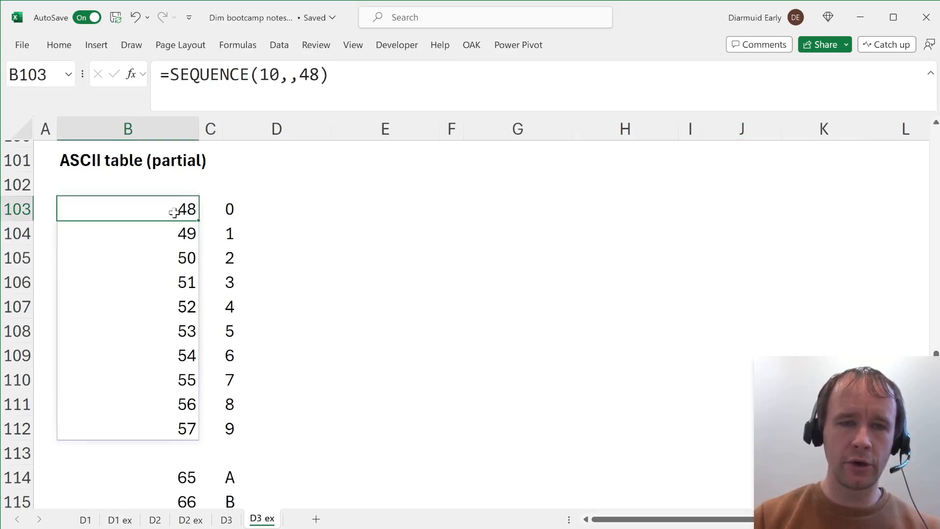
scroll(down, 3)
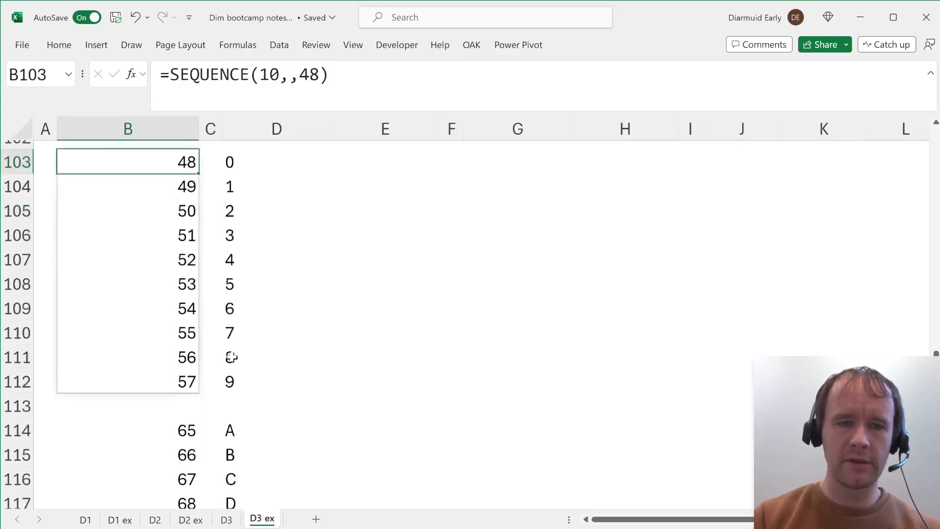
scroll(down, 3)
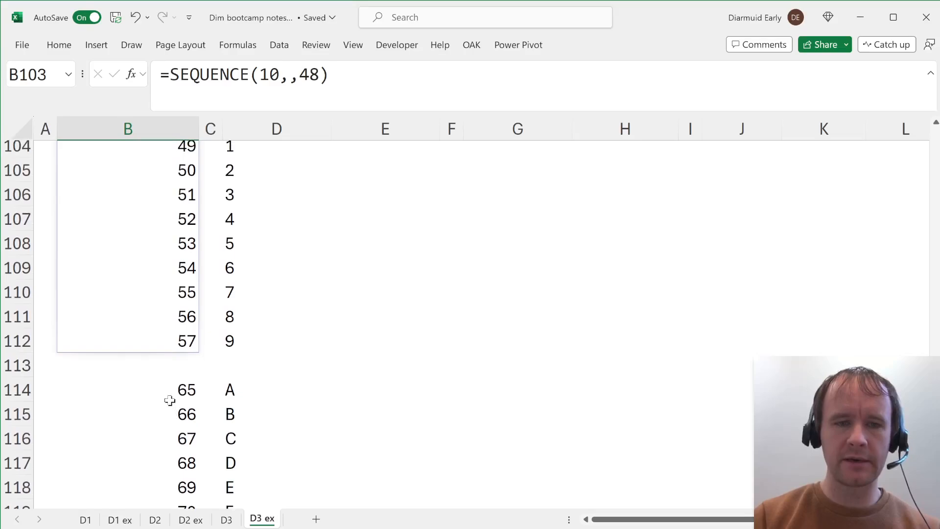
scroll(up, 3)
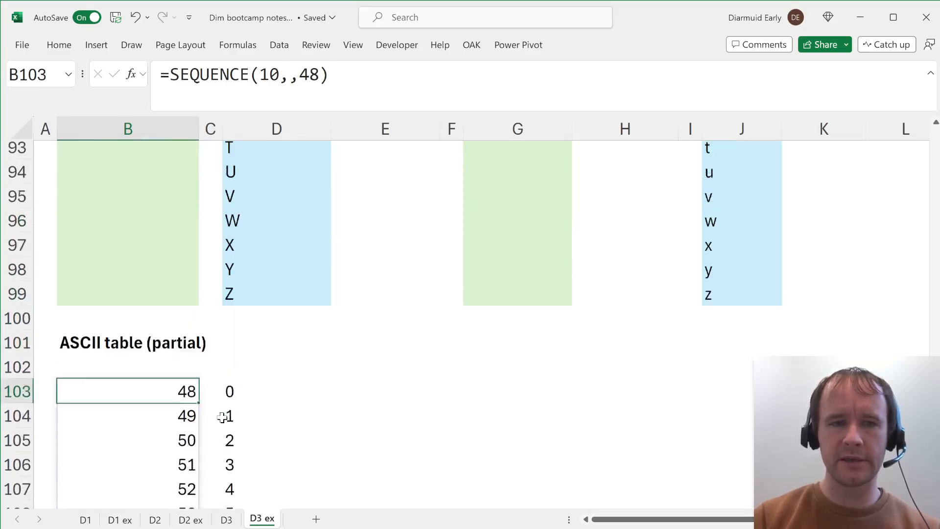
scroll(up, 3)
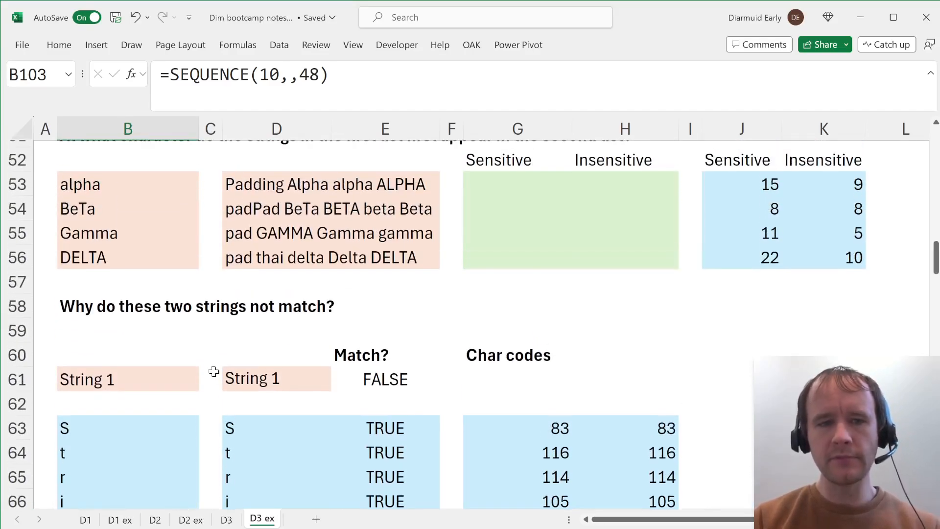
scroll(down, 3)
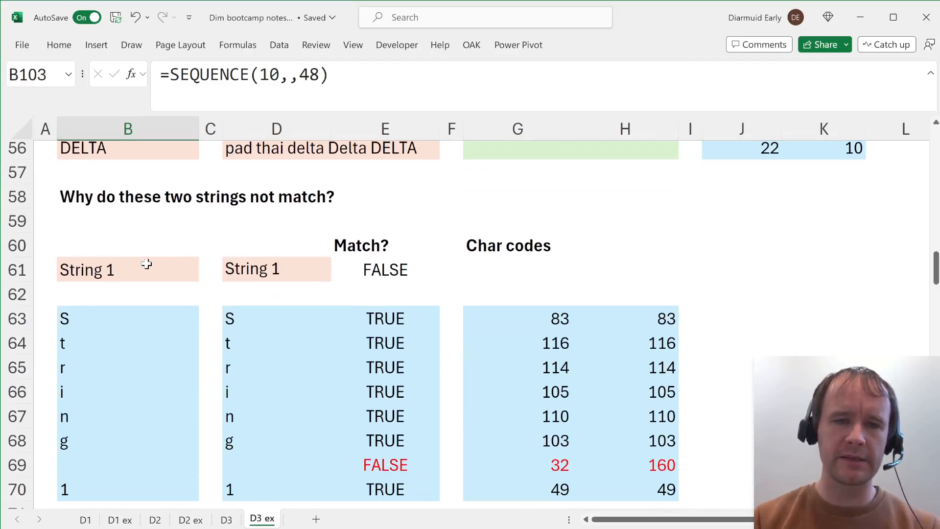
click(128, 269)
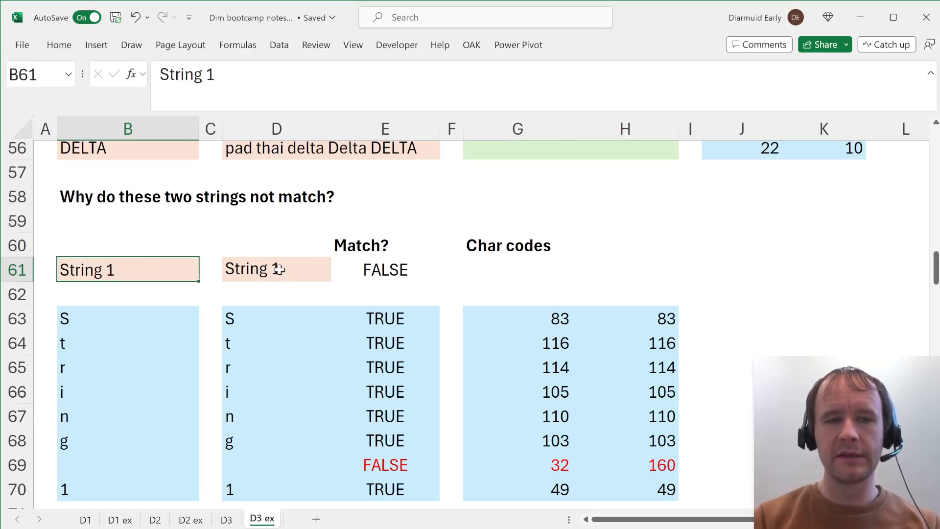
click(277, 269)
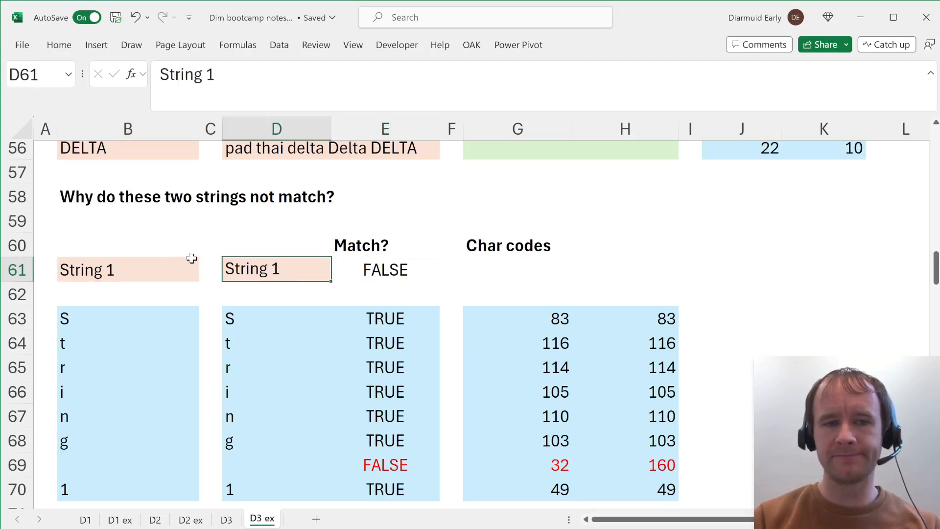
click(127, 269)
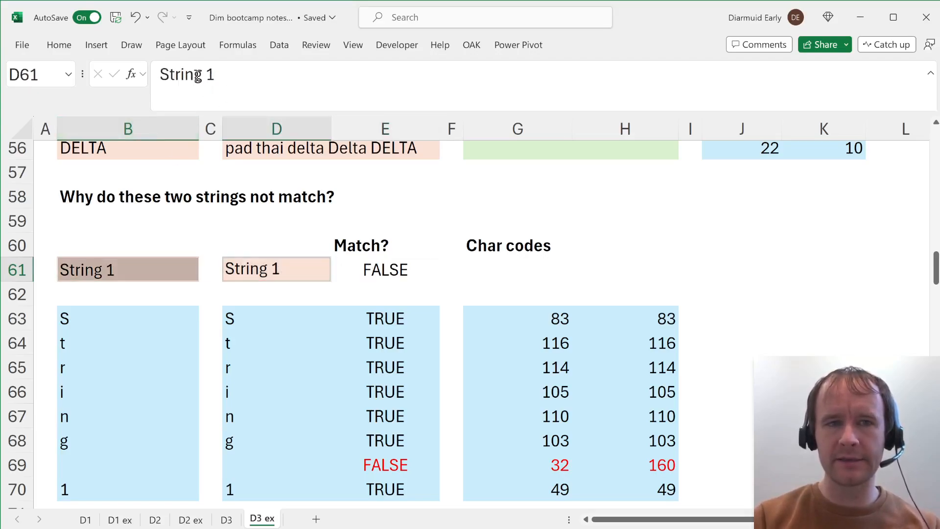
click(127, 269)
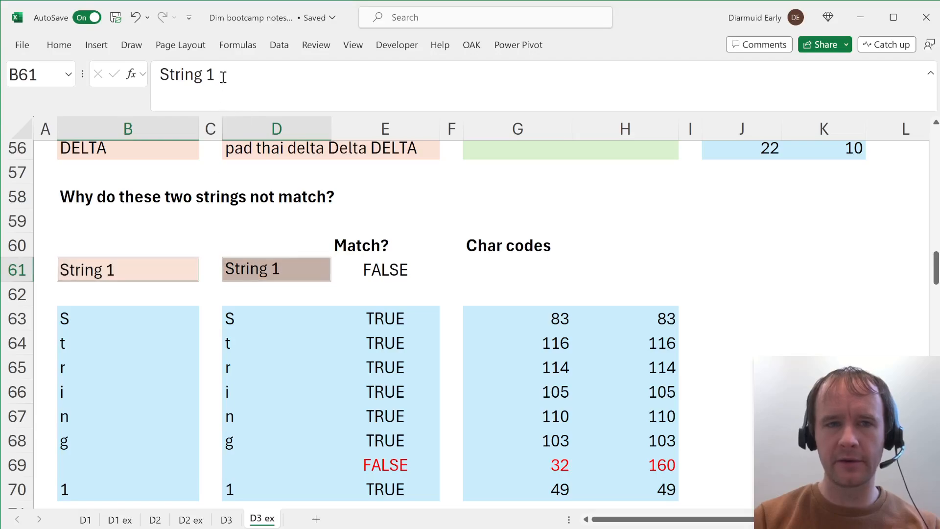
click(276, 268)
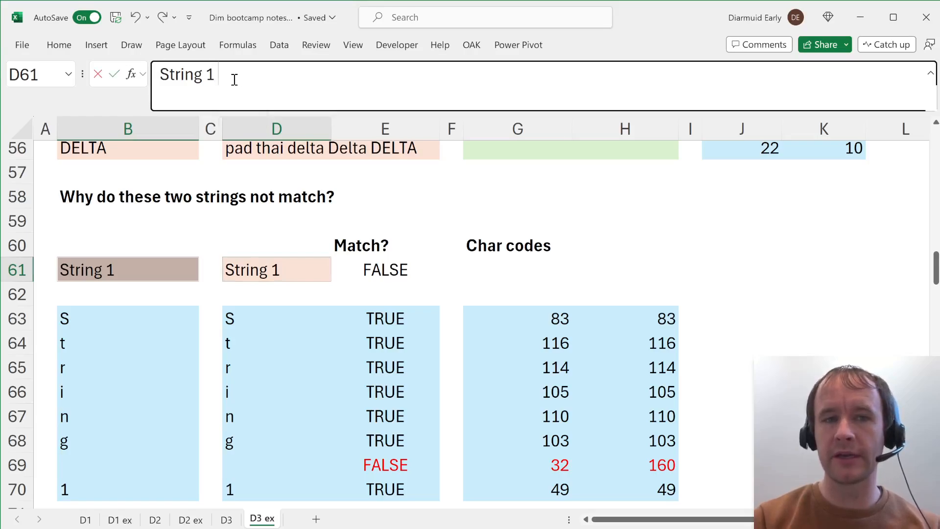
click(127, 269)
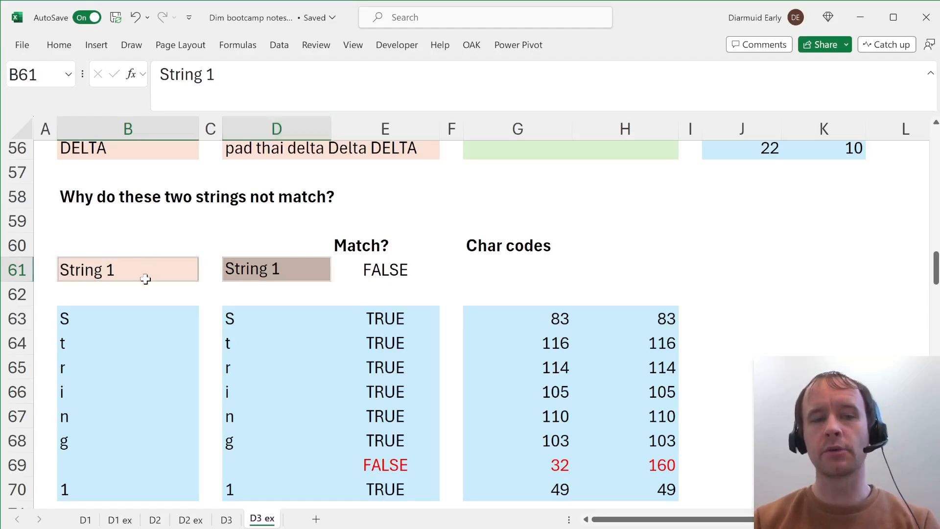
click(127, 318)
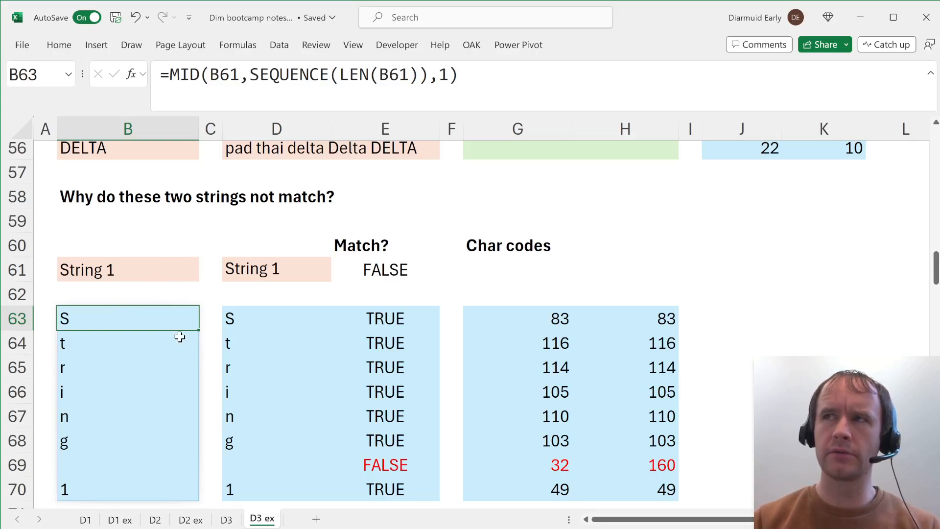
click(276, 318)
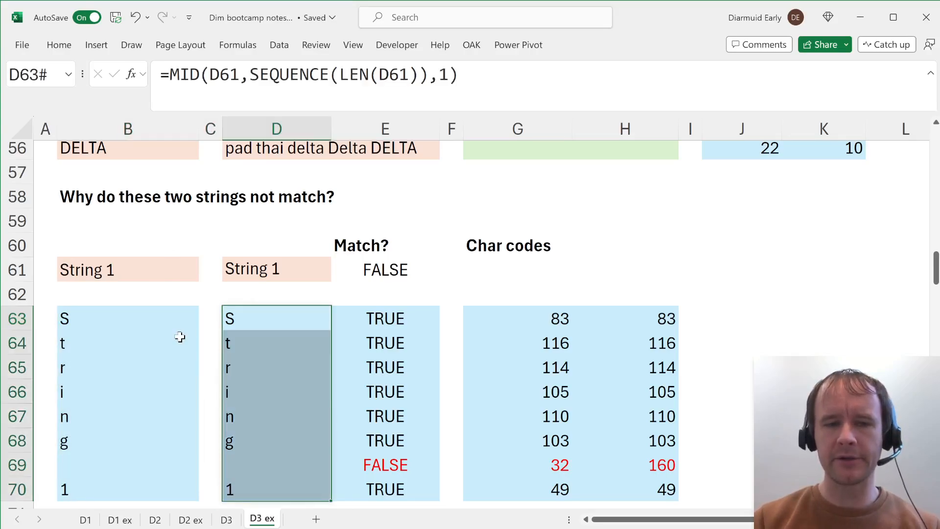
click(385, 488)
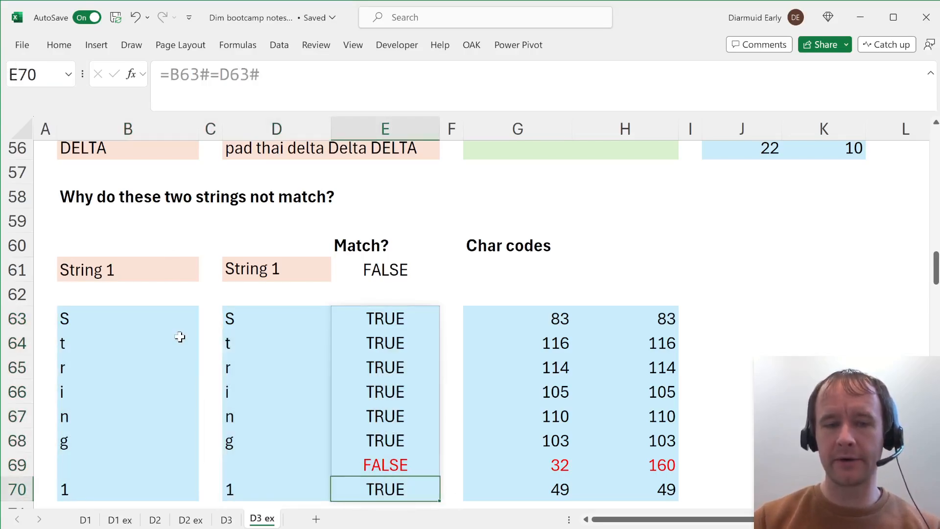
click(276, 464)
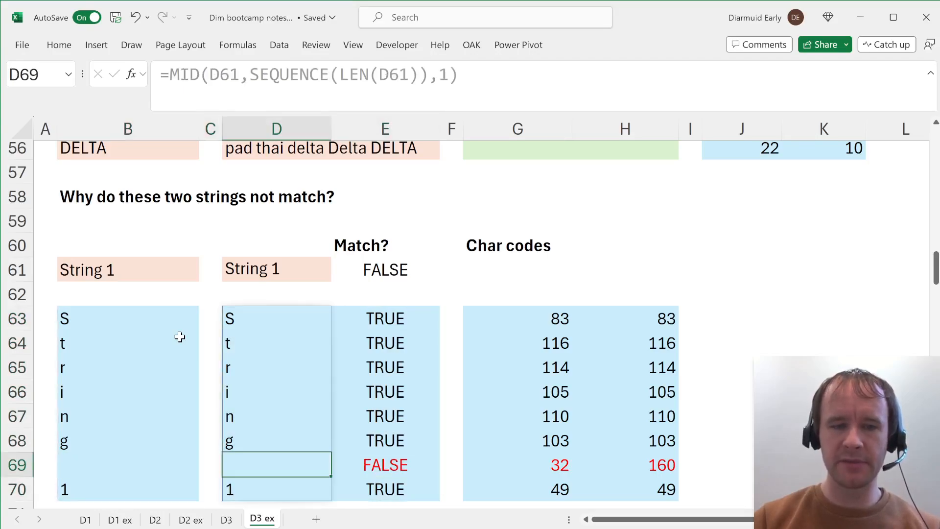
click(385, 464)
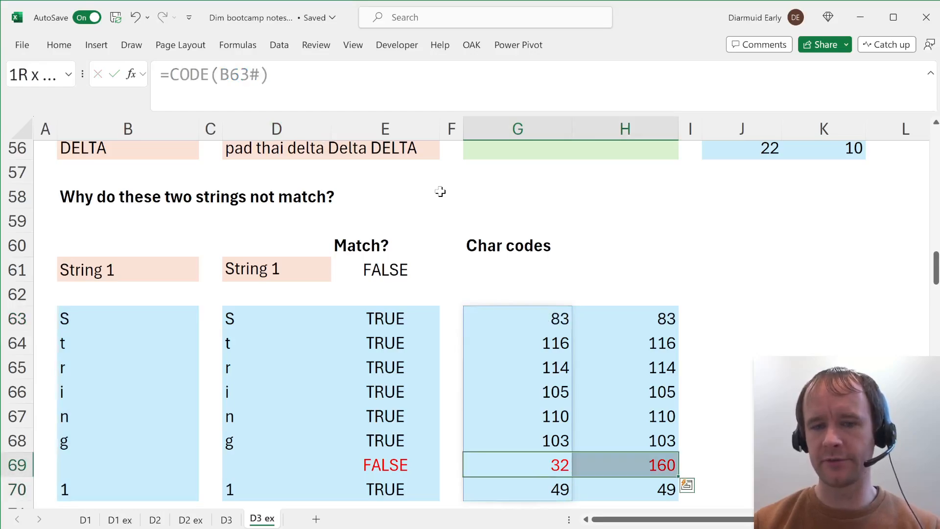
- Compare space code 32 in G69 with non-breaking 160 in H69, revisit the String 1 values, and go back to A1
click(517, 464)
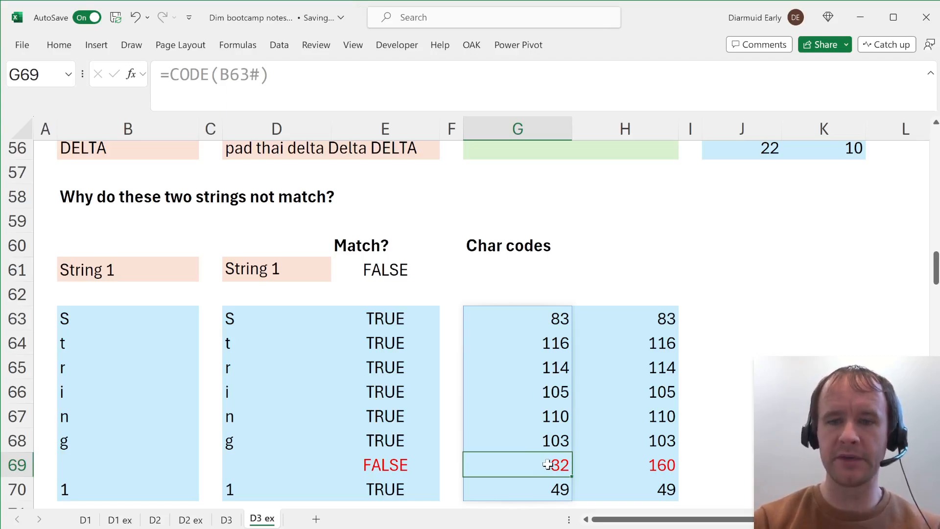
click(624, 464)
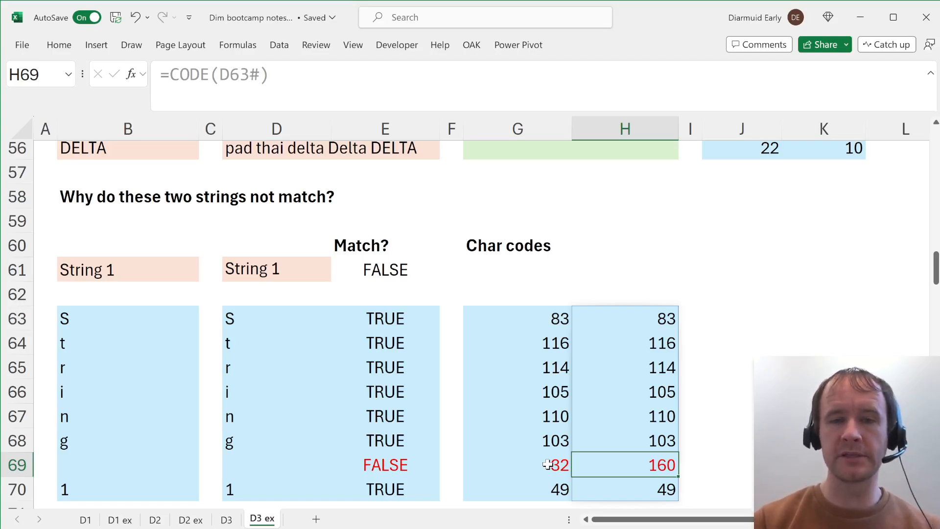
mouse_move(461, 314)
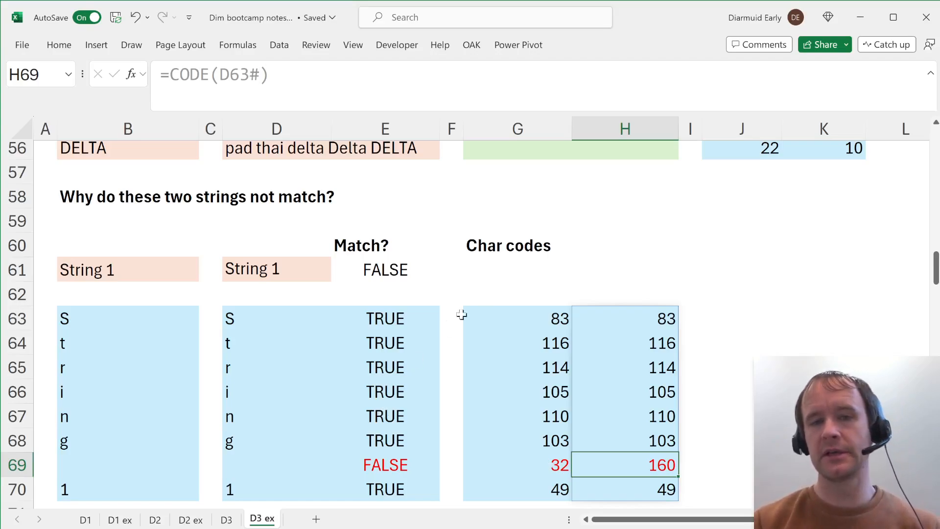
click(128, 269)
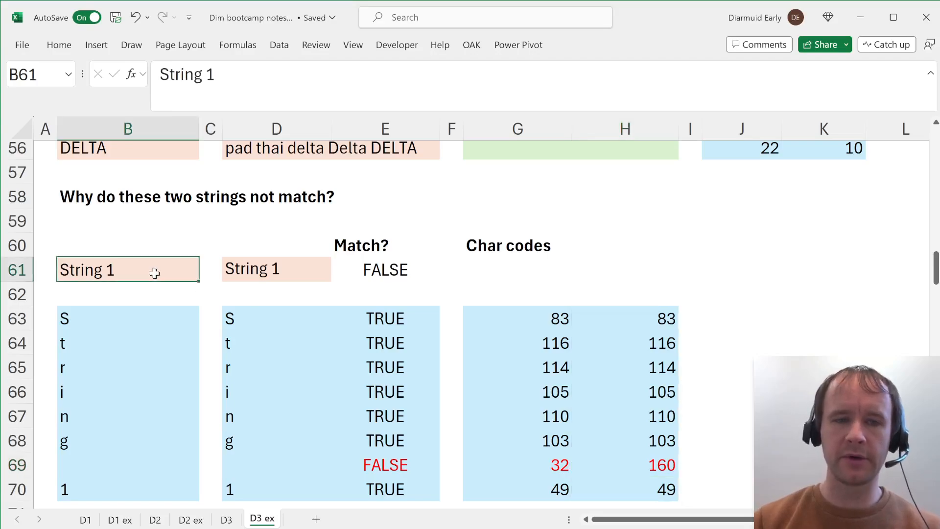
click(276, 268)
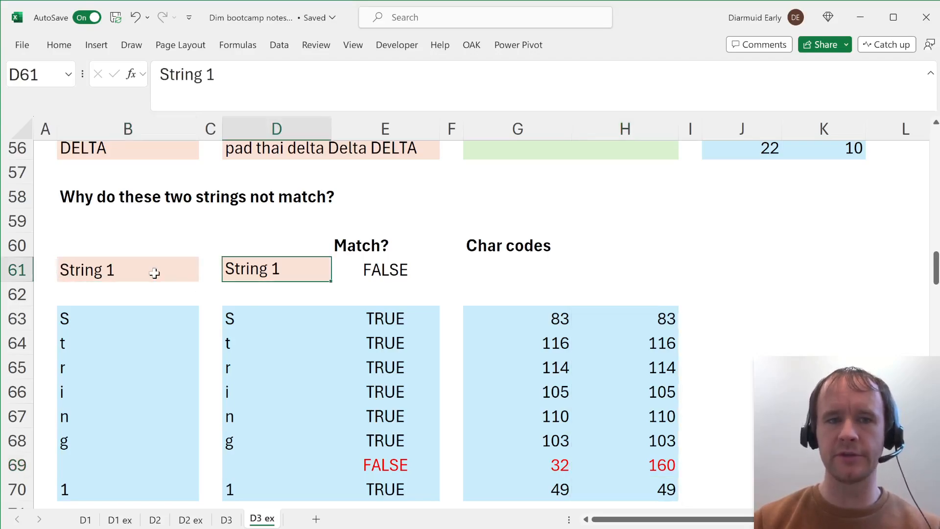
mouse_move(154, 317)
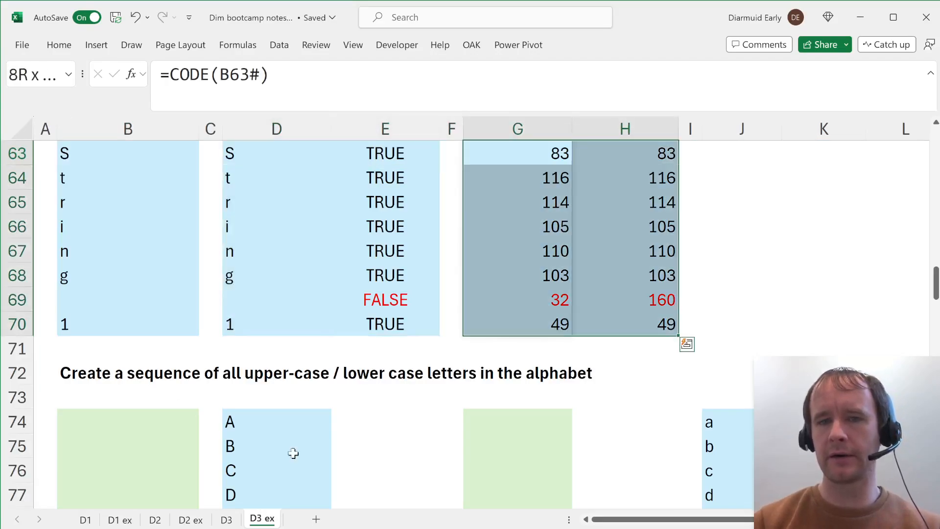
mouse_move(311, 300)
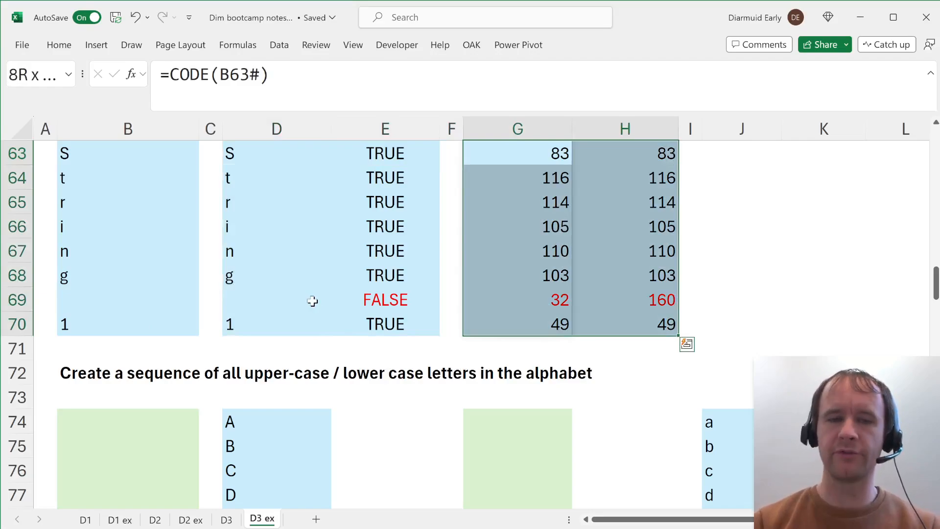
scroll(up, 3)
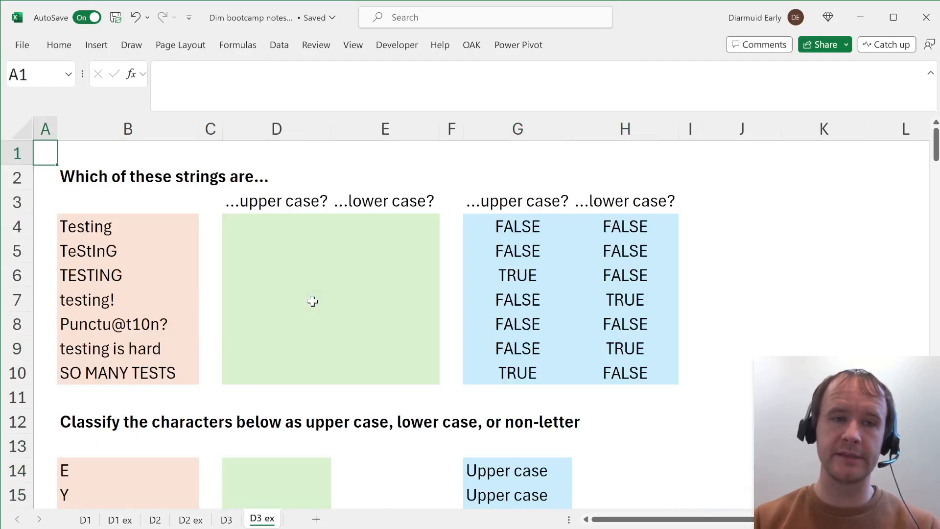
- Switch from the bootcamp notes to the TMP.xlsx workbook's Database sheet via the taskbar
scroll(down, 3)
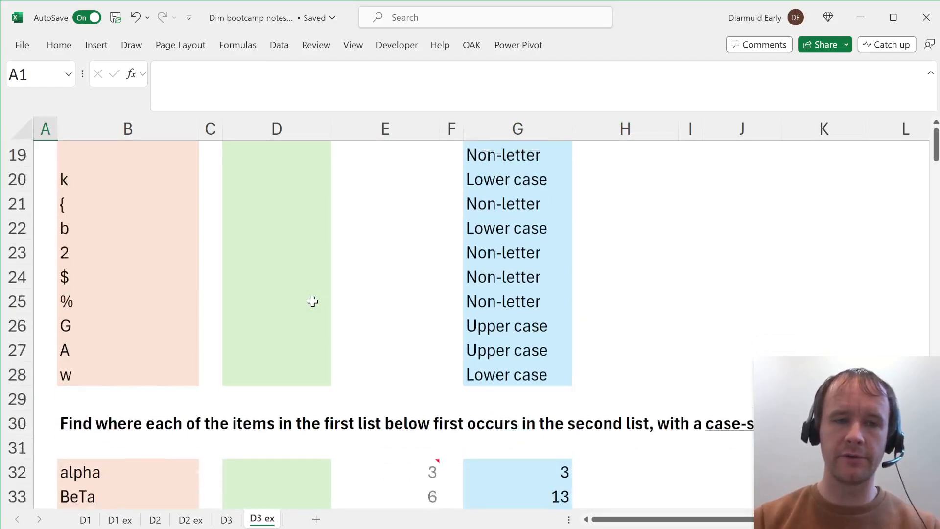
scroll(up, 3)
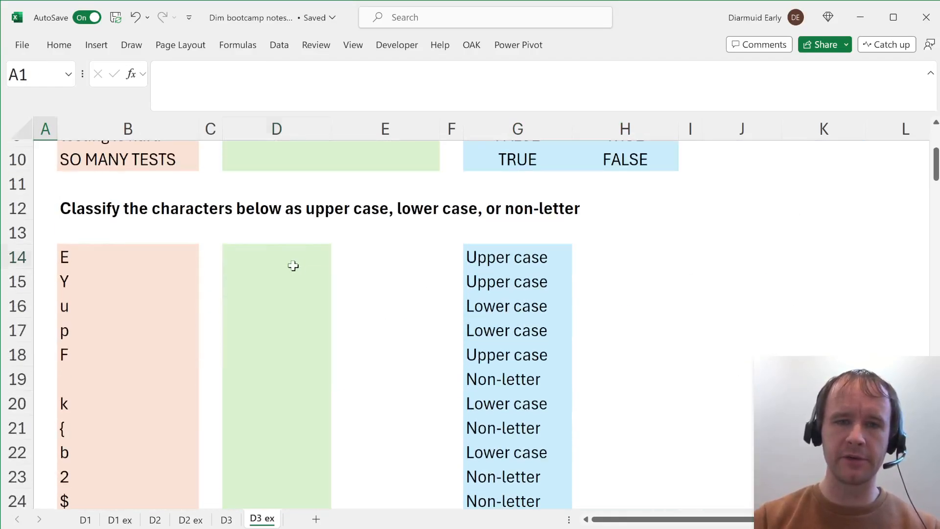
click(517, 257)
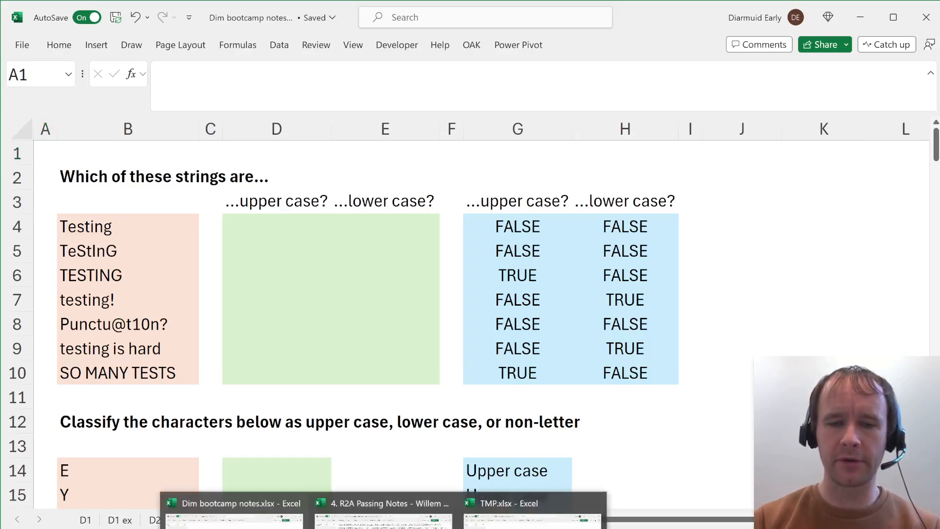
mouse_move(529, 503)
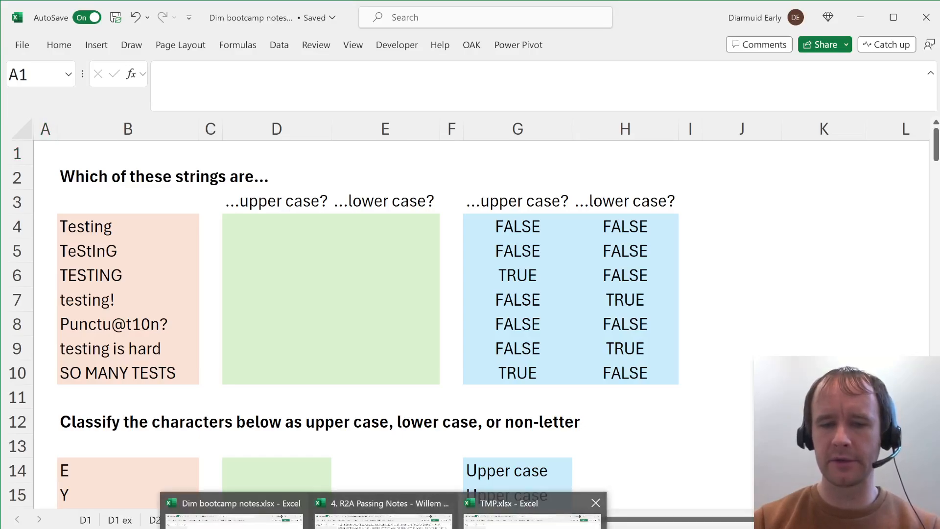
click(516, 502)
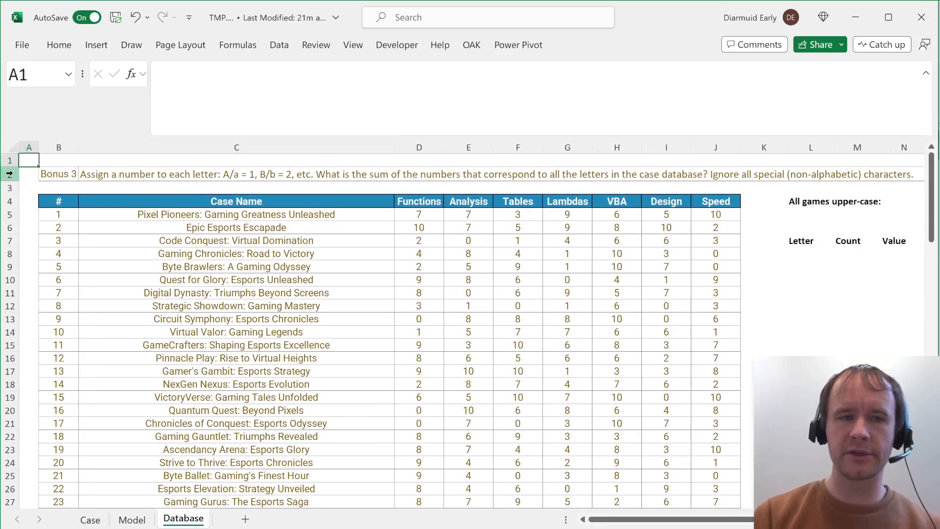
click(28, 174)
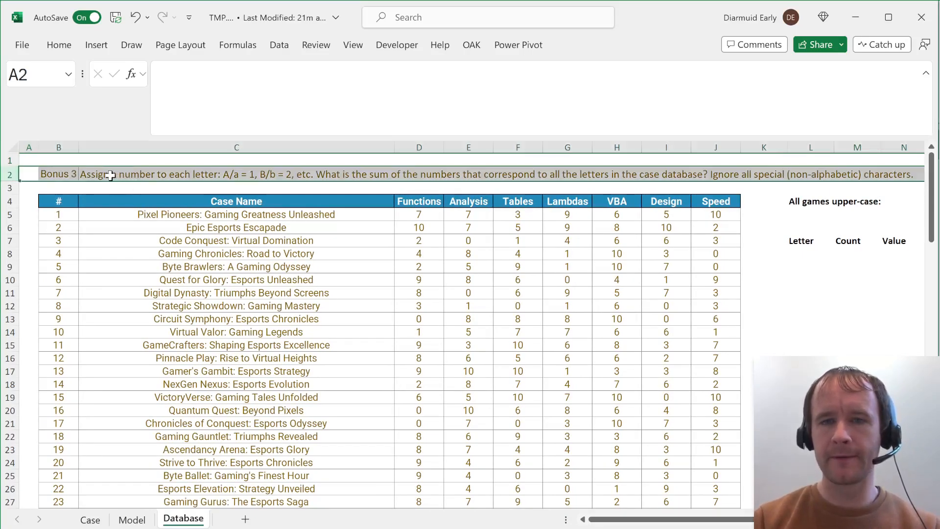
click(236, 174)
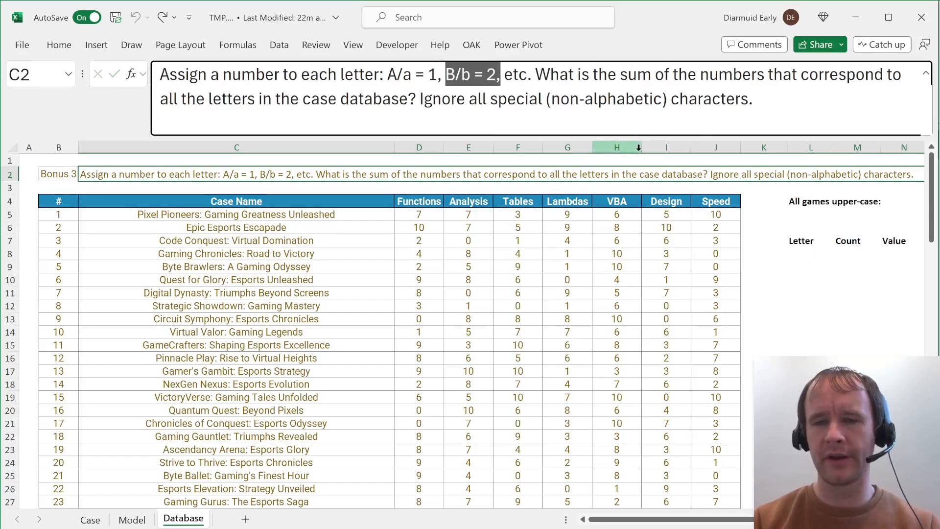
click(810, 214)
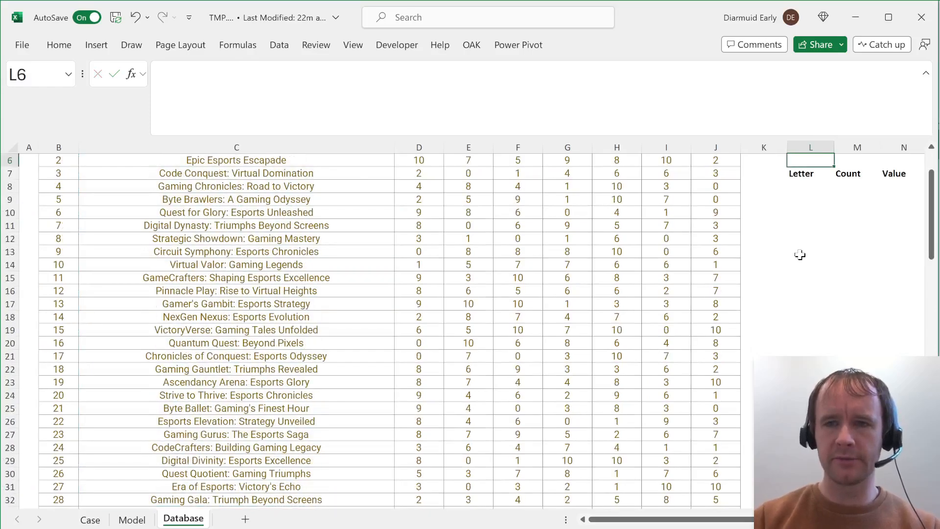
- Enter =UPPER(CONCAT(C5:C104)) in L5 and begin the =SEQUENCE(26,,CODE("A")) letter formula in L8
text(=CONCAT(C5:C104)))
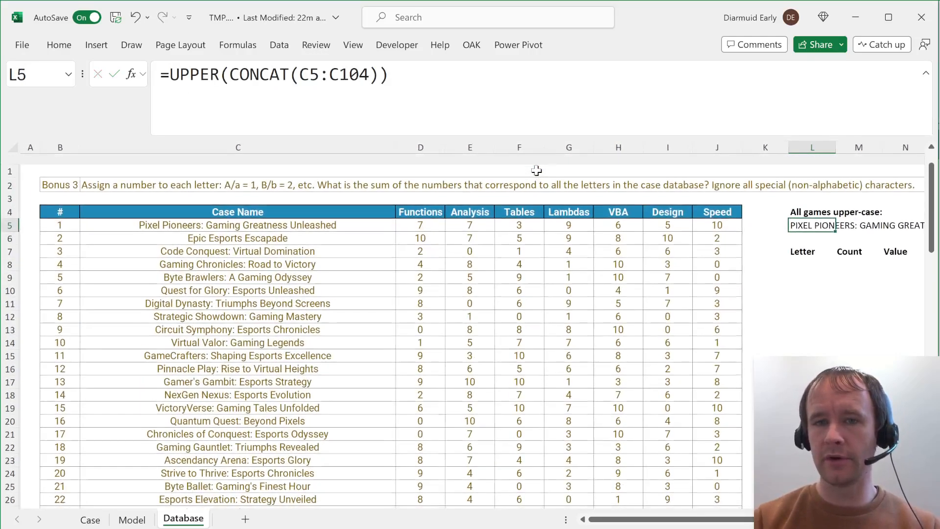
click(759, 252)
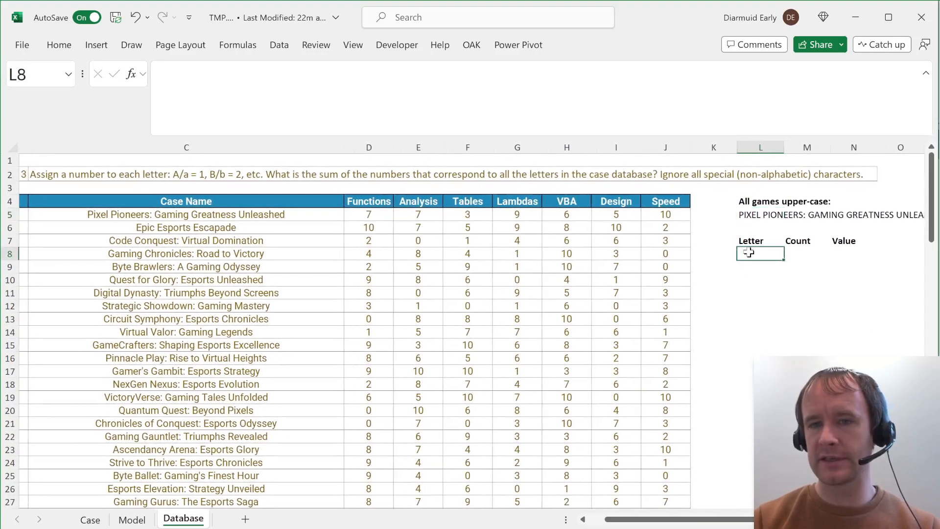
text(=ch)
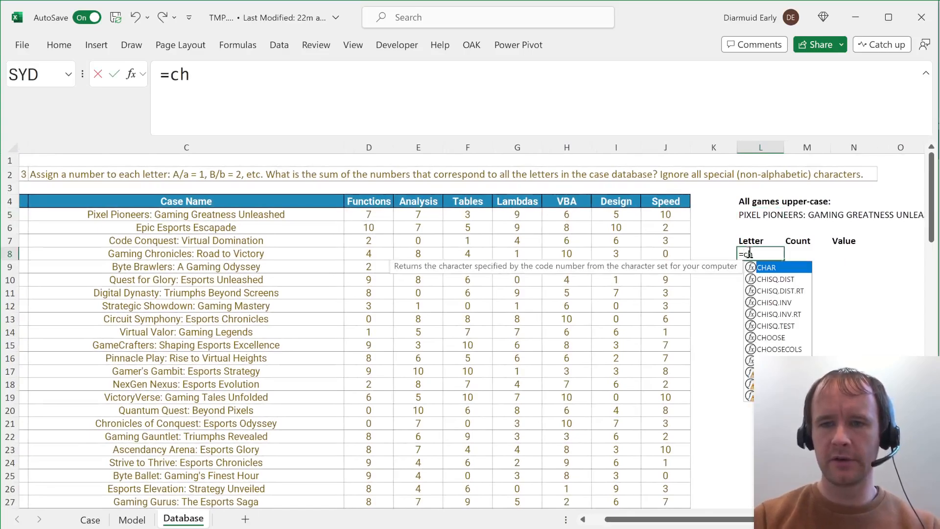
text(ODE(")
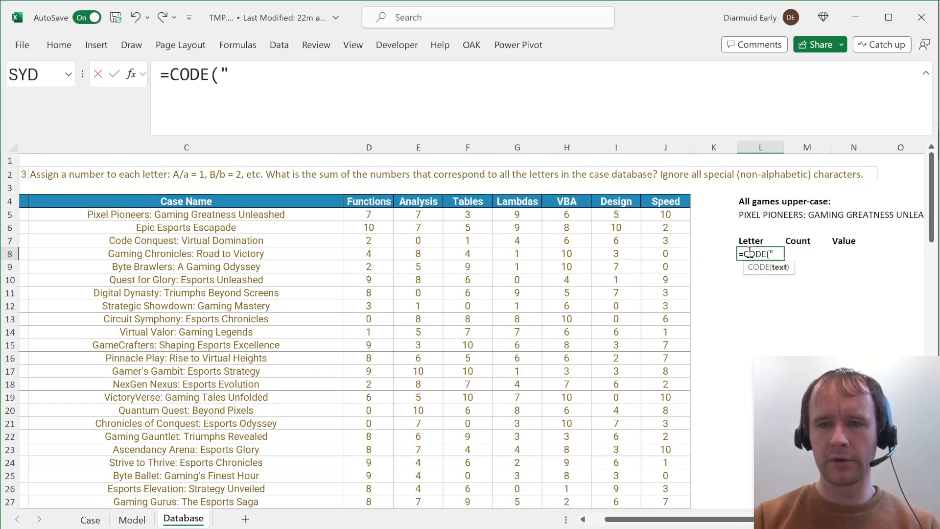
key(Return)
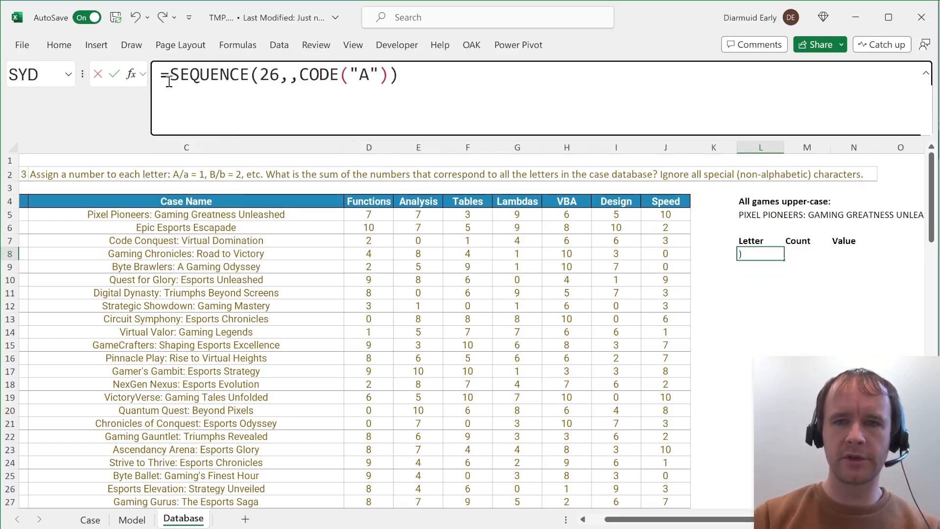
- Finish the A–Z CHAR/SEQUENCE list in L8 and count each letter with =LEN(L5)-LEN(SUBSTITUTE(L5,L8#,"")) in M8
text(ch)
click(806, 253)
text(=len)
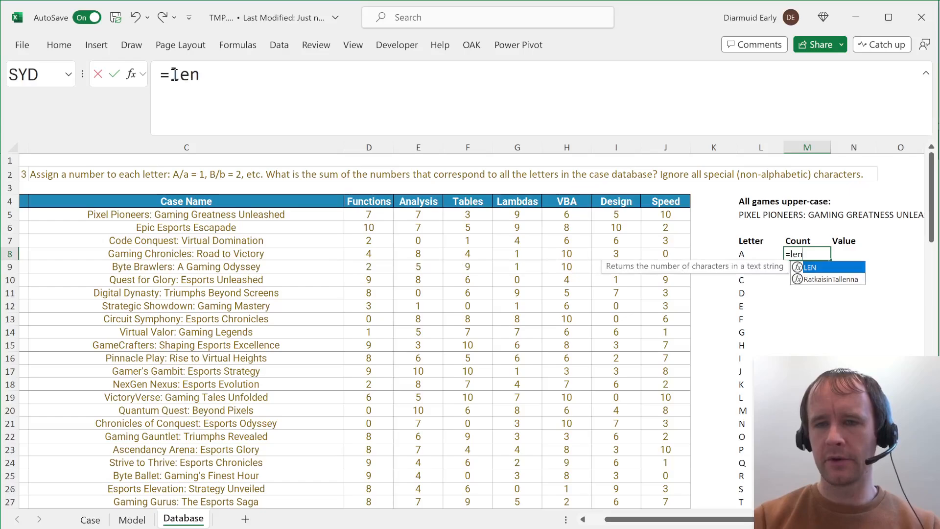
text((L5)-)
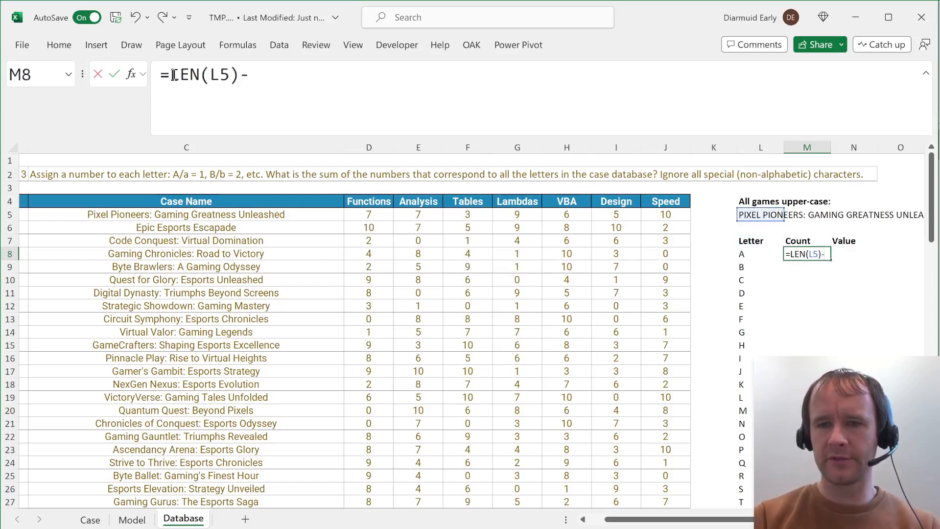
text(LEN(subq)
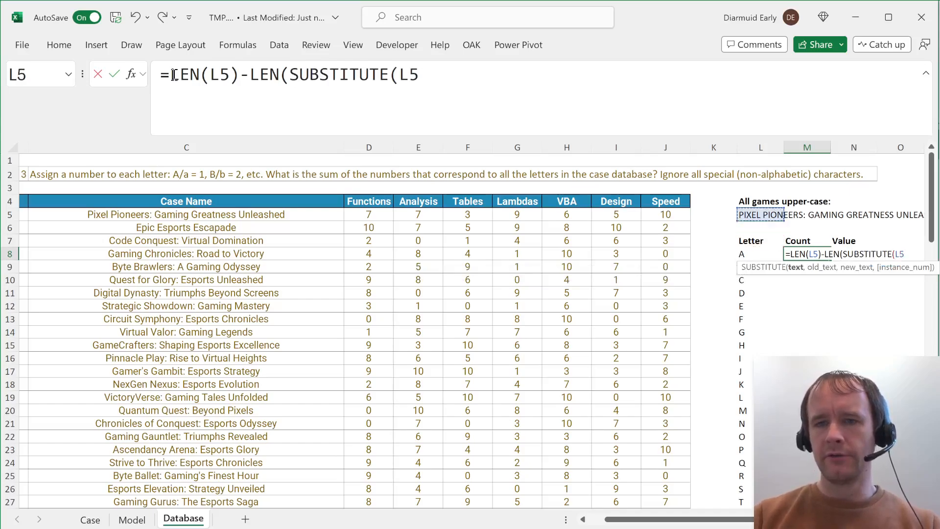
text(,L8#,"")
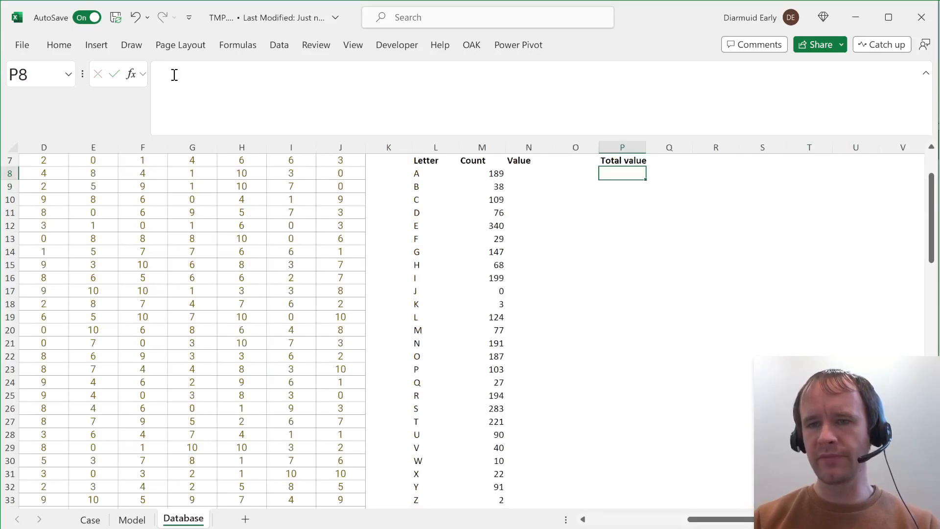
text(=seq)
text(=SUMPRODUCT(M8#,N8#))
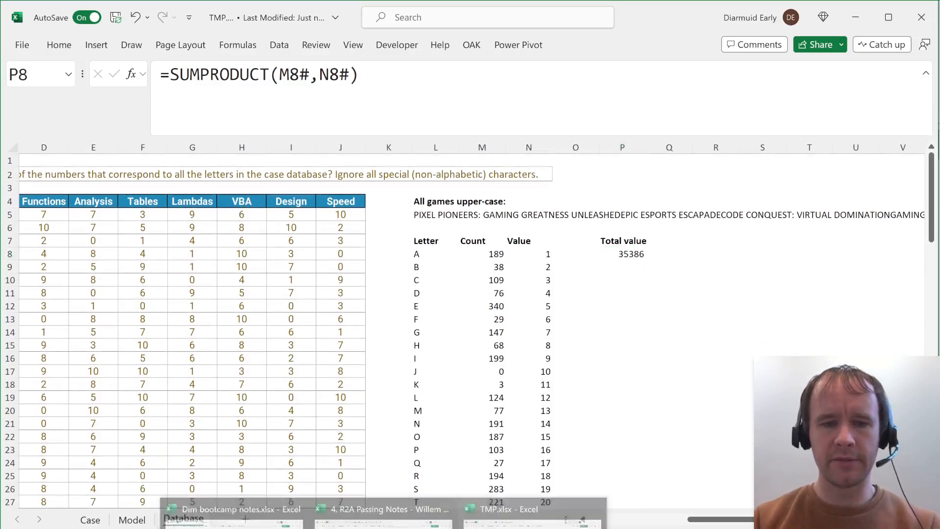
- Switch to the Passing Notes case workbook from the taskbar preview
click(383, 509)
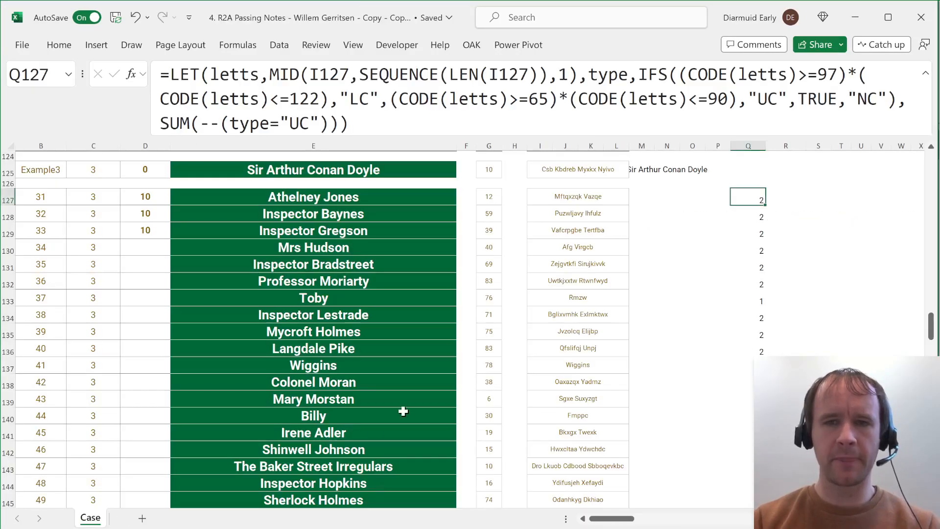
- Scroll through the Passing Notes instructions down to the Level 1 questions
scroll(up, 3)
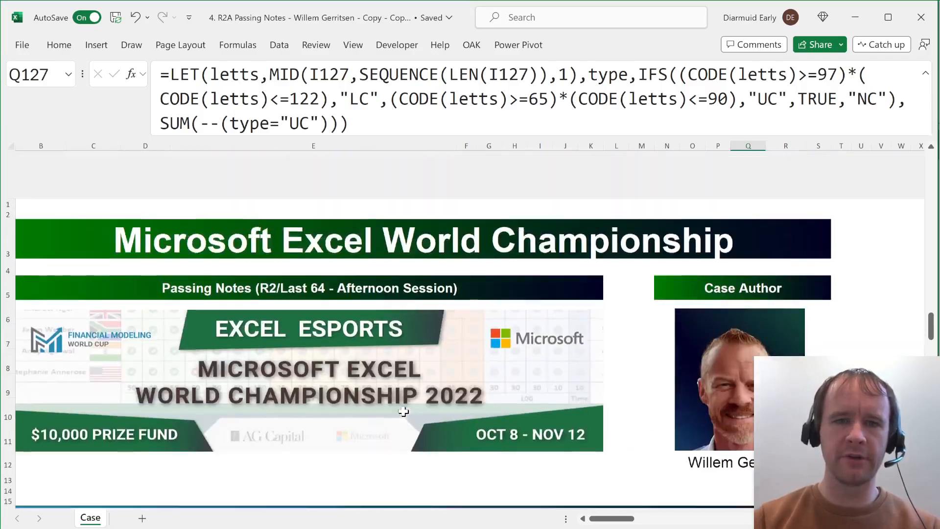
scroll(down, 3)
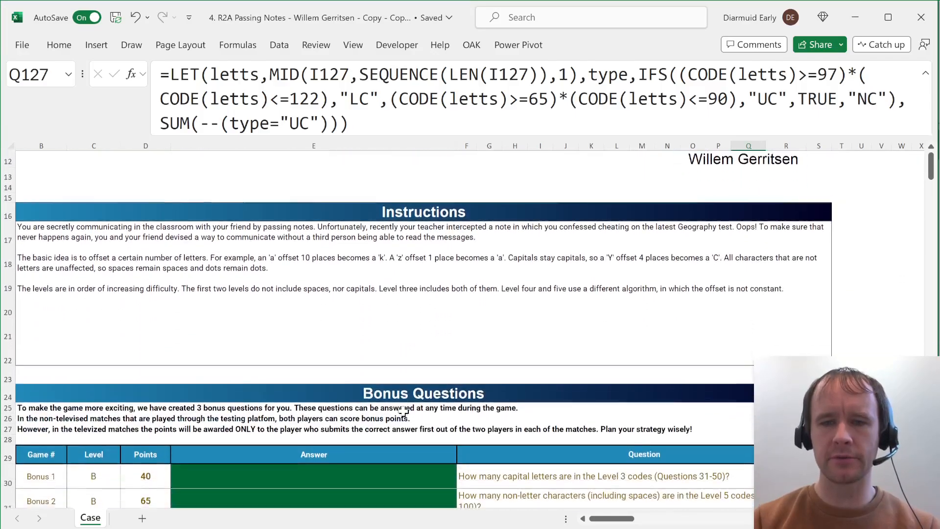
scroll(down, 3)
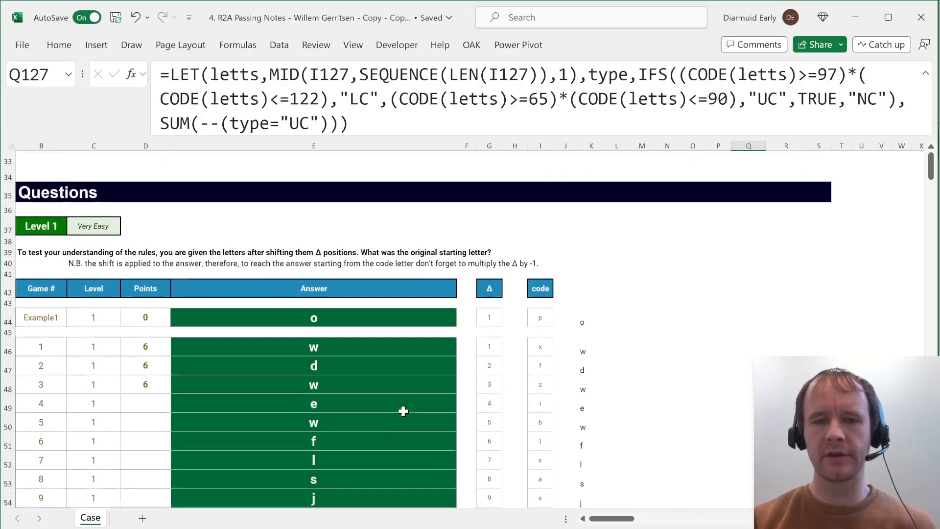
scroll(down, 3)
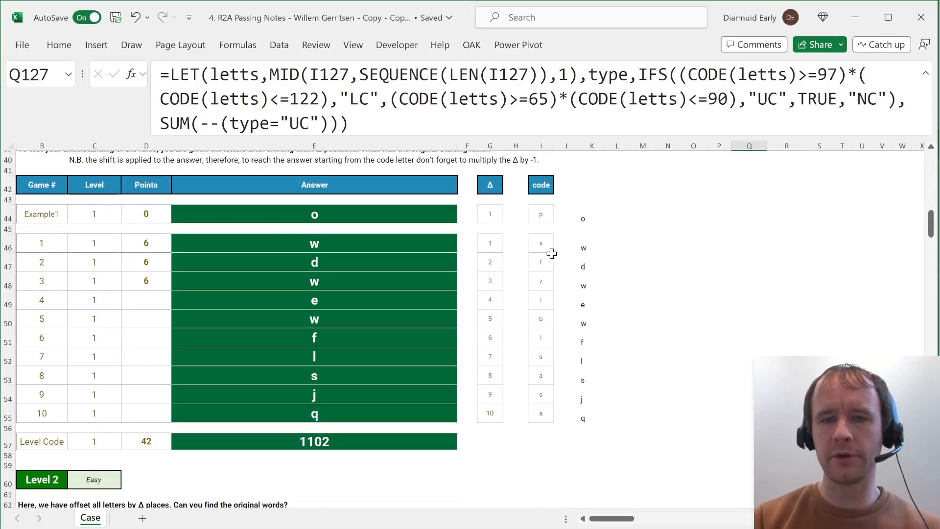
- Inspect question 1's shift, coded letter and CHAR(97+MOD(CODE(code)-97-Δ,26)) decoder, then question 2's coded letter
click(490, 243)
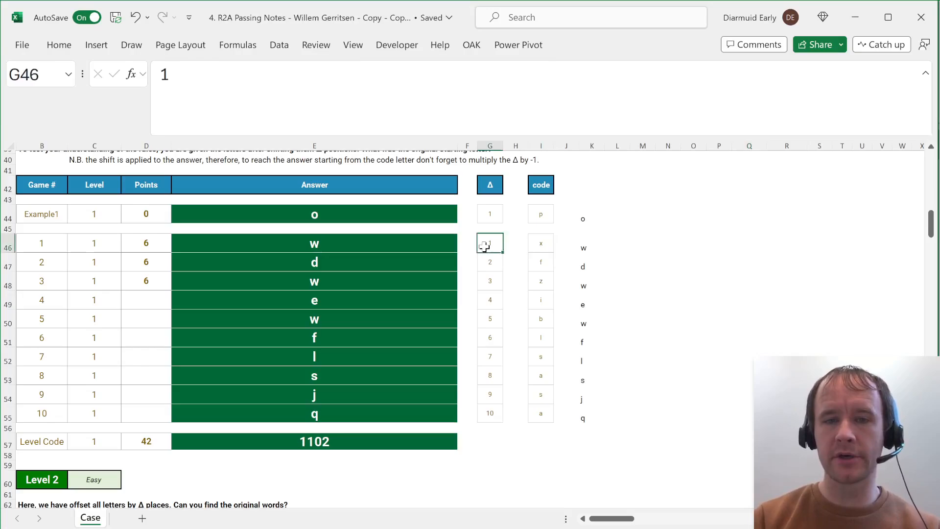
click(541, 243)
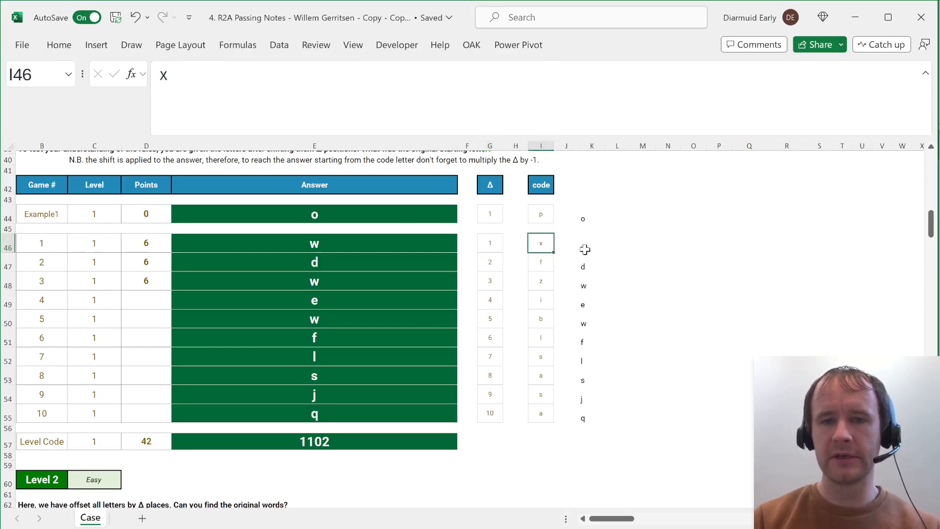
click(591, 243)
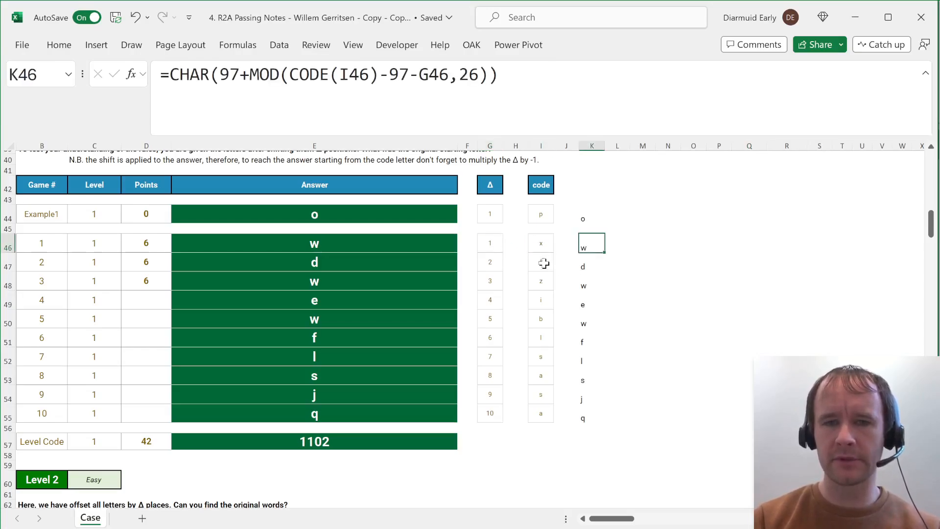
click(540, 243)
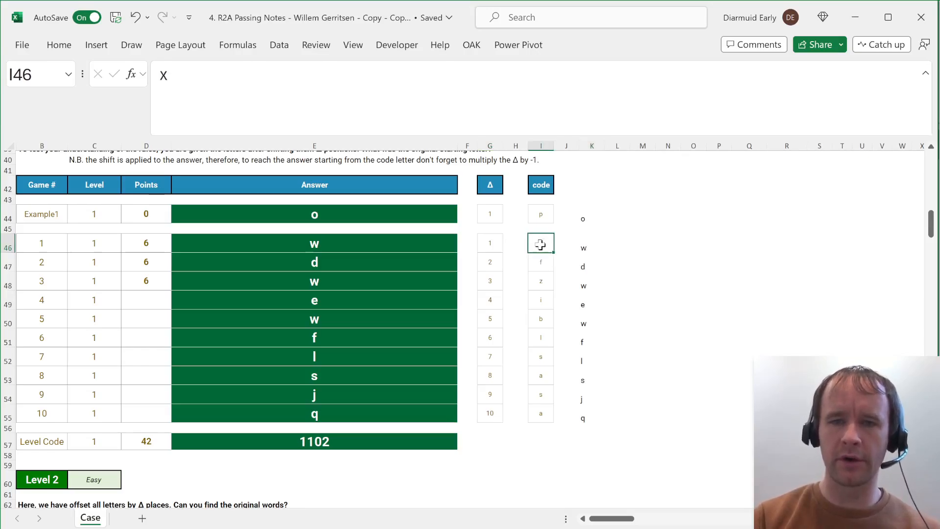
click(538, 263)
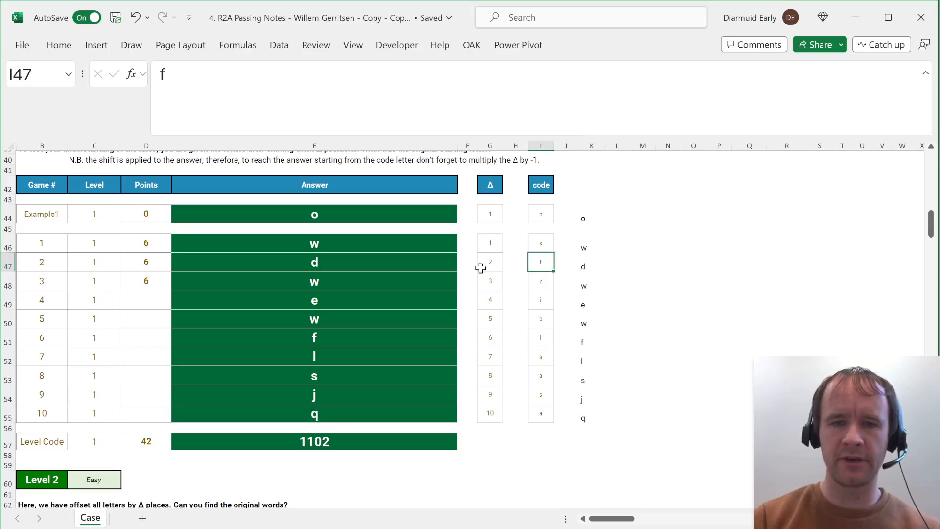
- Scroll to Level 2 and inspect the LET/MID/CHAR/MOD formula decoding question 11's coded word
scroll(down, 3)
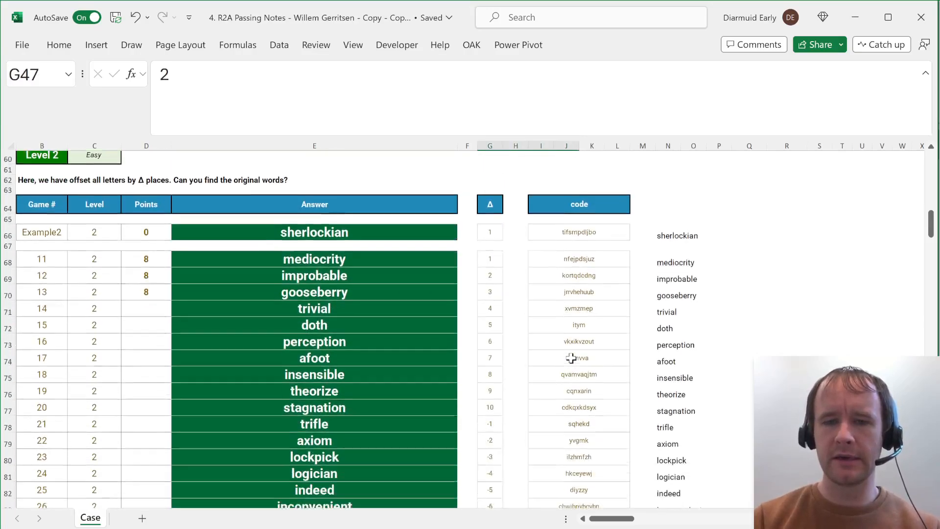
scroll(down, 3)
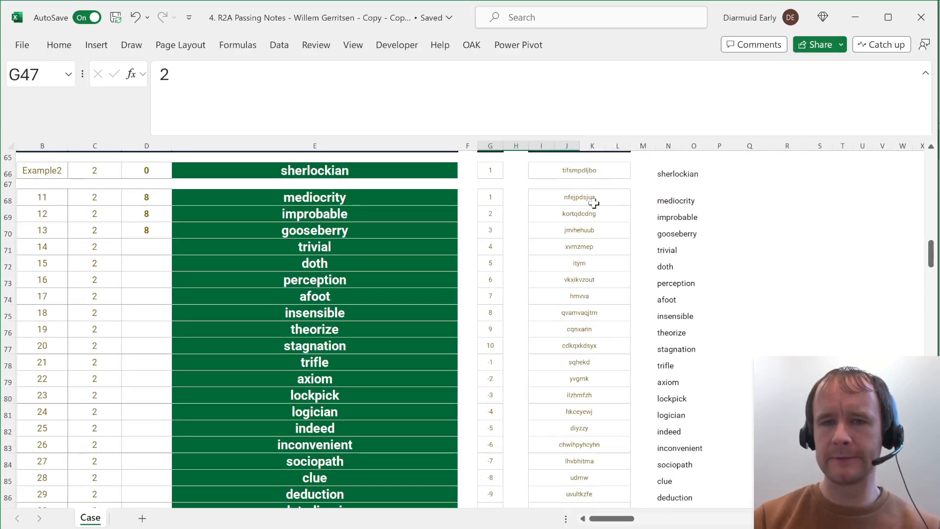
click(668, 200)
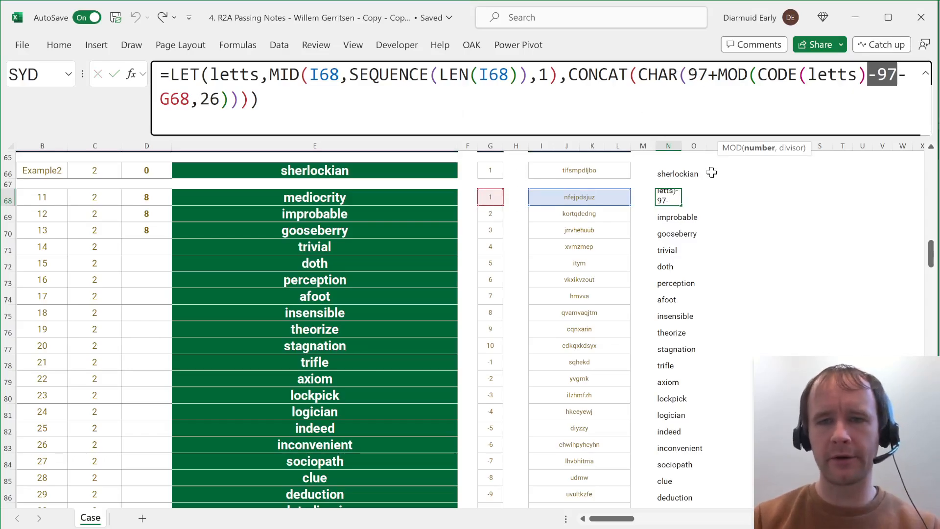
- Scroll past the Level 2 results and jump back to cell A1 with Ctrl+Home
scroll(down, 3)
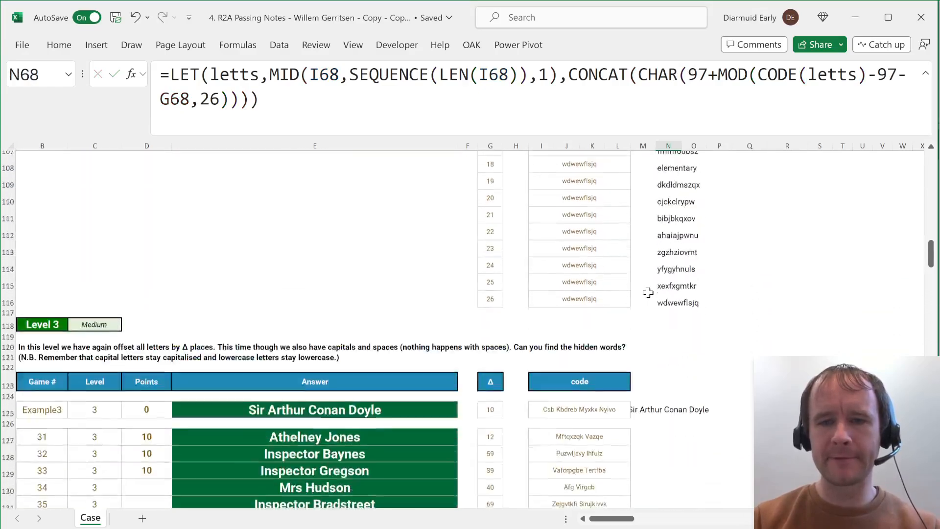
scroll(up, 3)
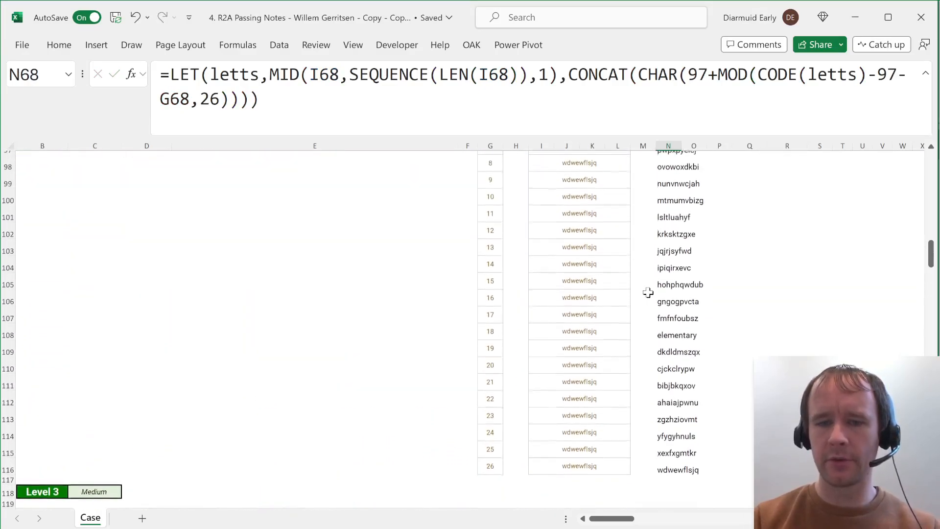
key(ctrl+Home)
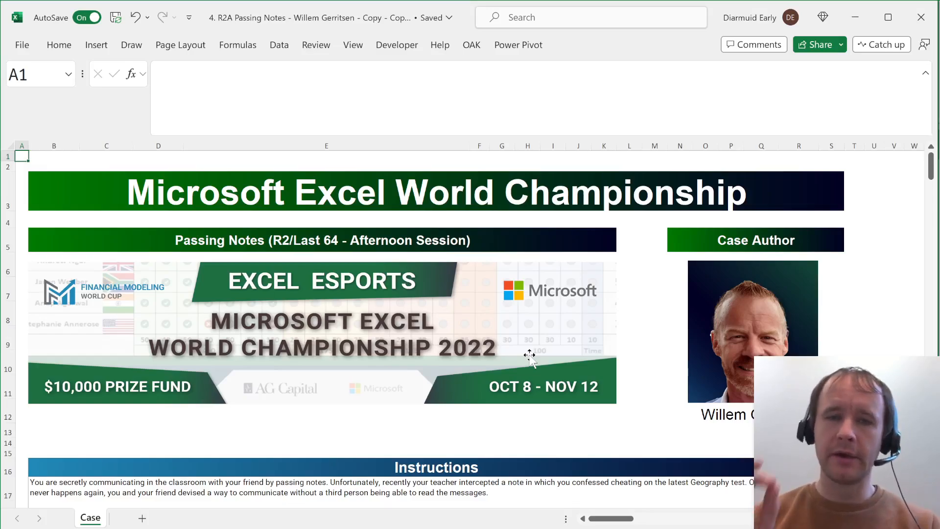
mouse_move(533, 365)
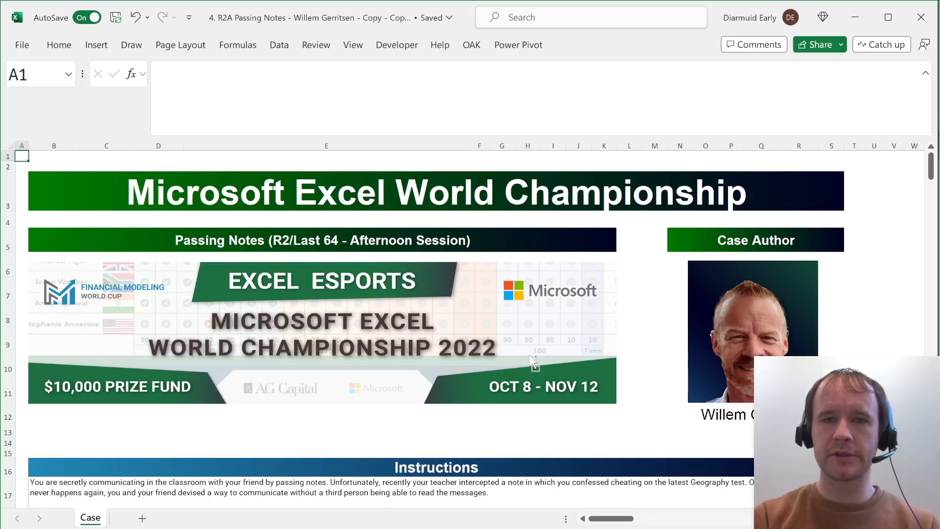